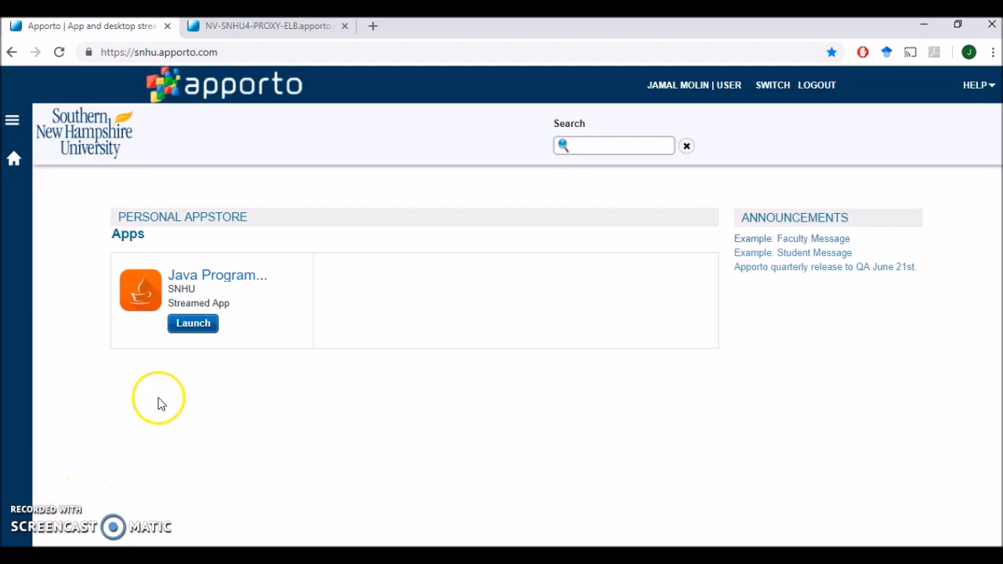
mouse_move(315, 372)
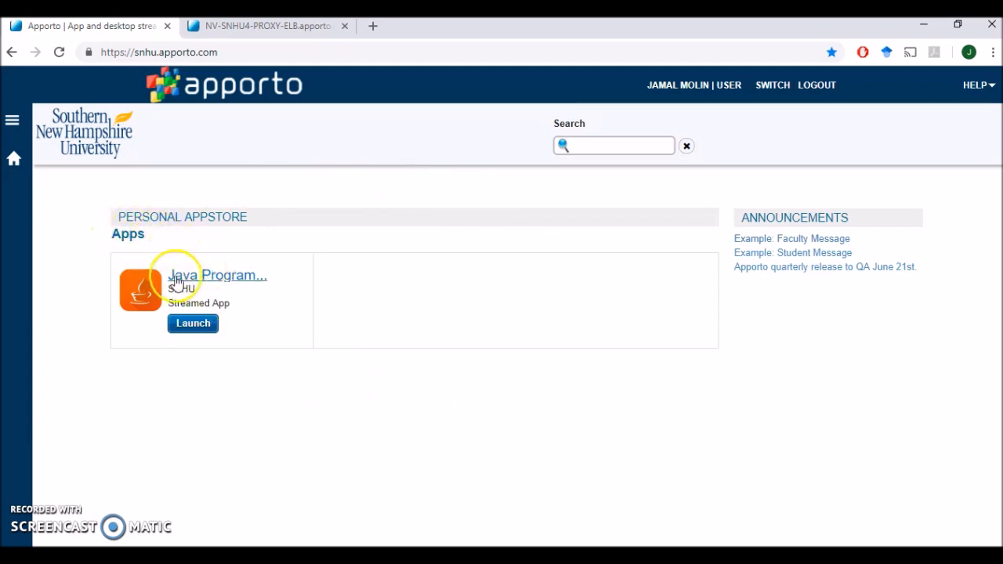
mouse_move(261, 321)
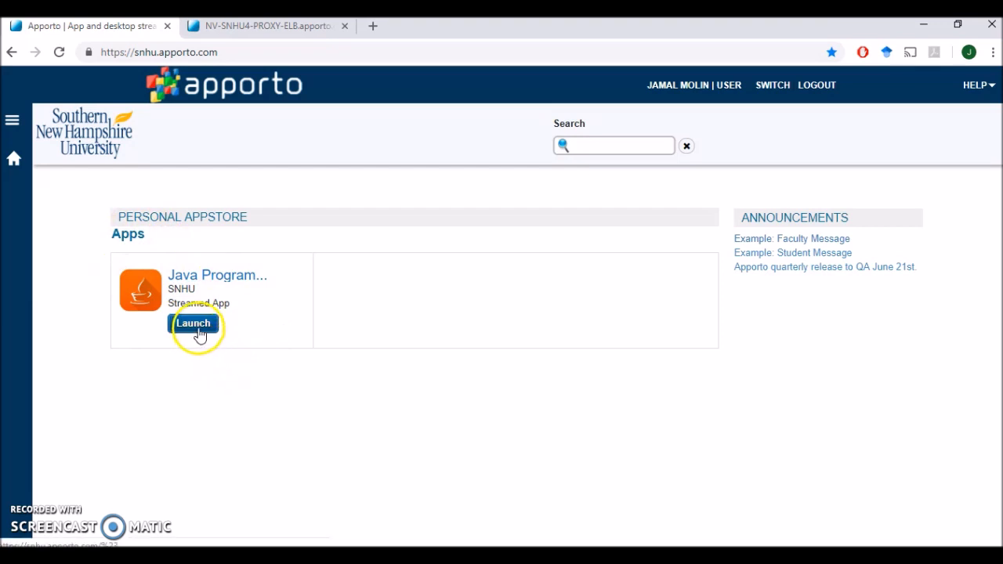
mouse_move(269, 30)
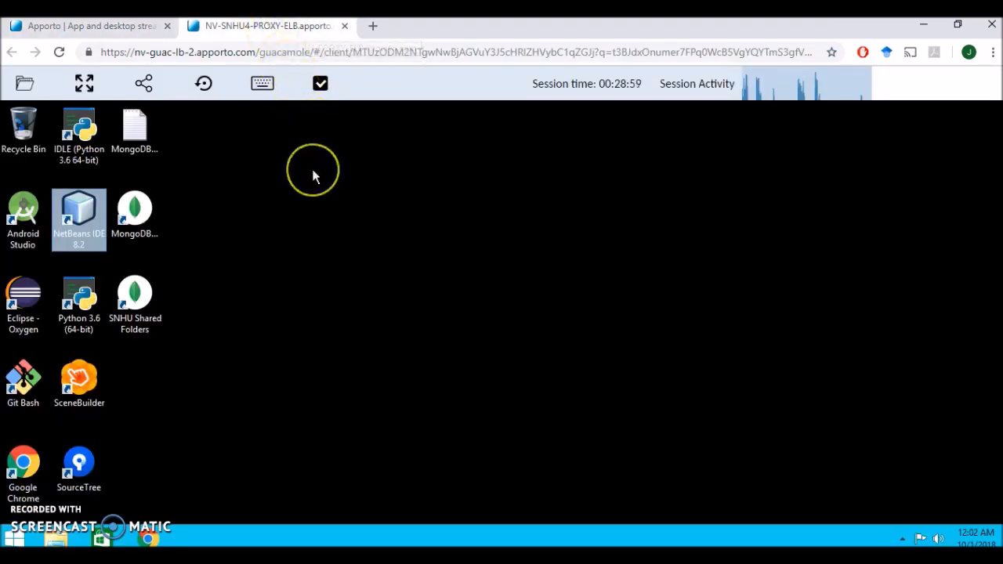
mouse_move(244, 336)
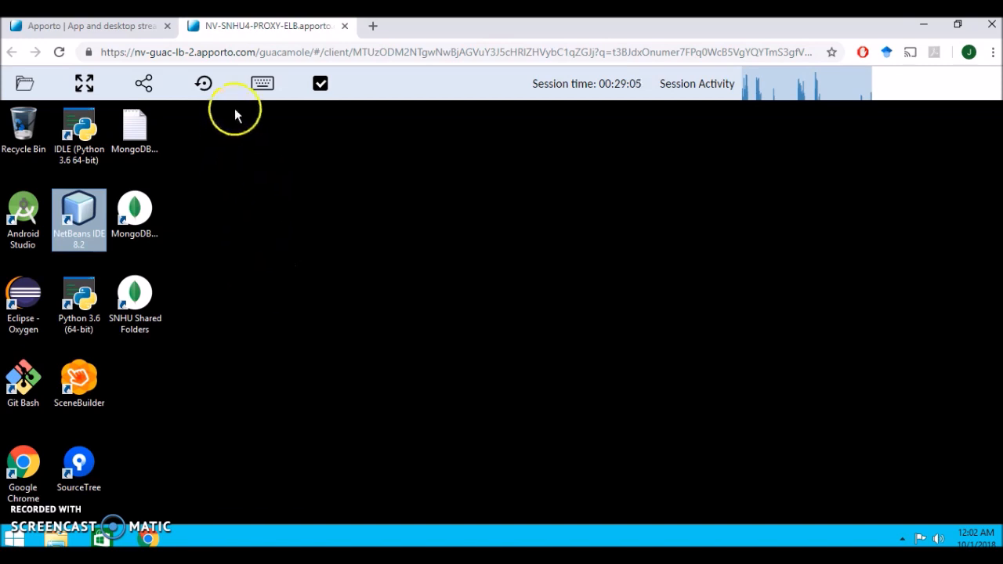
mouse_move(185, 368)
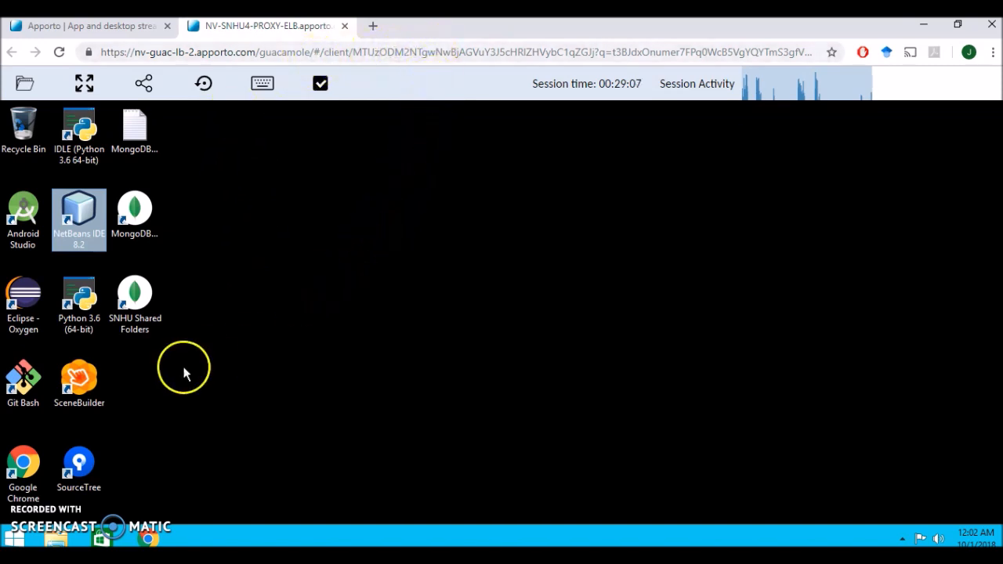
mouse_move(192, 315)
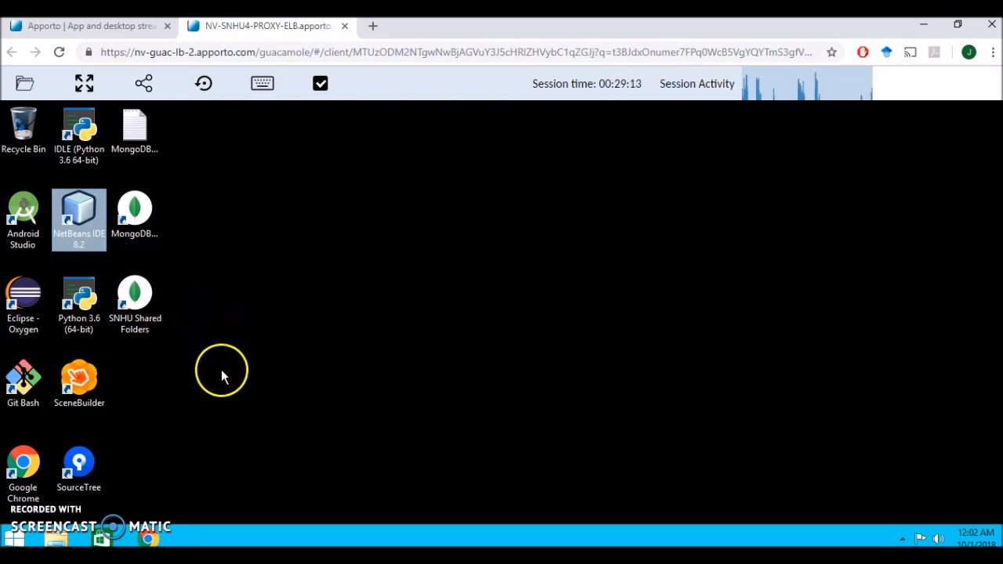
mouse_move(211, 296)
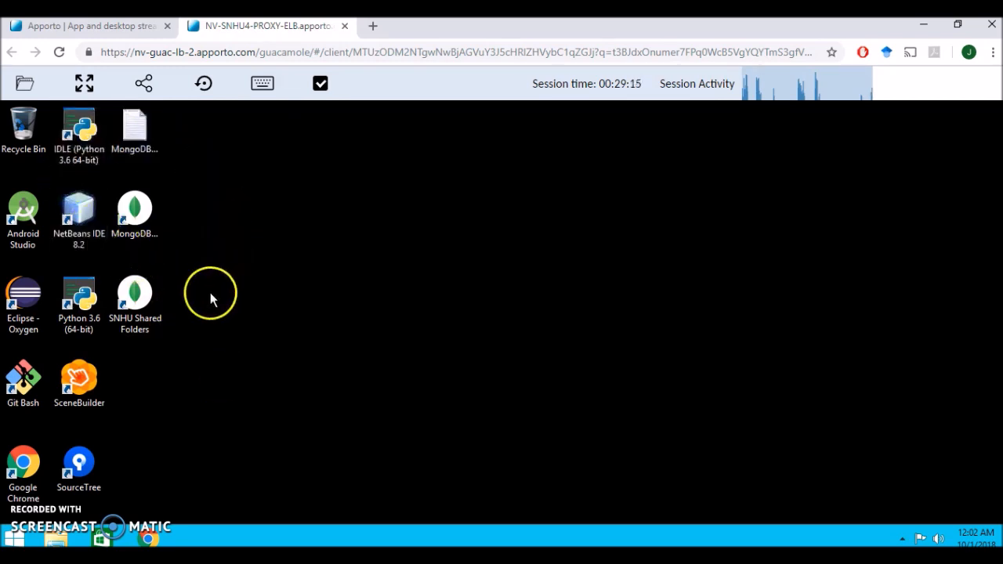
click(78, 380)
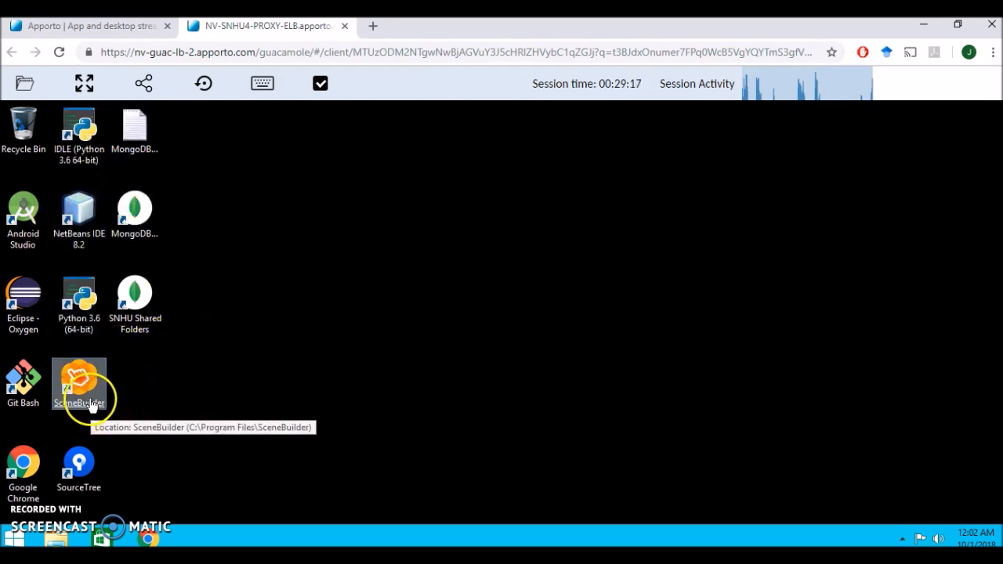
mouse_move(224, 388)
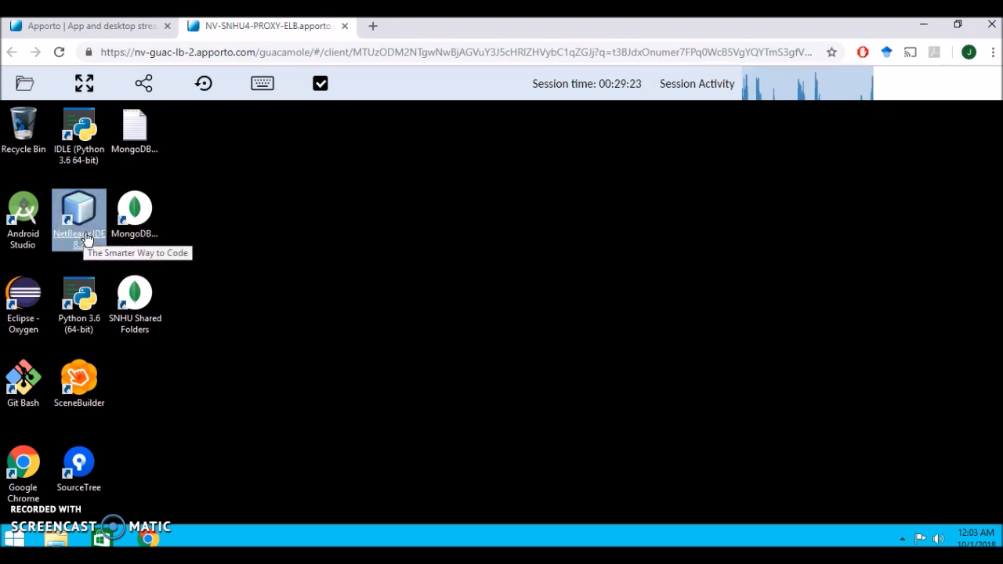
mouse_move(195, 264)
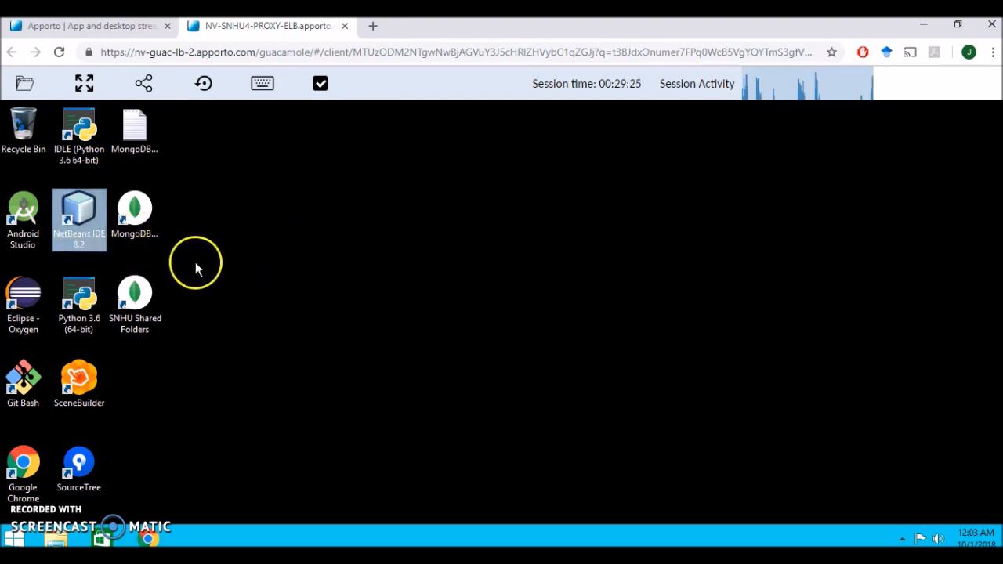
mouse_move(481, 390)
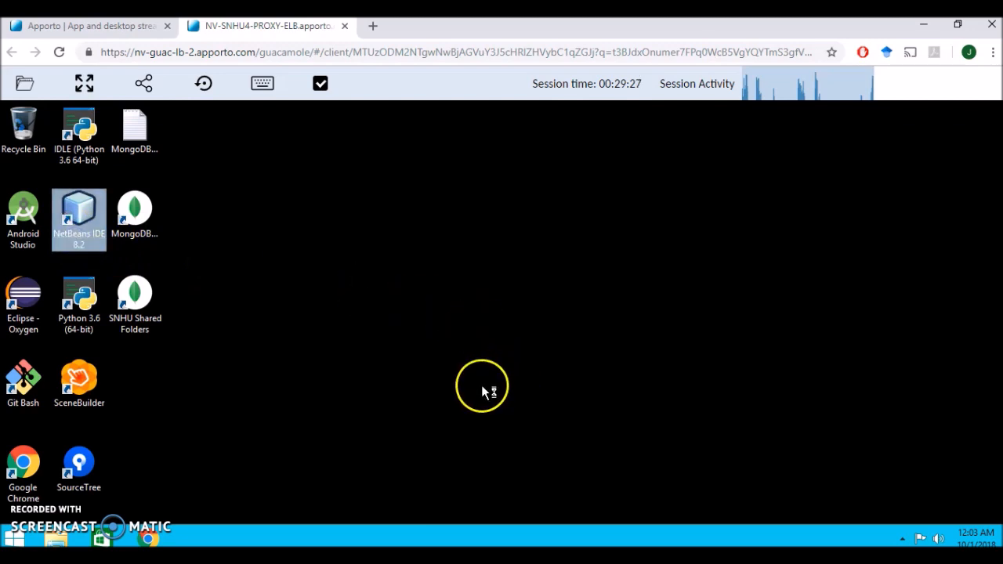
Launch NetBeans IDE 8.2 from its desktop shortcut.
double_click(79, 212)
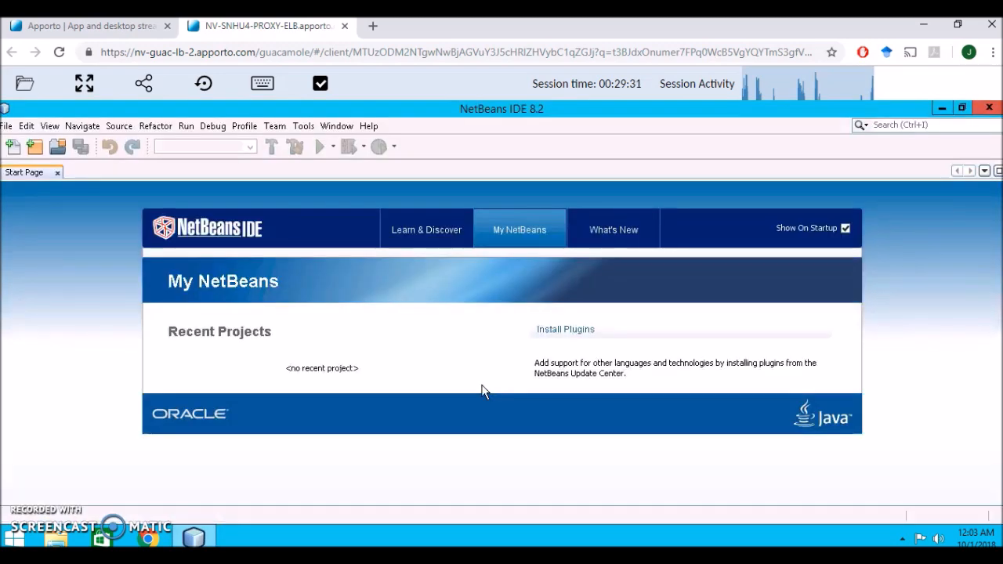
mouse_move(315, 403)
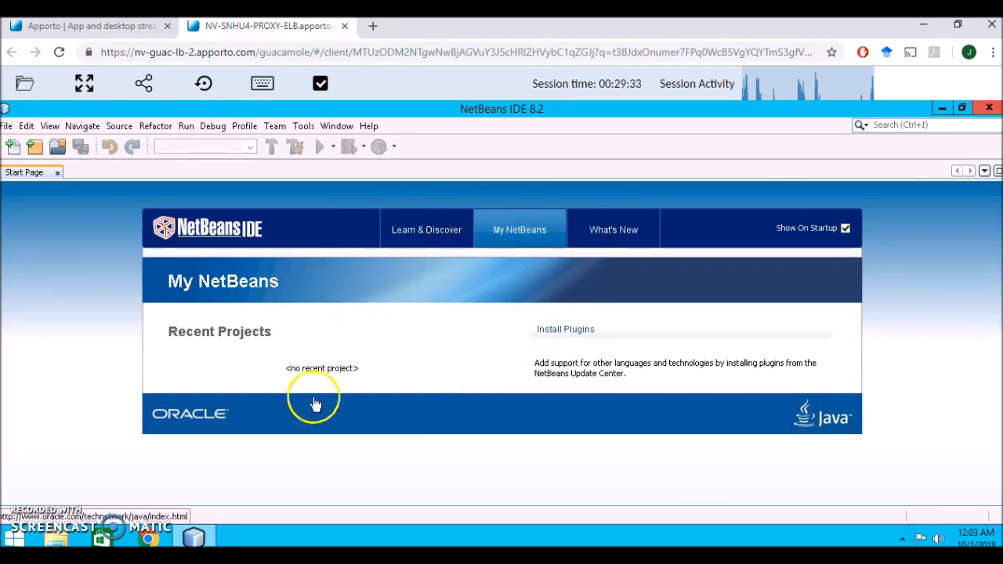
mouse_move(968, 270)
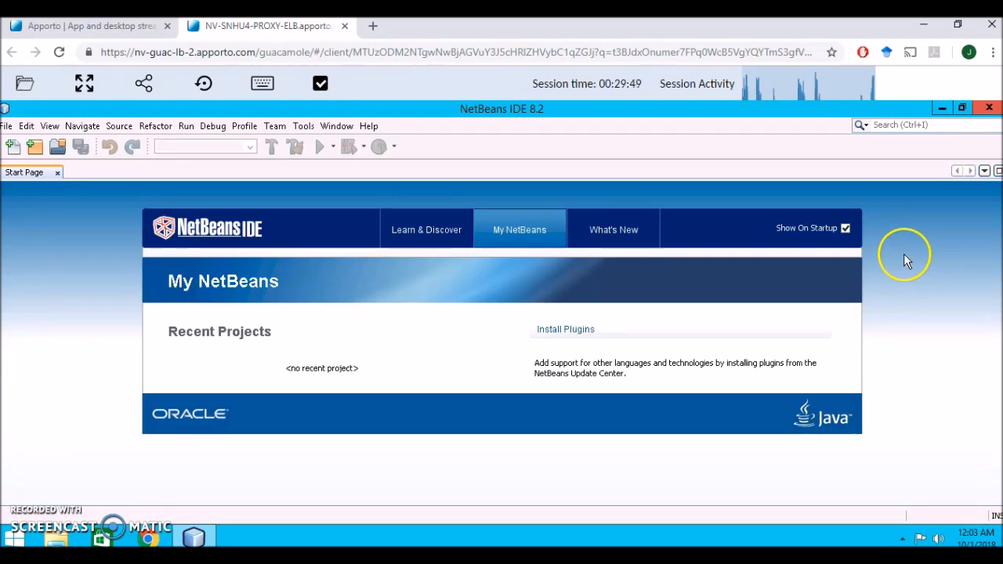
mouse_move(907, 257)
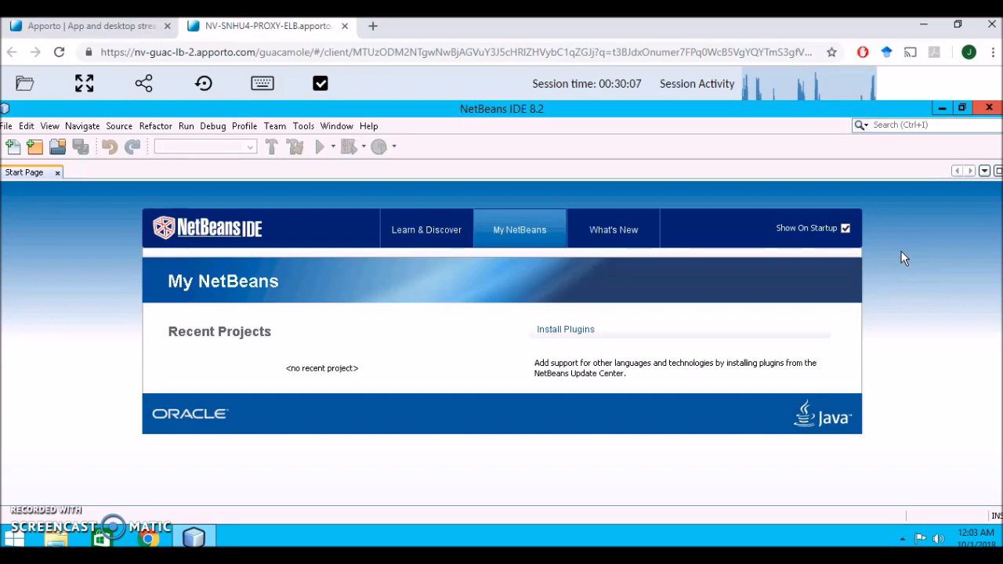
mouse_move(875, 206)
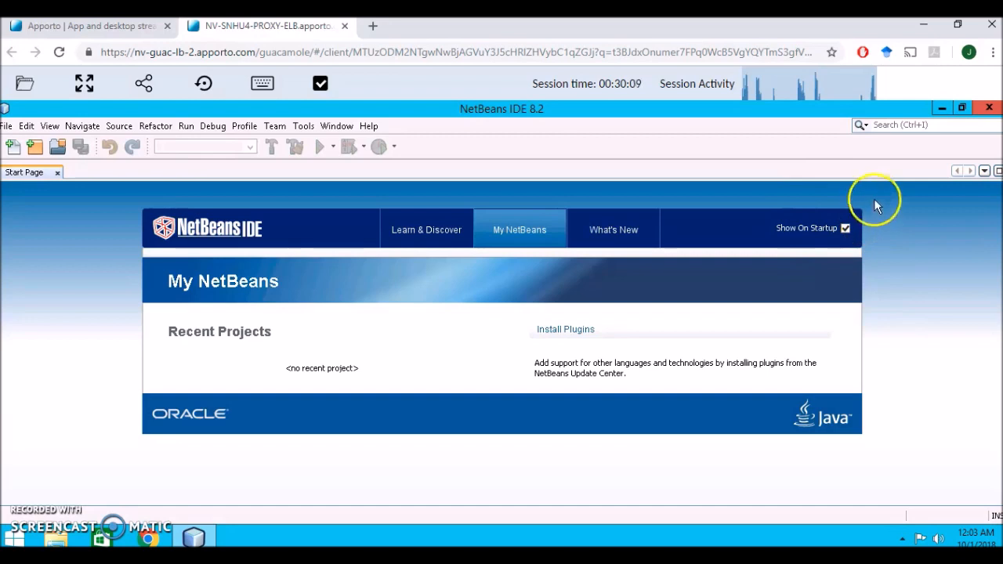
mouse_move(883, 192)
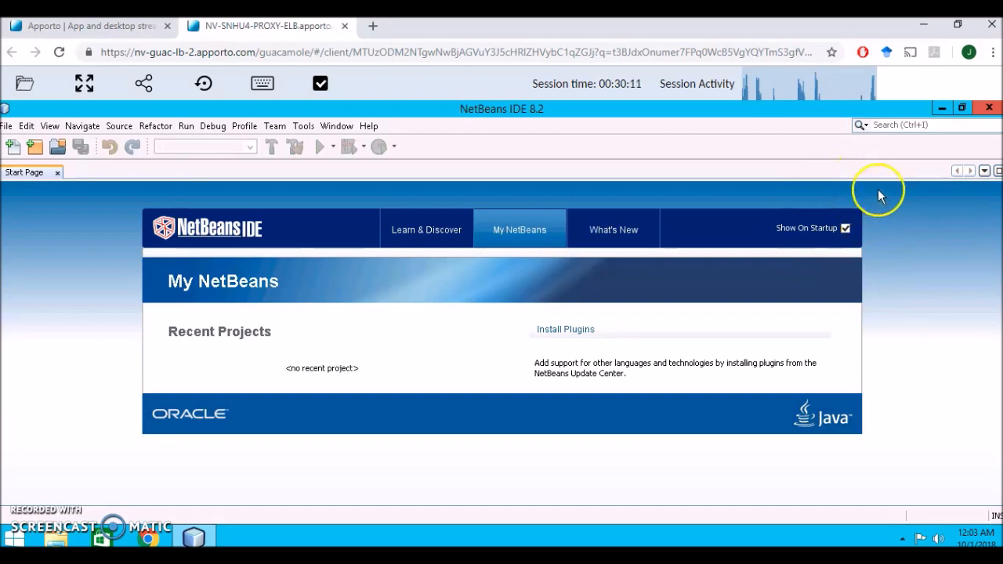
mouse_move(914, 207)
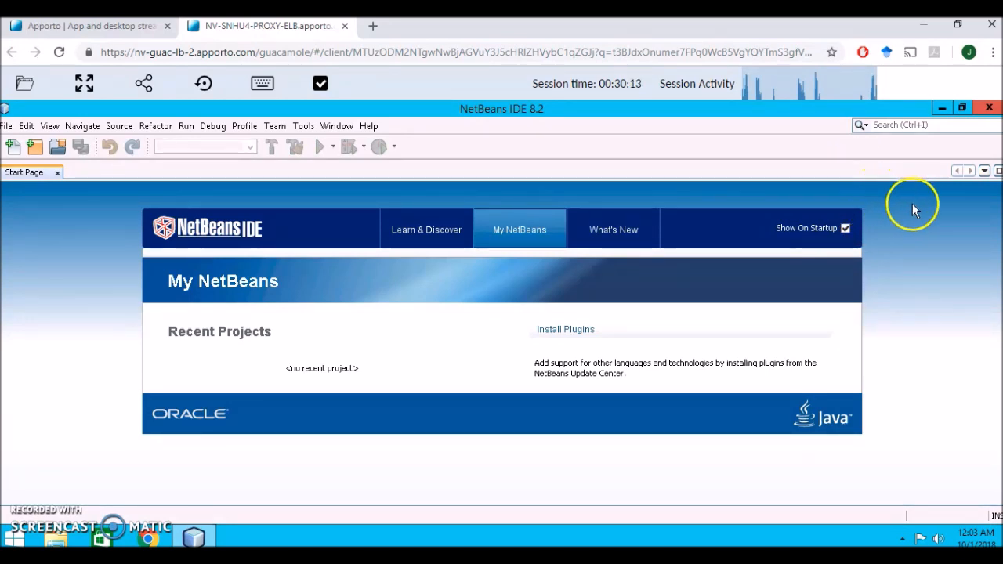
mouse_move(933, 169)
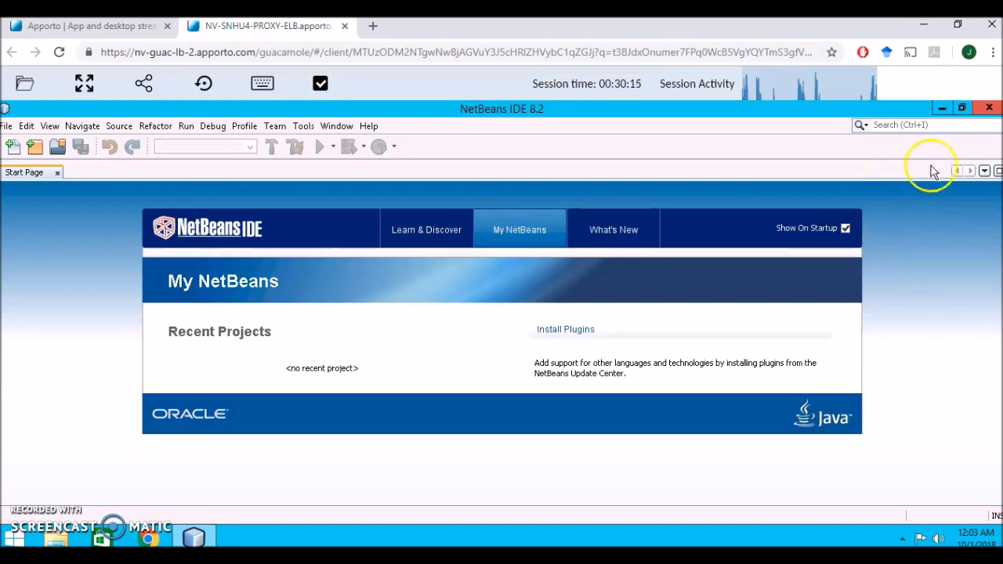
mouse_move(920, 220)
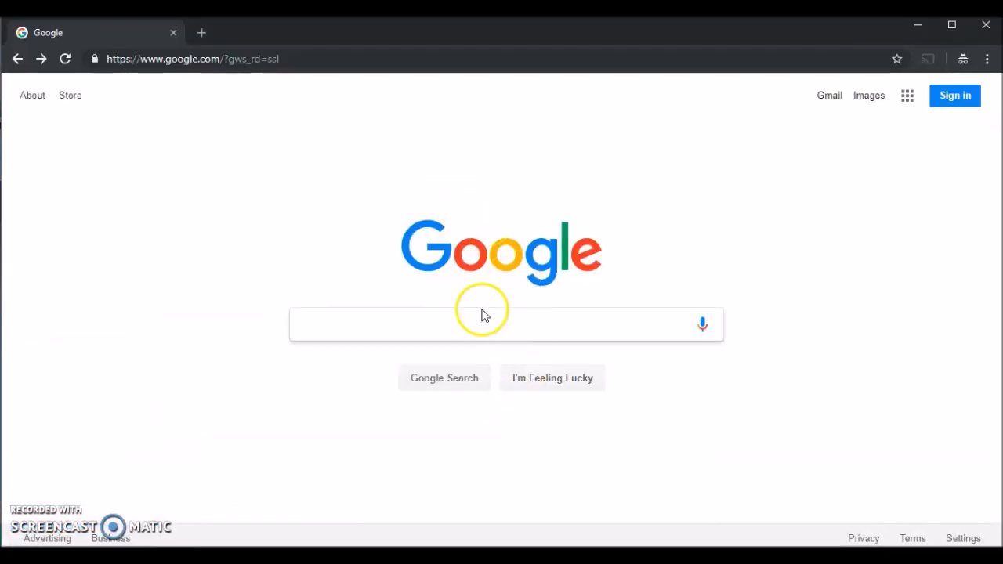
Search Google for 'netbeans 8.2 with java sdk' and choose Oracle's JDK 8u111 with NetBeans 8.2 result.
click(481, 322)
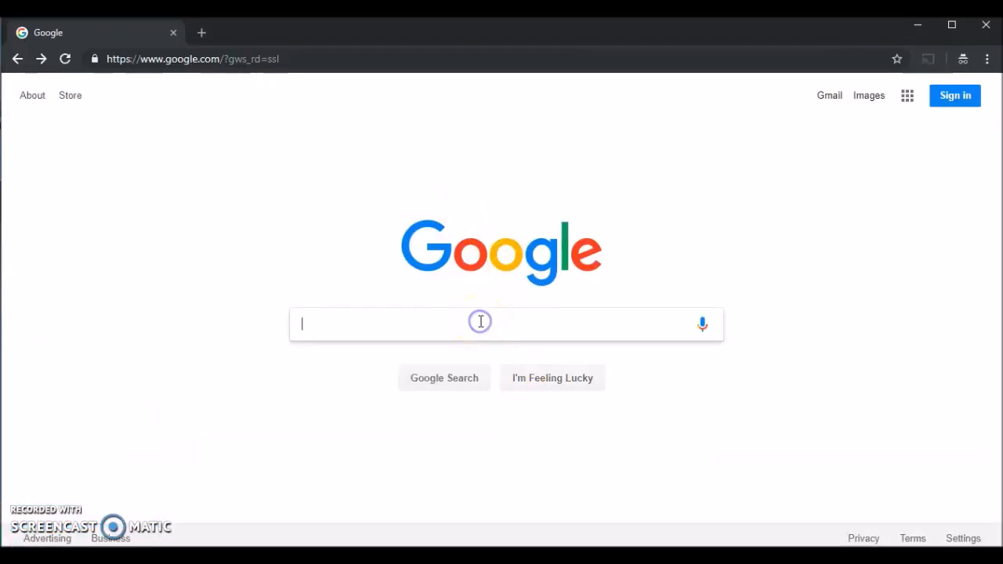
text(netbeans 8.2 with java sdk)
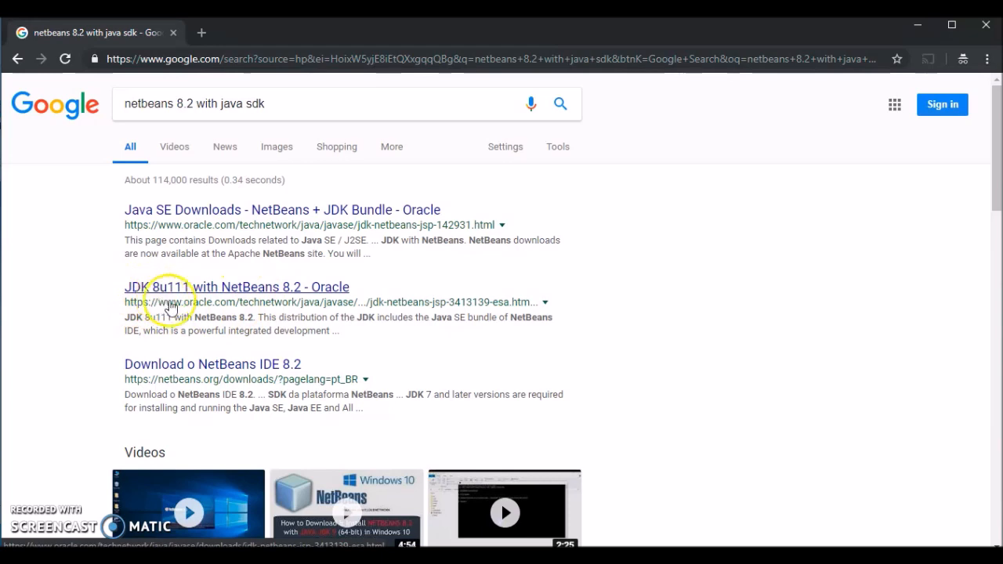
mouse_move(239, 304)
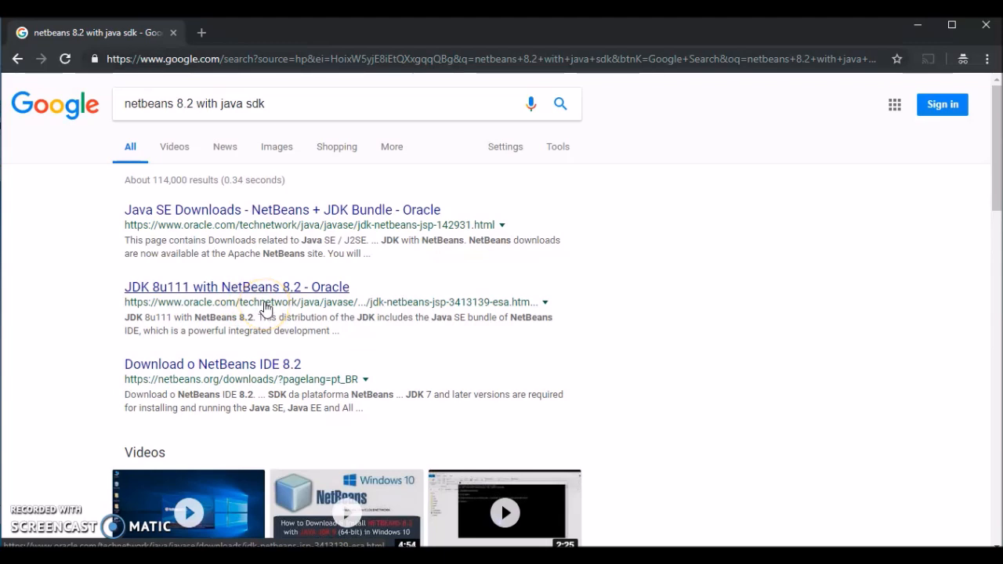
click(266, 301)
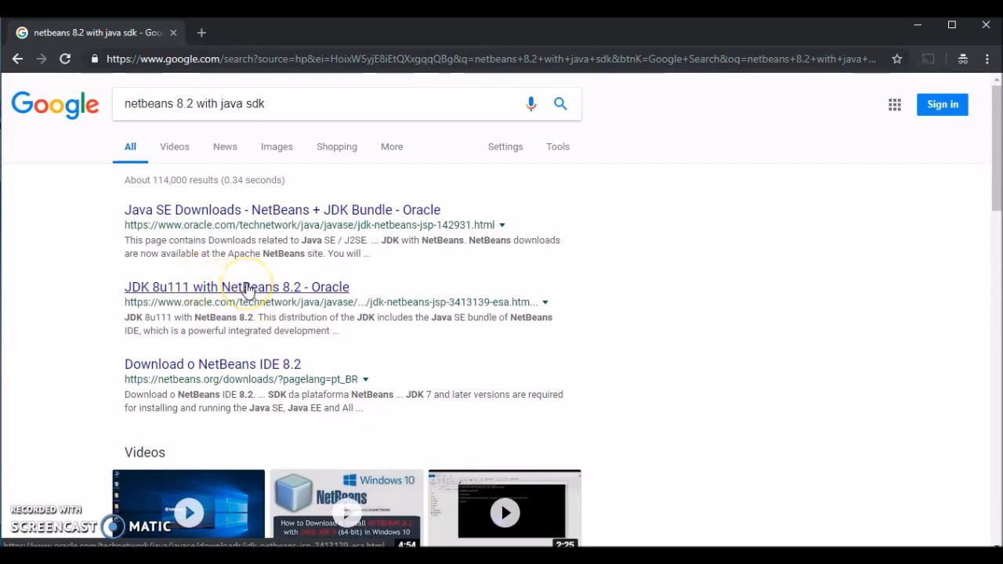
Accept the license agreement on Oracle's JDK 8u111 with NetBeans 8.2 download page.
click(237, 286)
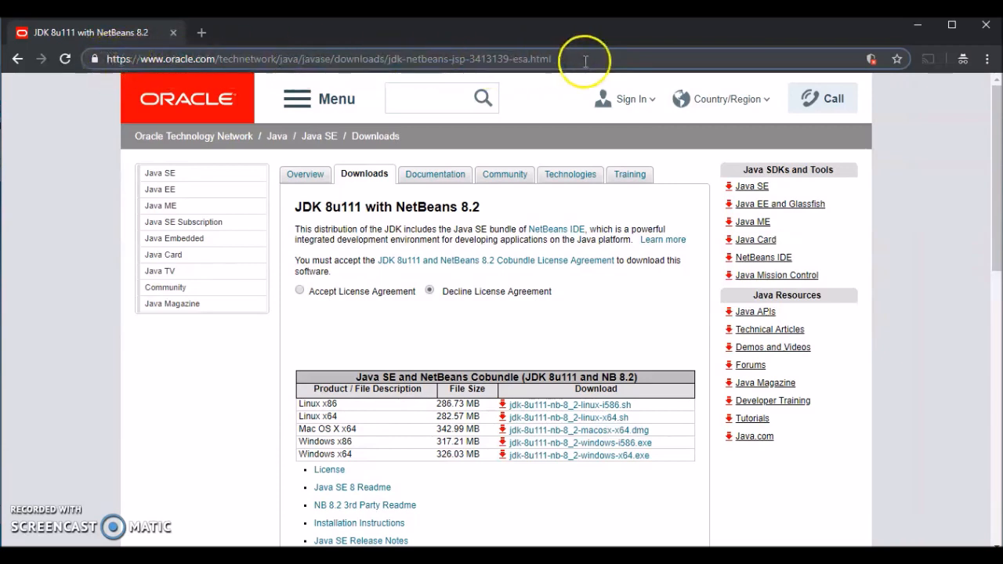
mouse_move(491, 198)
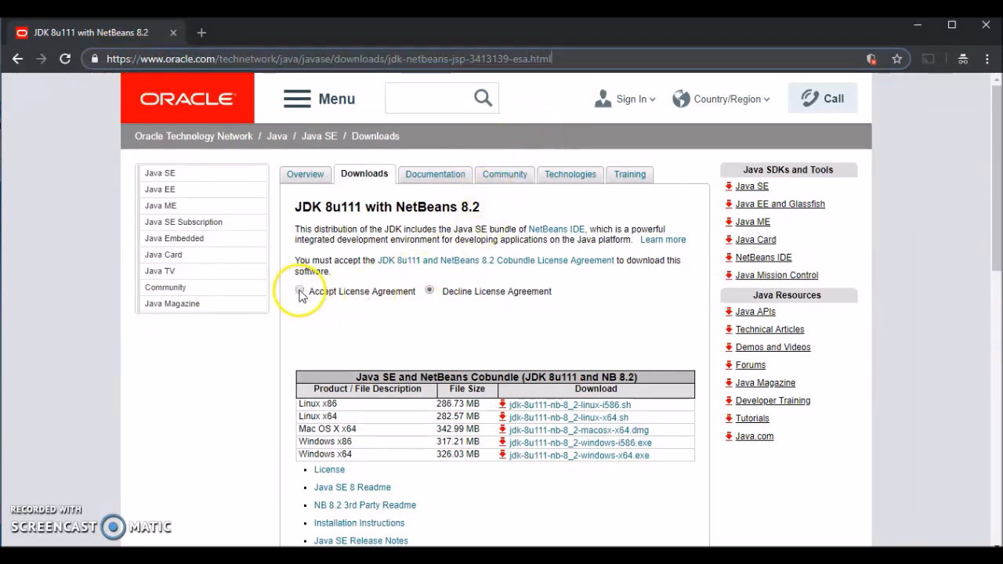
click(299, 291)
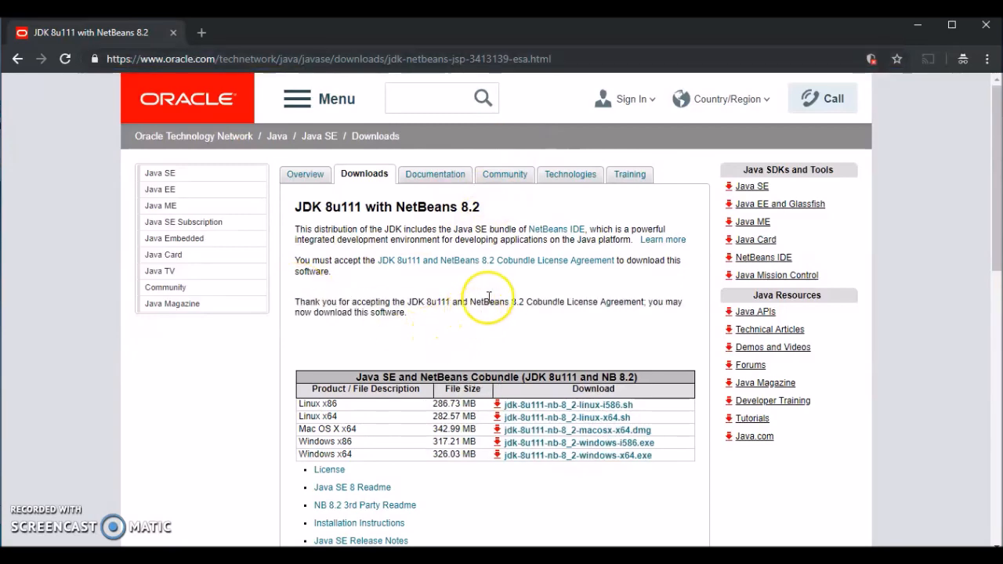
scroll(down, 3)
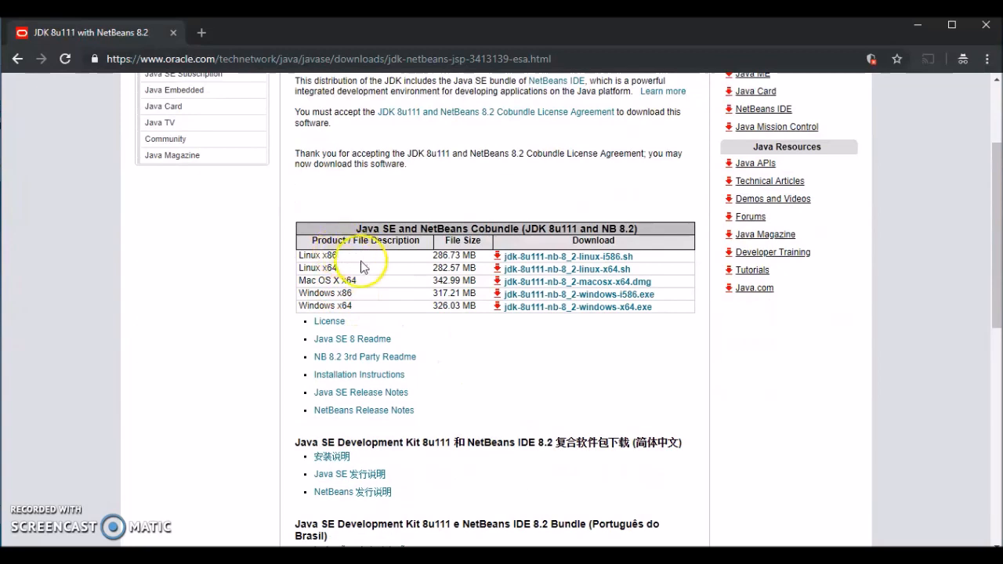
mouse_move(624, 269)
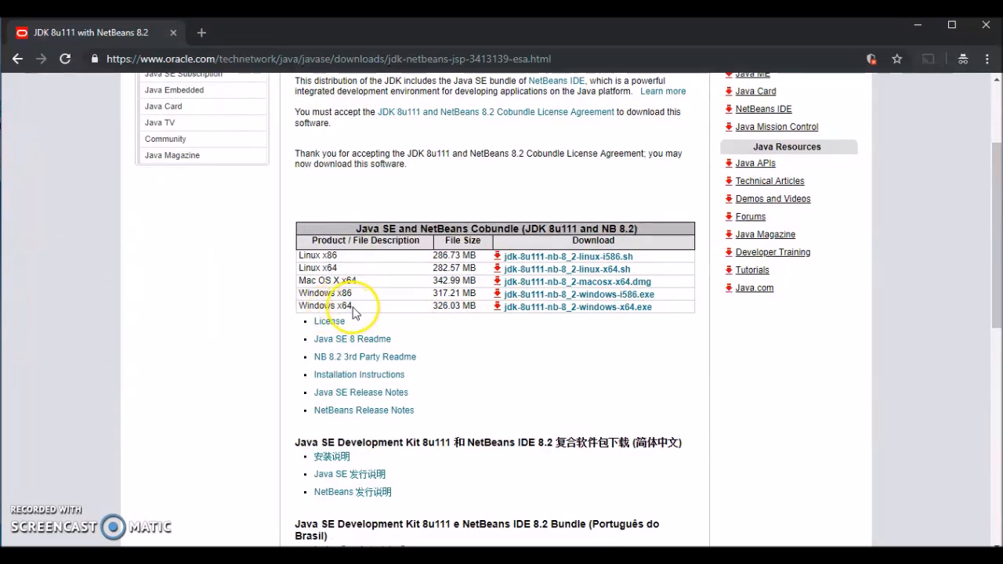
mouse_move(327, 309)
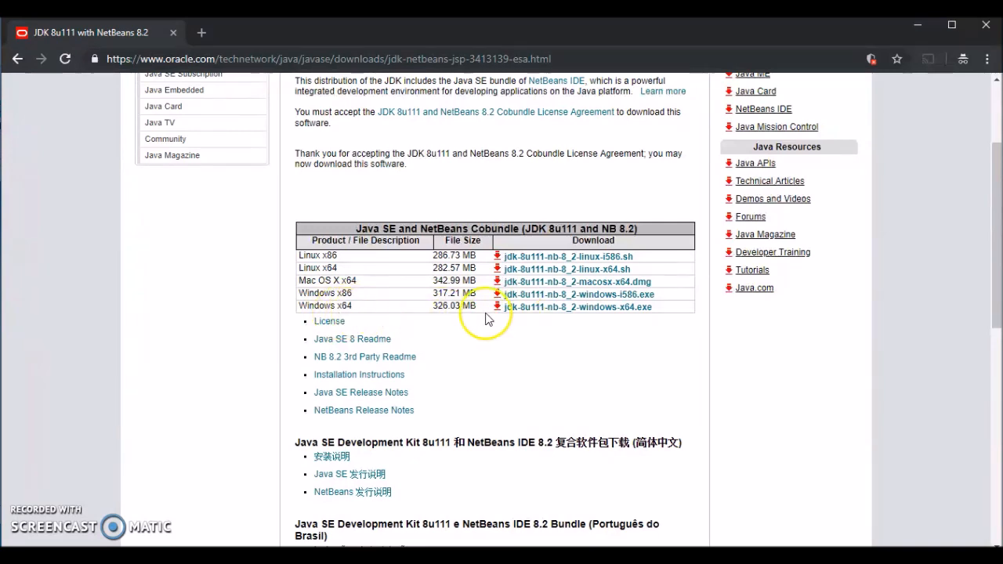
mouse_move(384, 297)
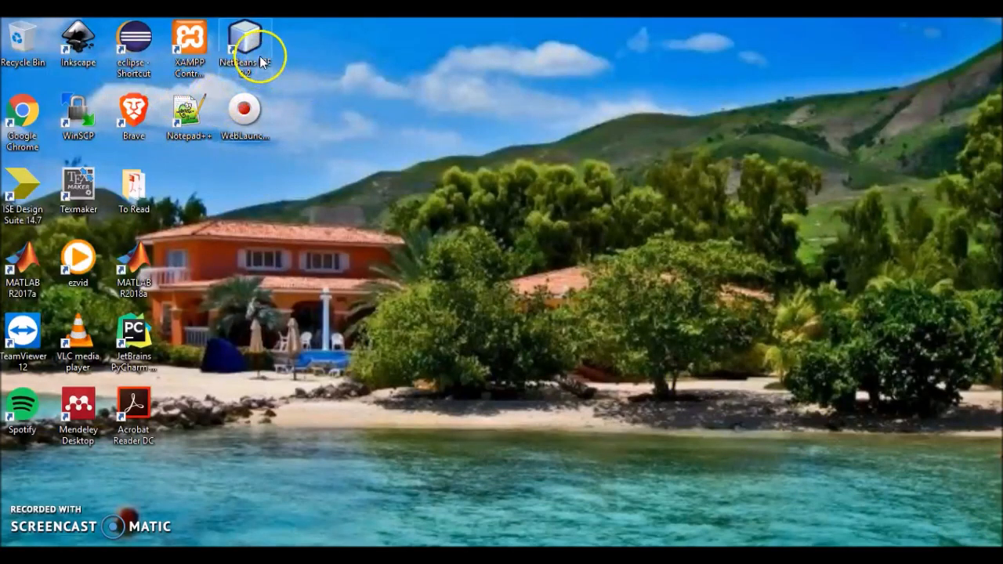
mouse_move(253, 49)
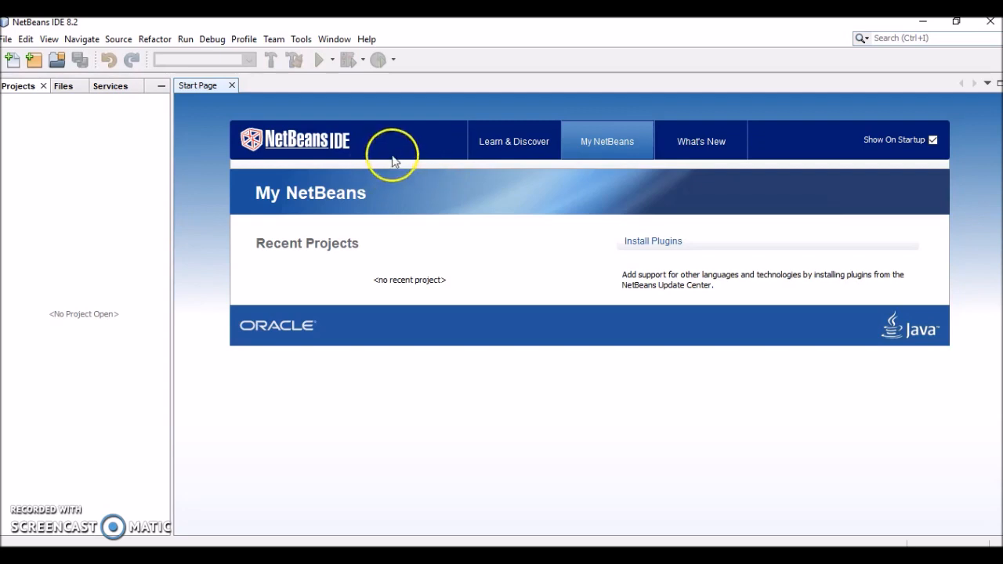
mouse_move(217, 171)
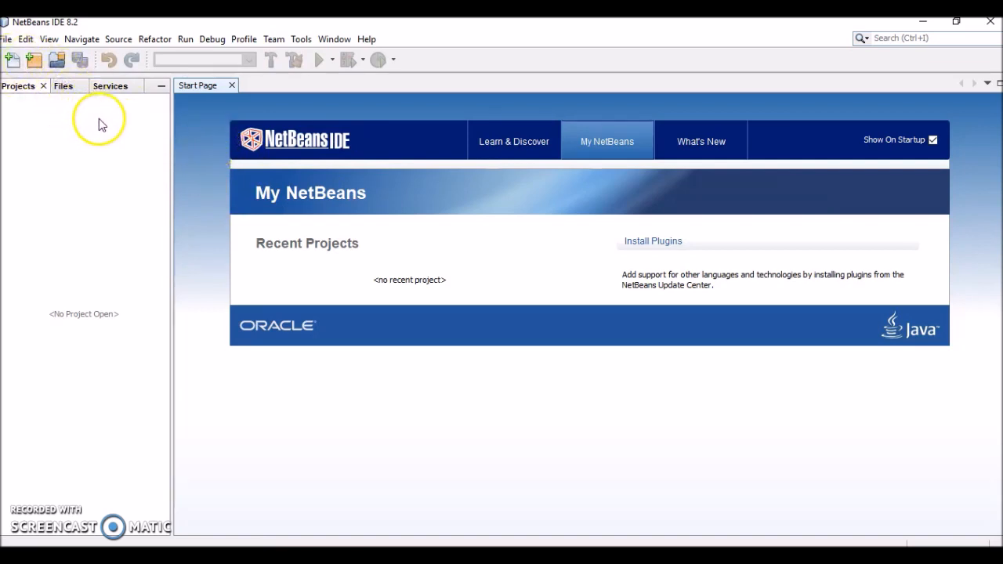
mouse_move(10, 38)
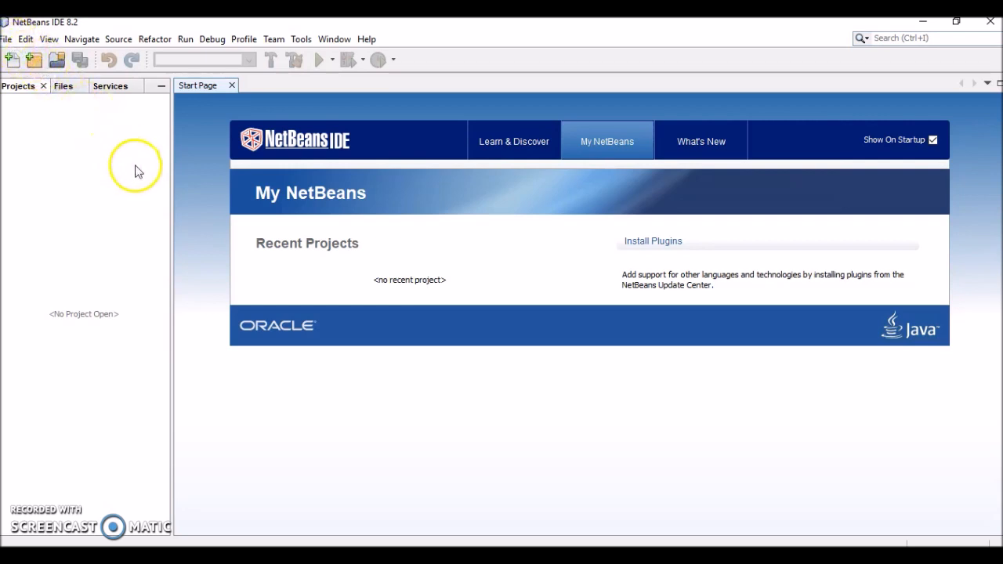
mouse_move(164, 174)
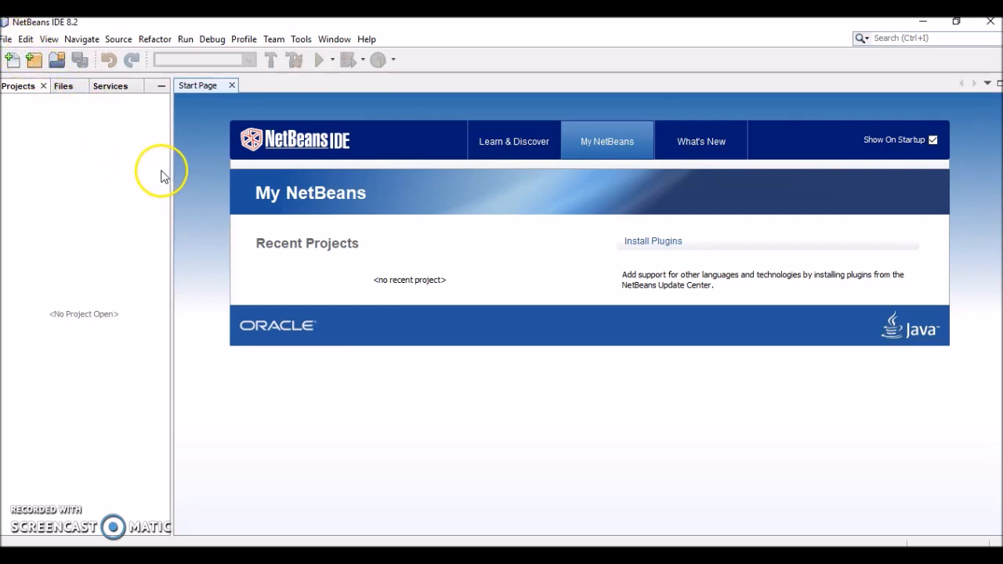
mouse_move(178, 168)
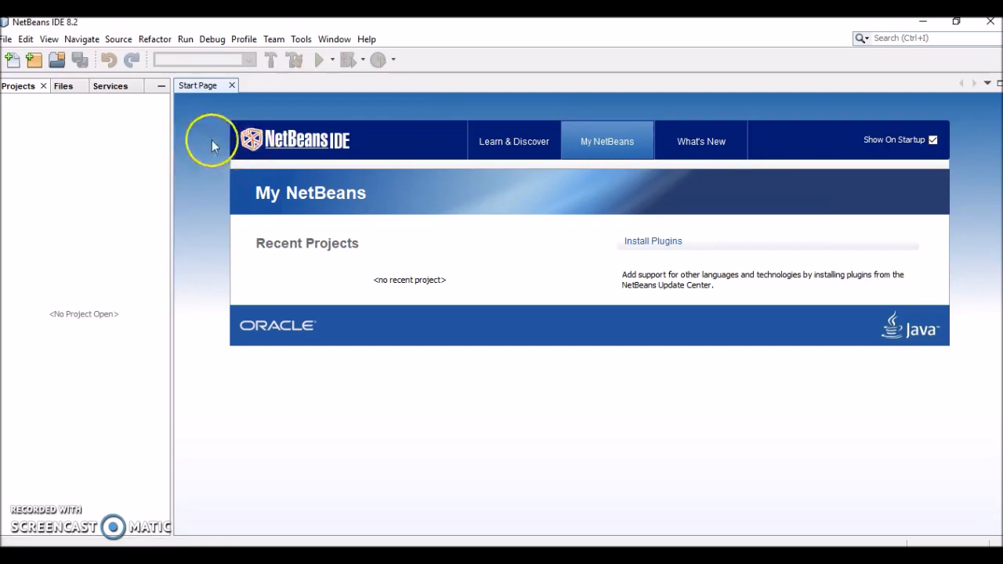
mouse_move(13, 49)
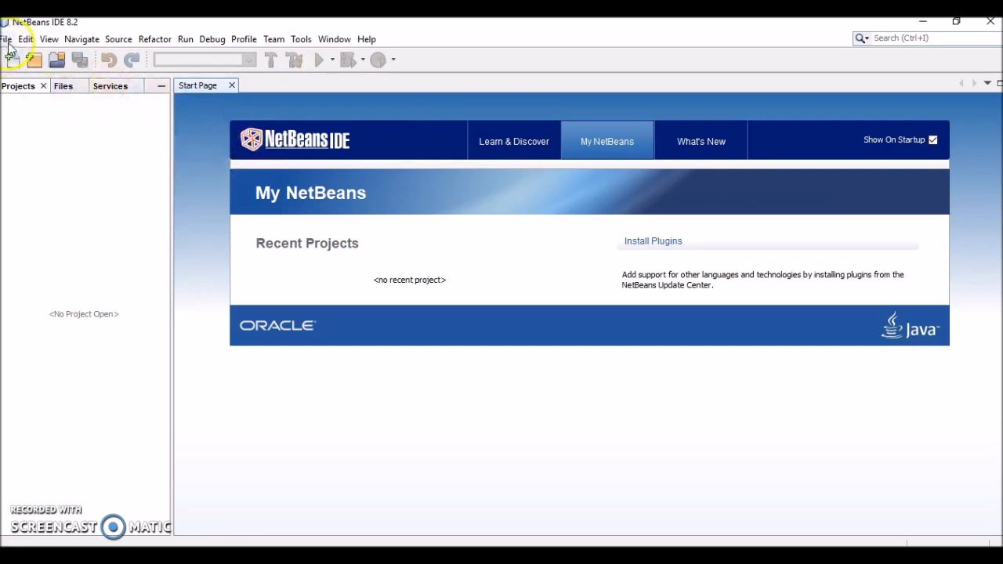
Relaunch NetBeans IDE 8.2 and reach its Start Page.
click(8, 38)
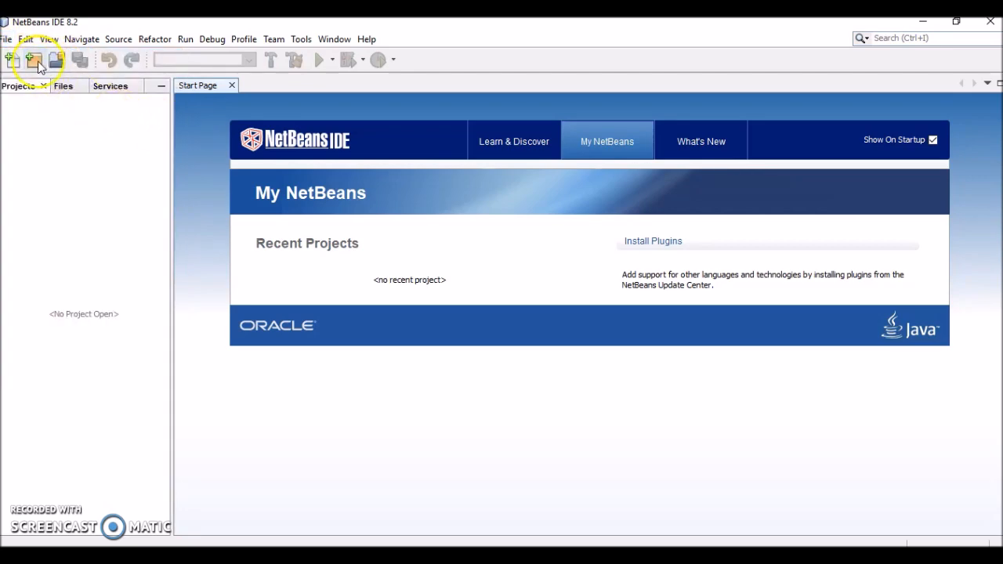
Start a new project of type Java Application in the Java category.
click(34, 58)
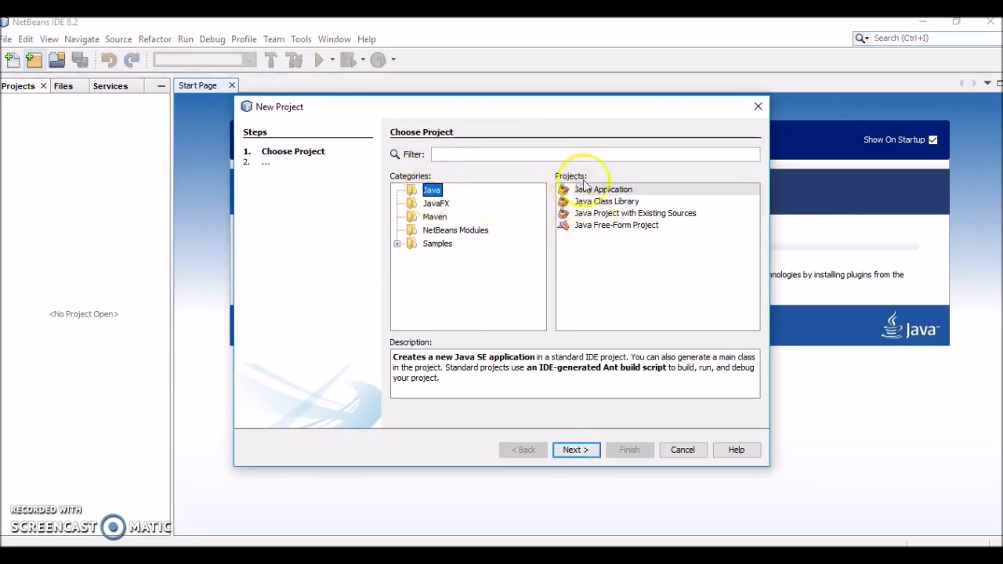
click(603, 189)
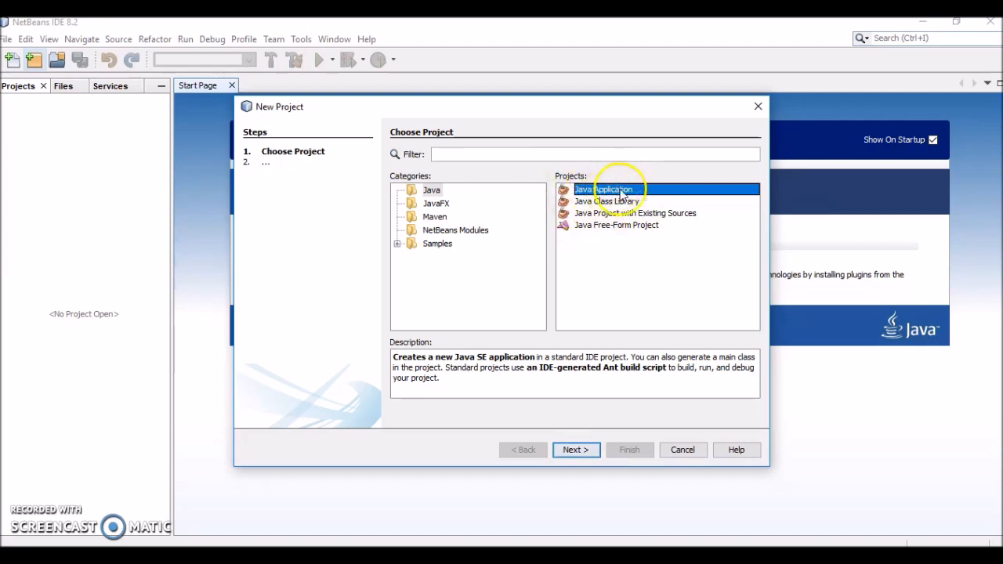
Name the project TestProject and finish creating it with its main class.
click(576, 450)
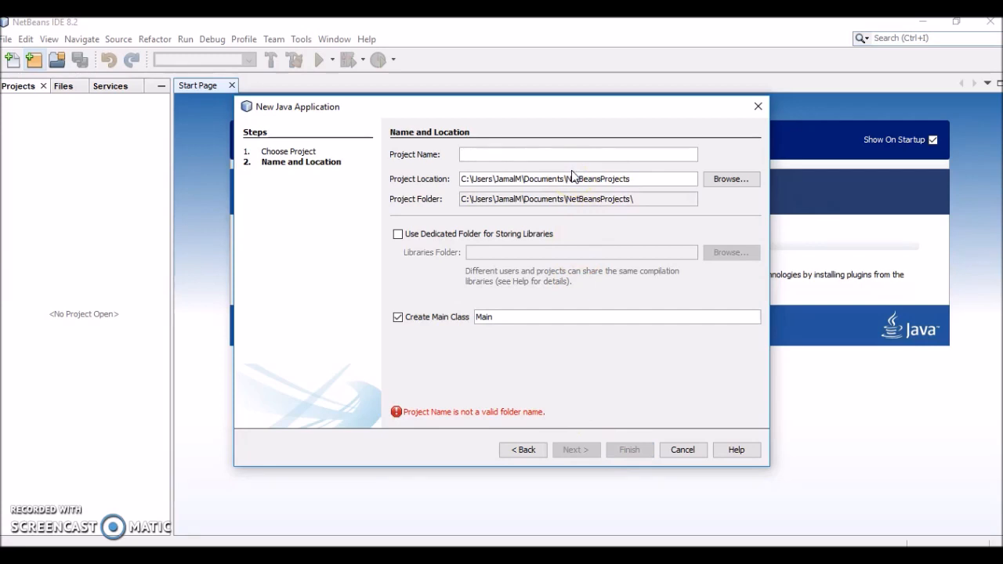
text(TestProject)
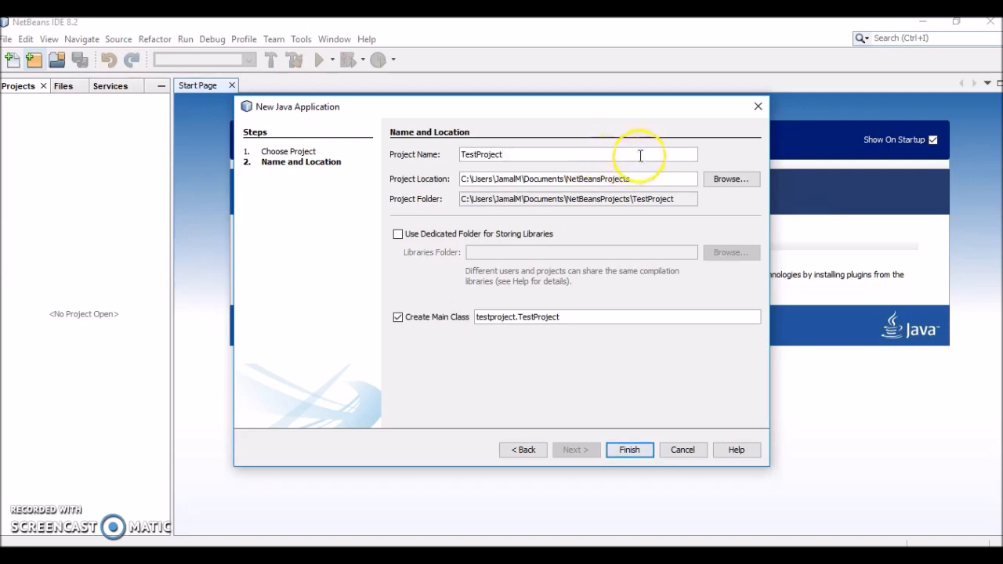
mouse_move(500, 170)
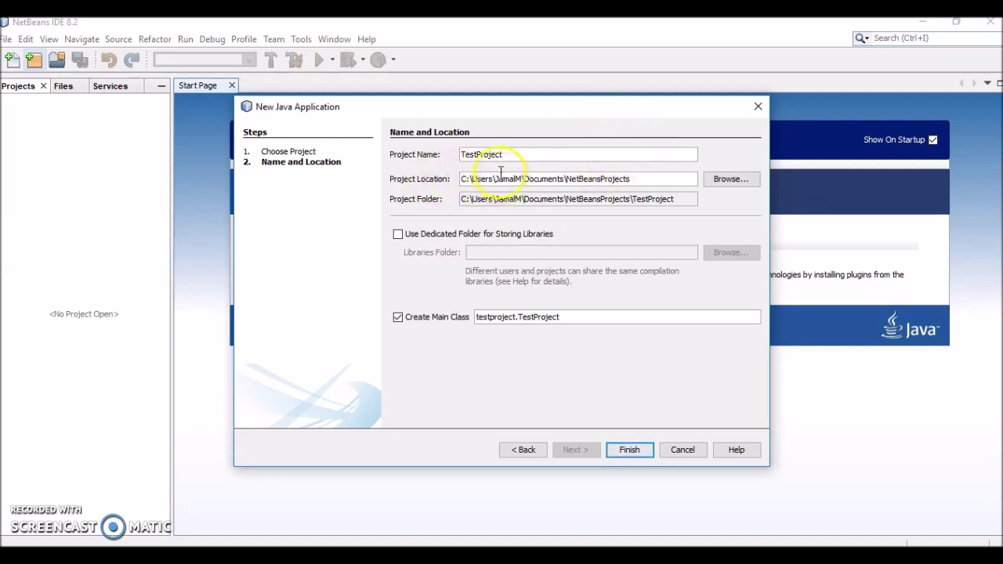
mouse_move(539, 173)
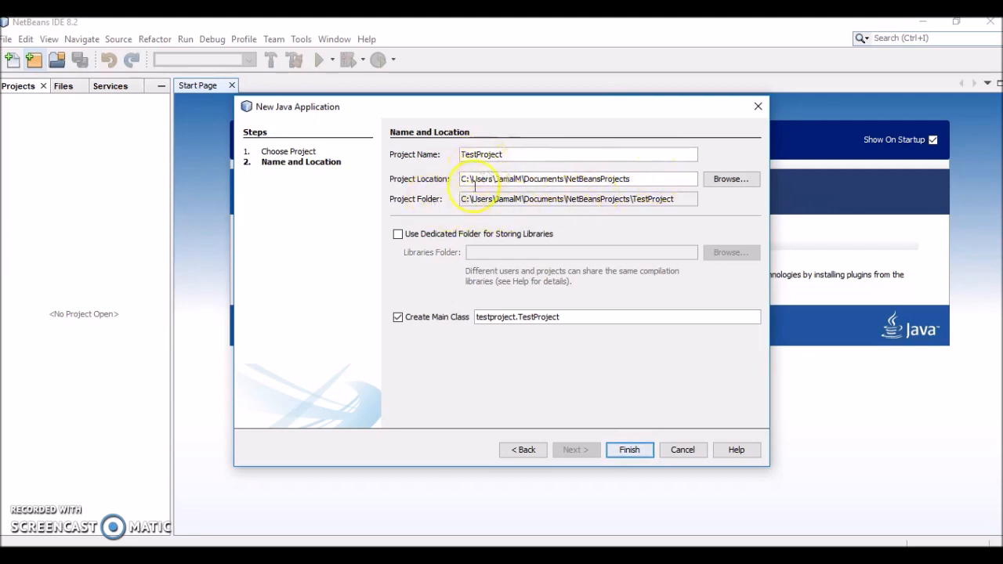
mouse_move(654, 210)
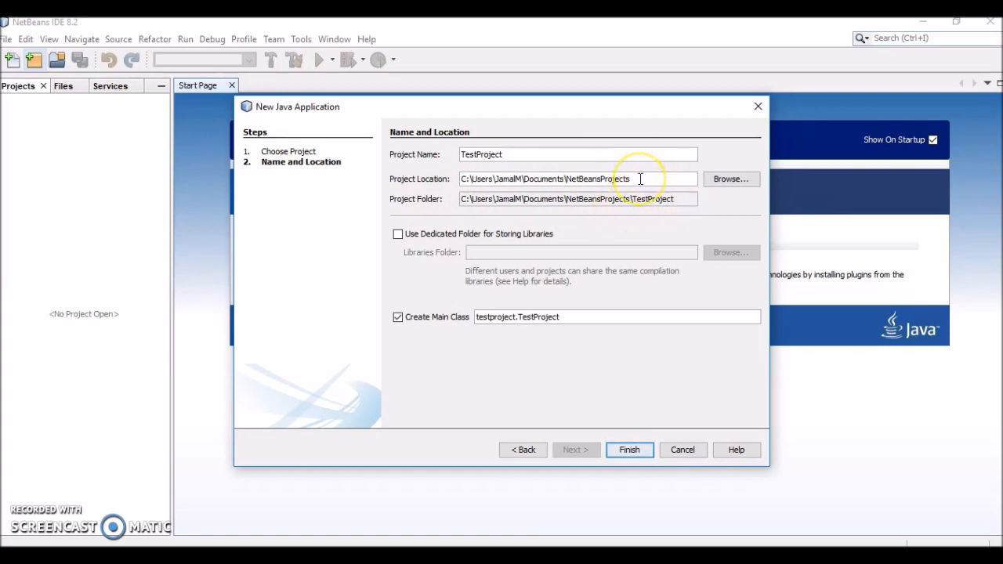
mouse_move(651, 211)
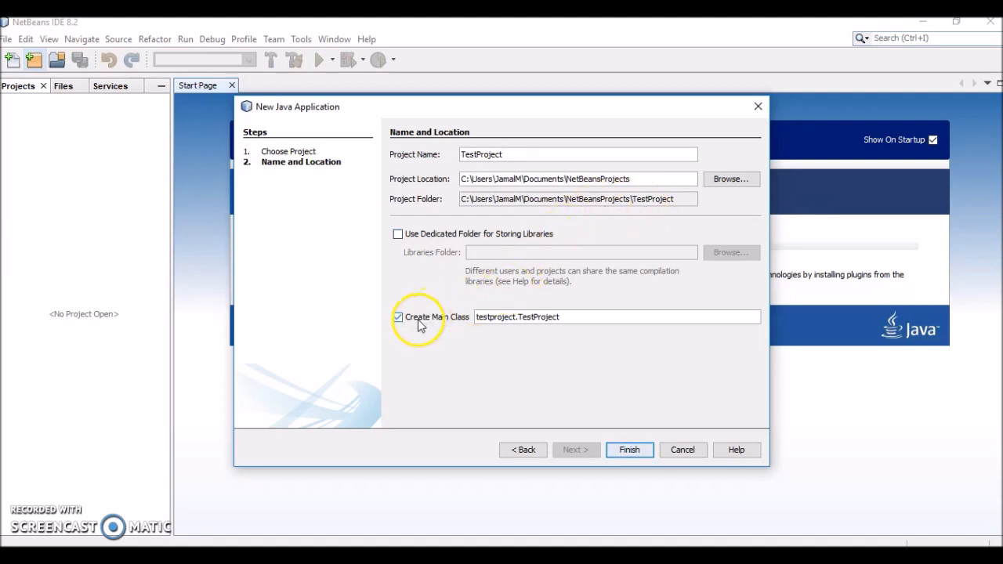
mouse_move(537, 340)
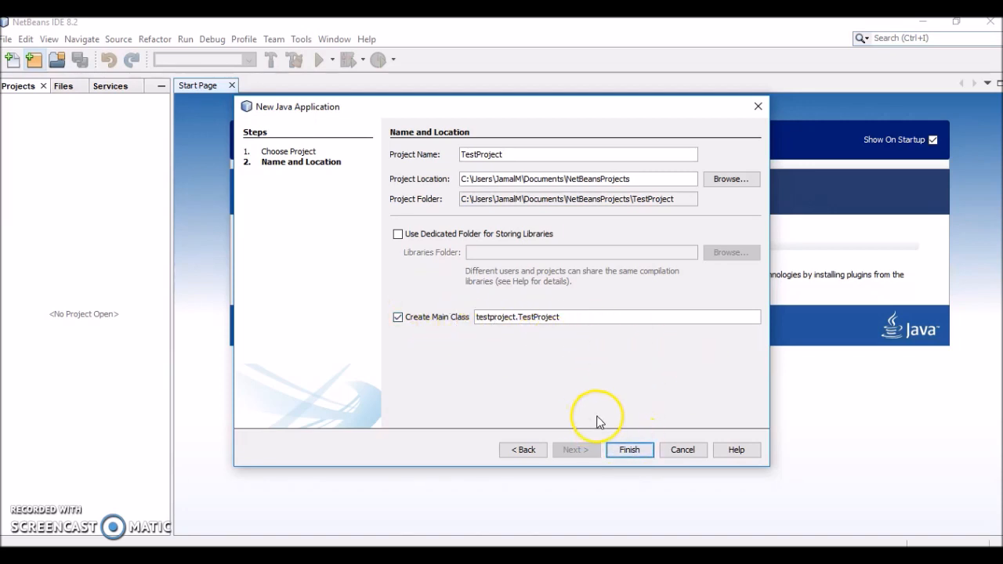
click(629, 450)
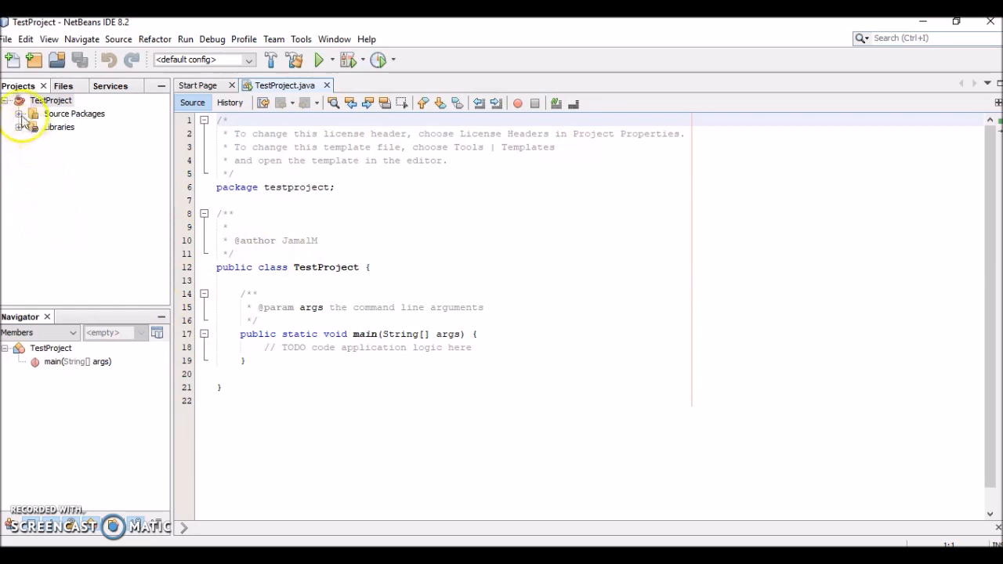
Expand Source Packages to show TestProject.java and add a blank line below the TODO comment.
click(21, 113)
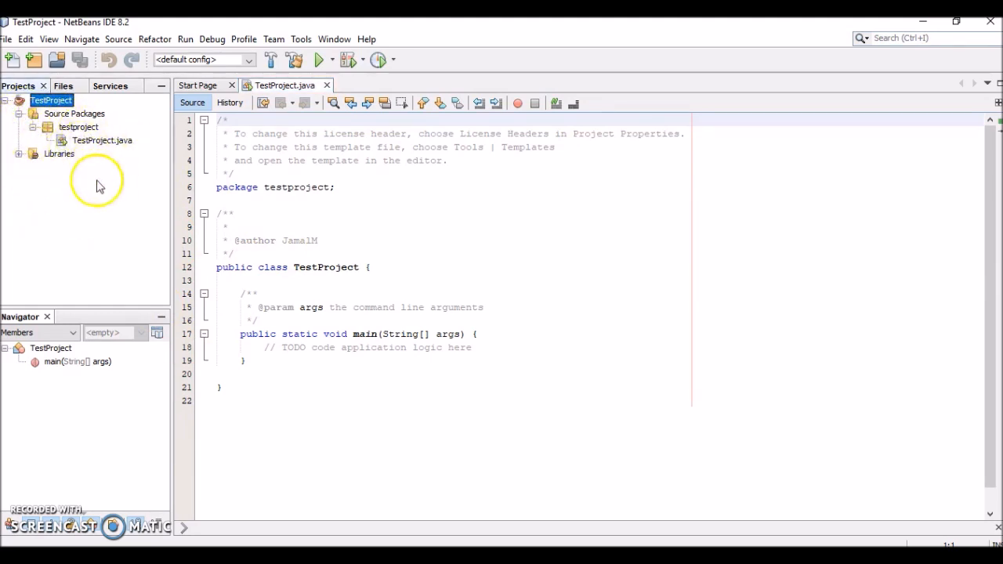
click(101, 140)
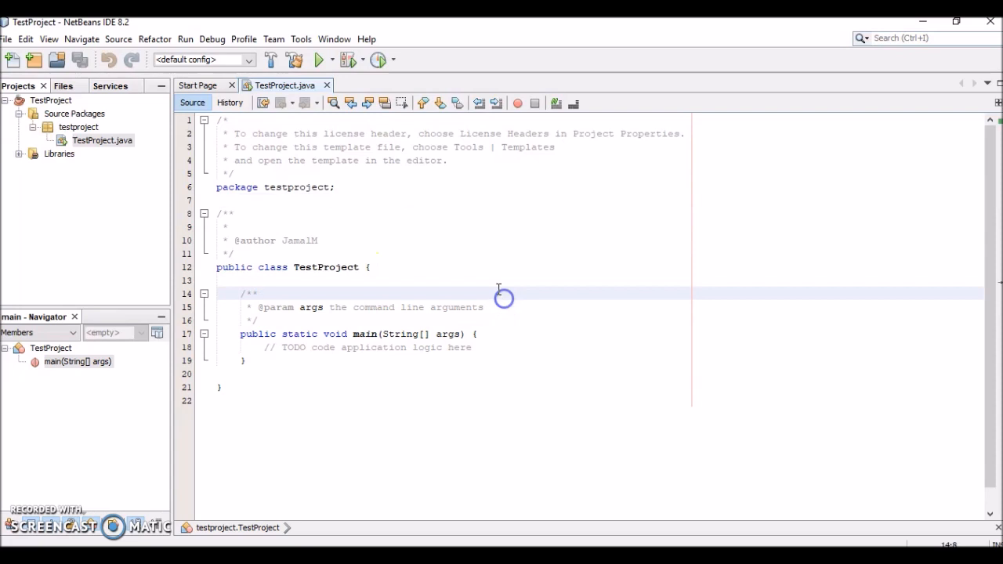
click(492, 281)
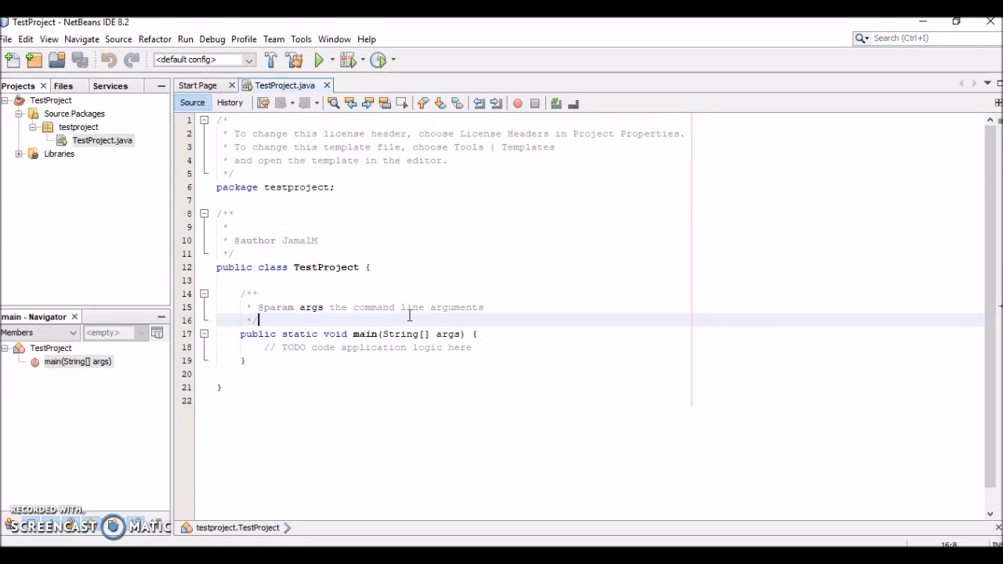
click(530, 351)
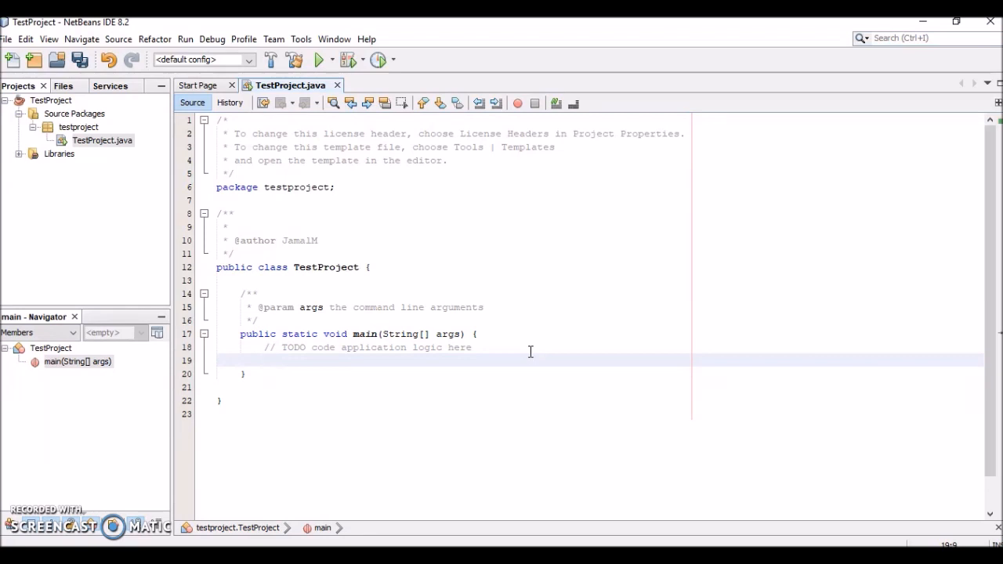
Write System.out.println("Hello World!"); in main and save TestProject.java.
click(267, 360)
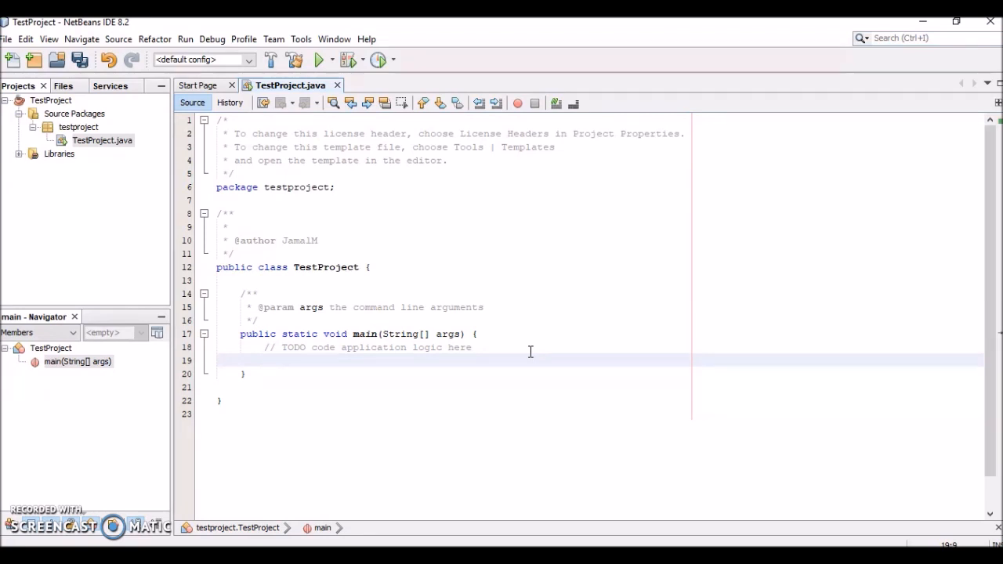
text(Sys)
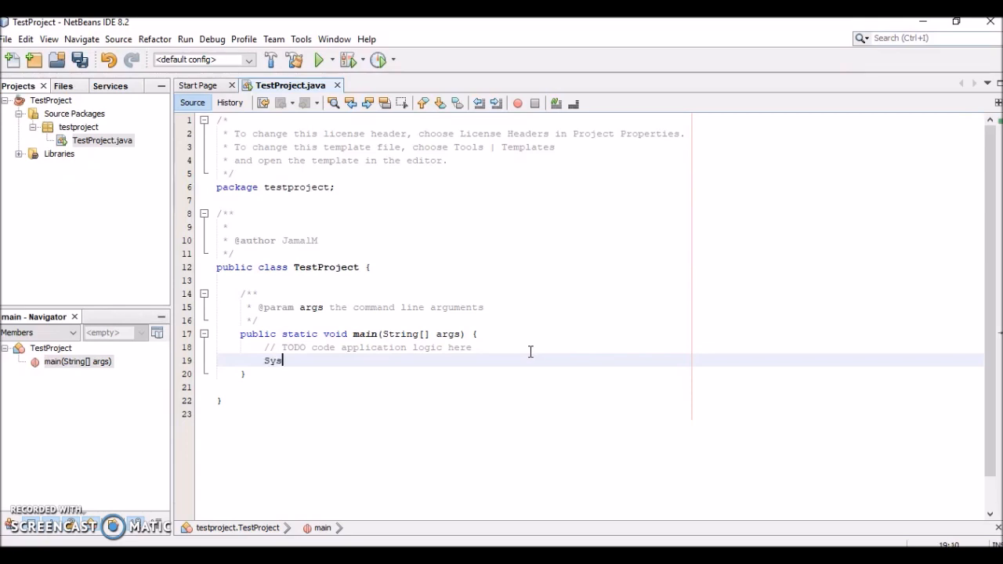
text(tem.out.println("Hello World");)
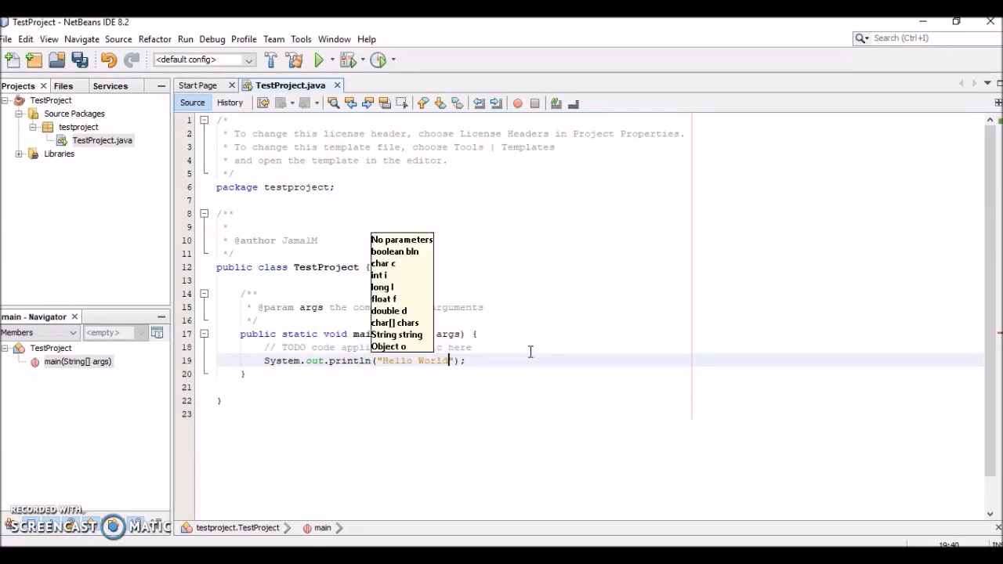
text(!)
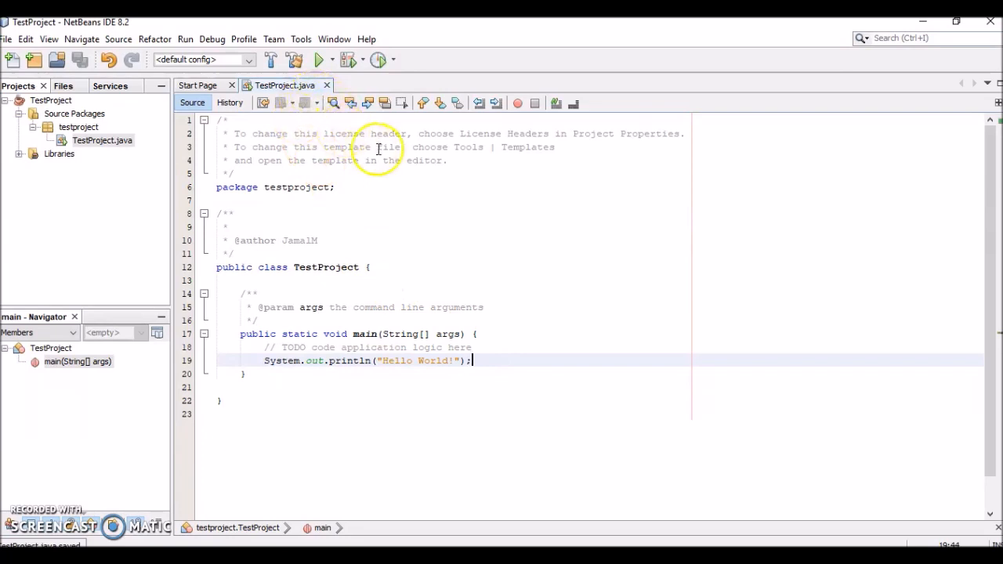
mouse_move(317, 60)
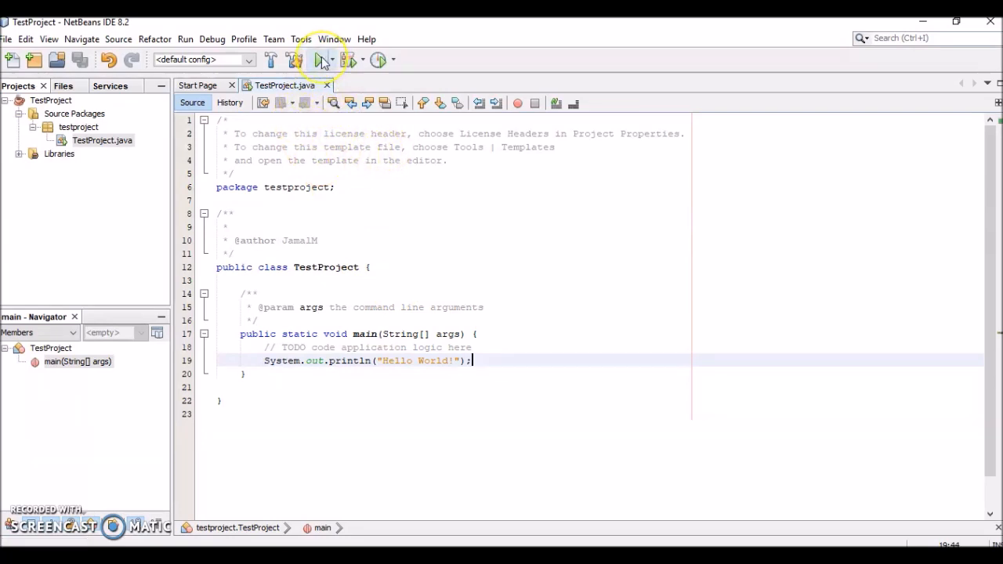
mouse_move(317, 60)
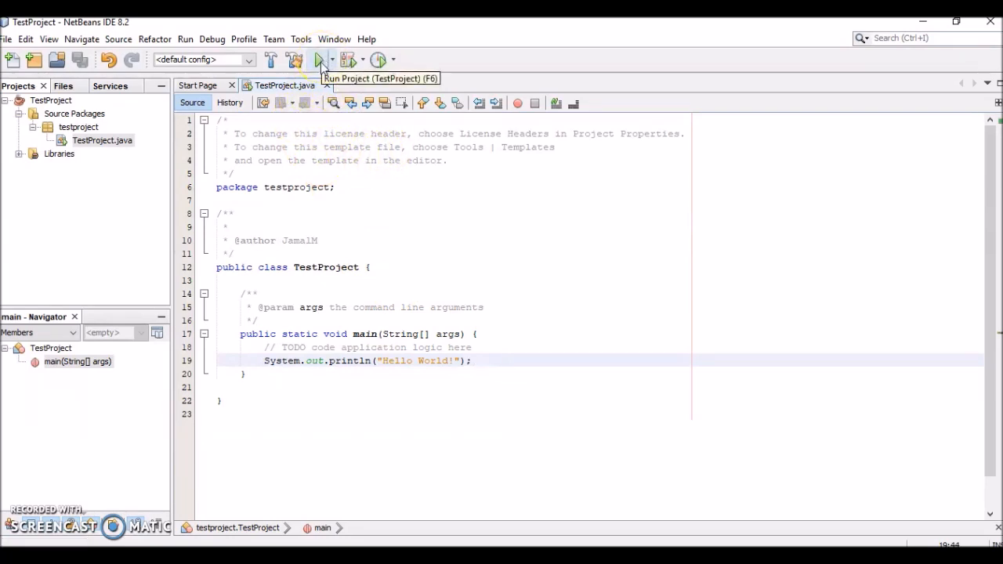
Run TestProject, check the Hello World! output, and return to the editor.
click(185, 39)
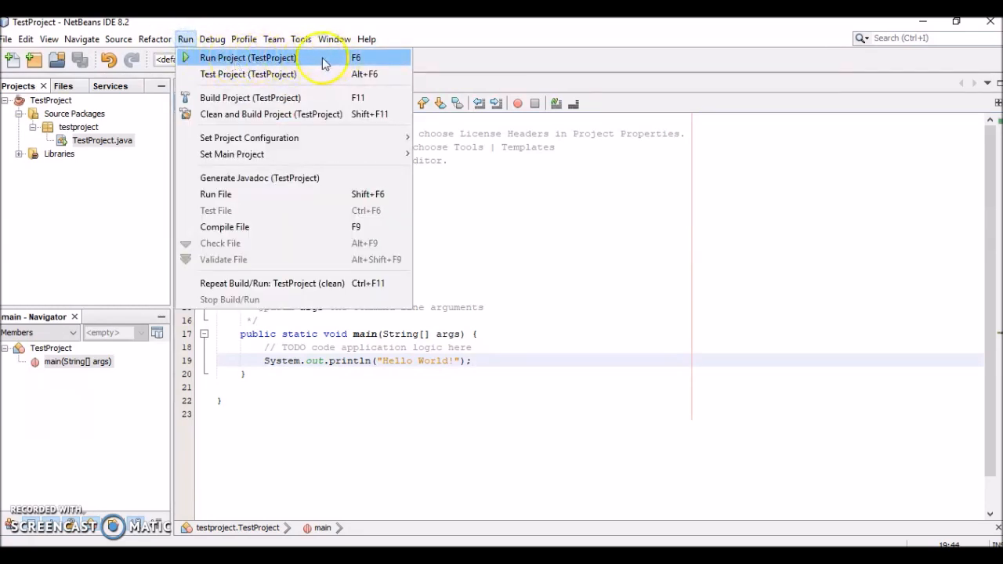
mouse_move(383, 76)
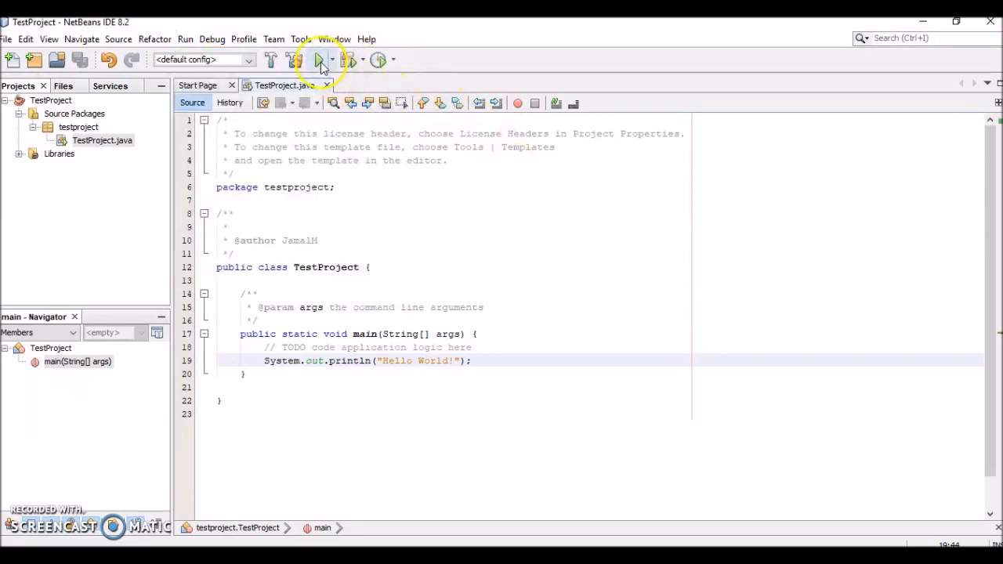
click(316, 59)
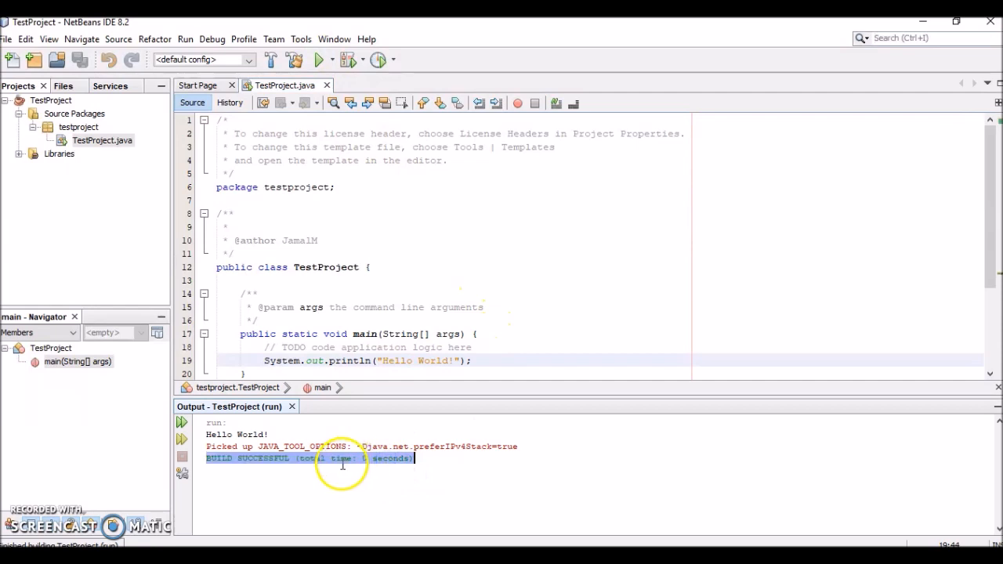
mouse_move(258, 464)
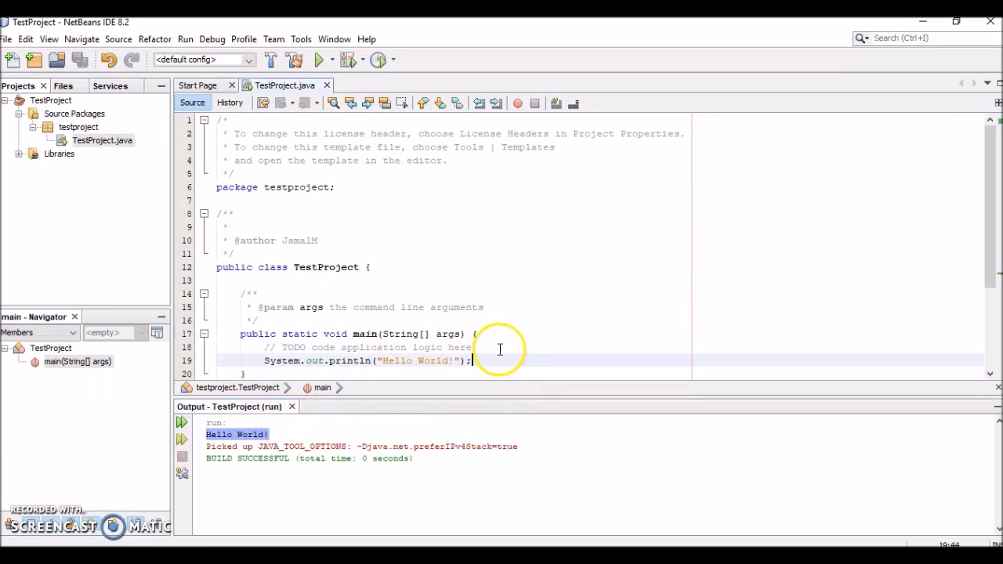
mouse_move(506, 344)
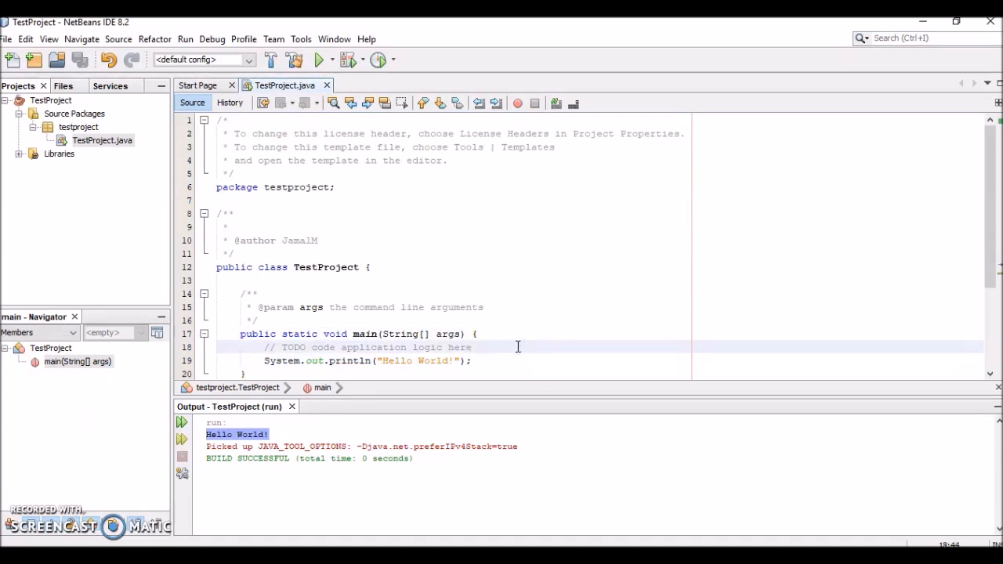
click(472, 347)
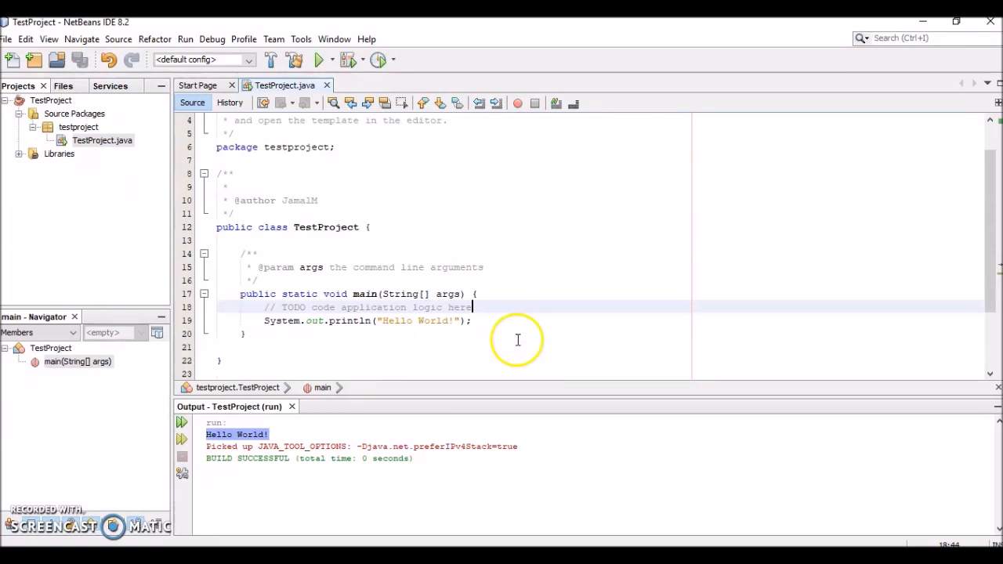
Declare Scanner sc = new Scanner(System.in); in main, then place the cursor above the class.
text(Scanner sc)
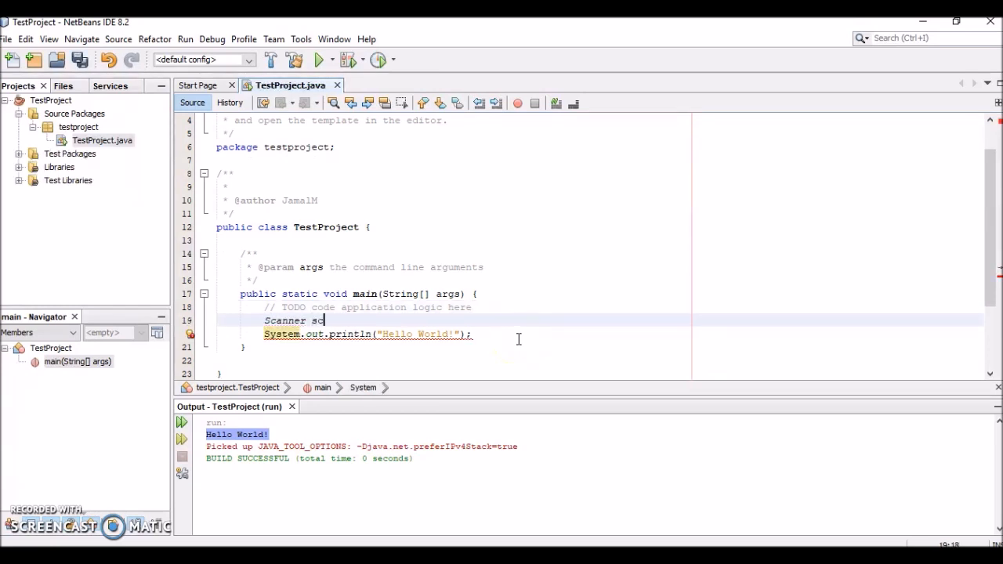
text(= new)
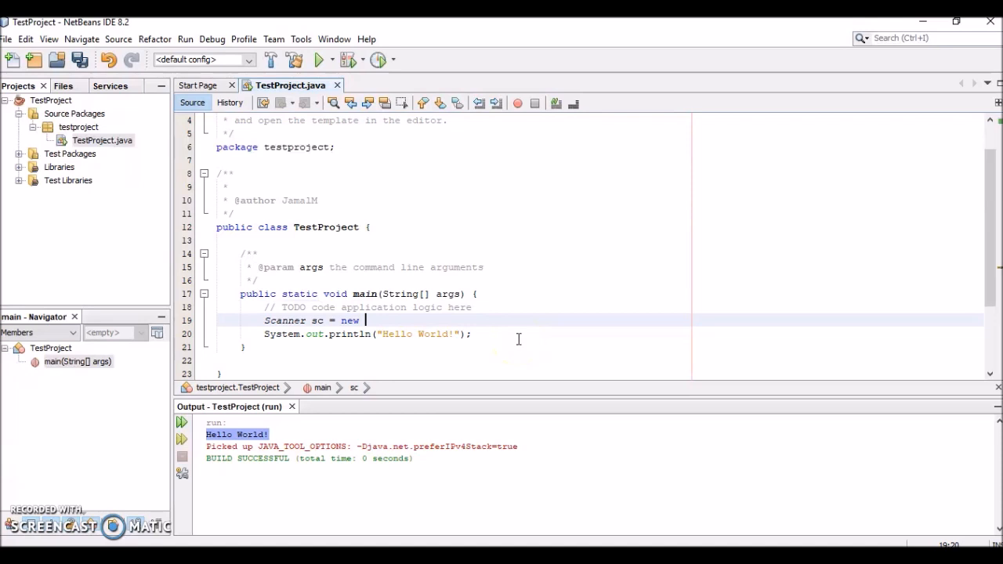
text(Scanner(Syst)
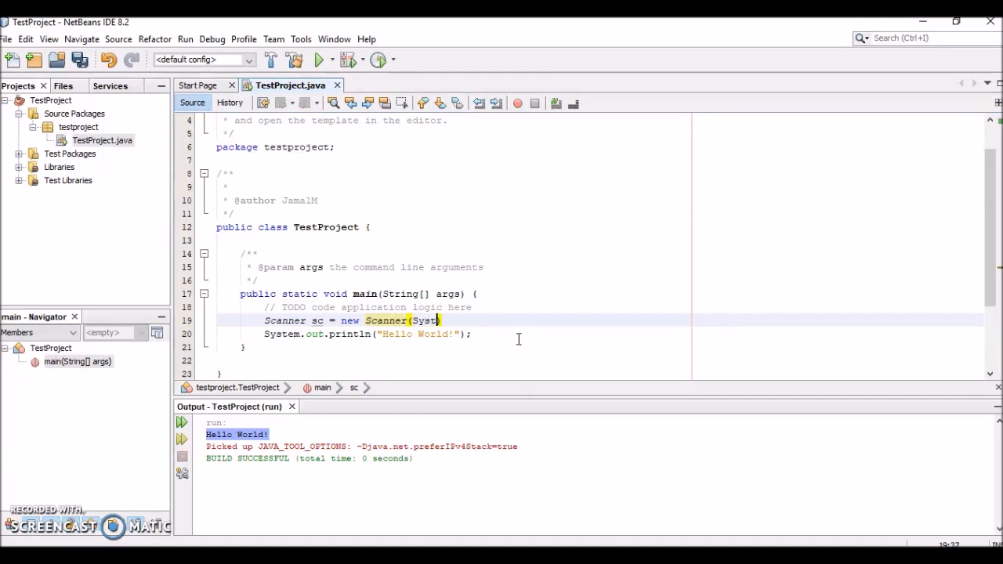
text(em.in);)
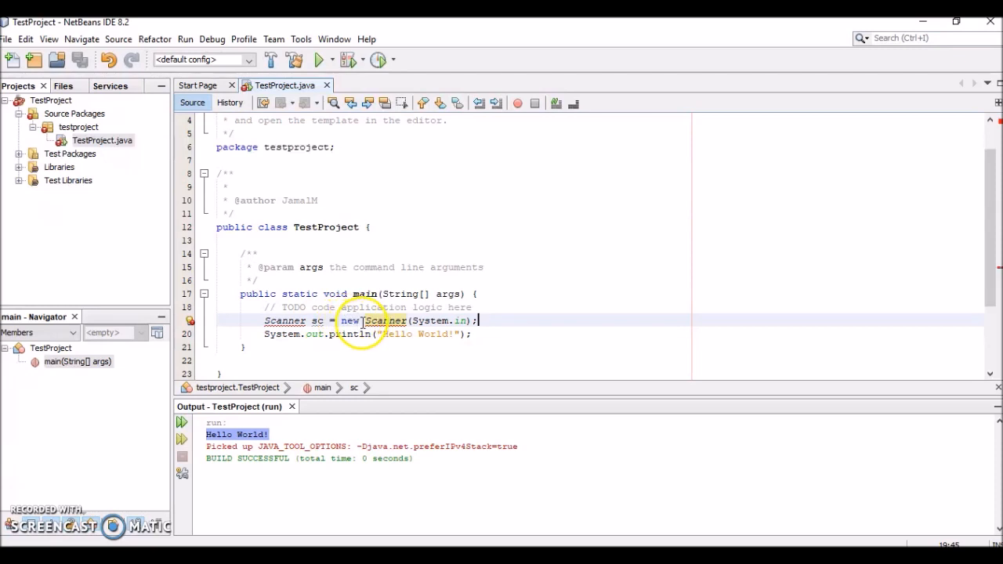
mouse_move(435, 324)
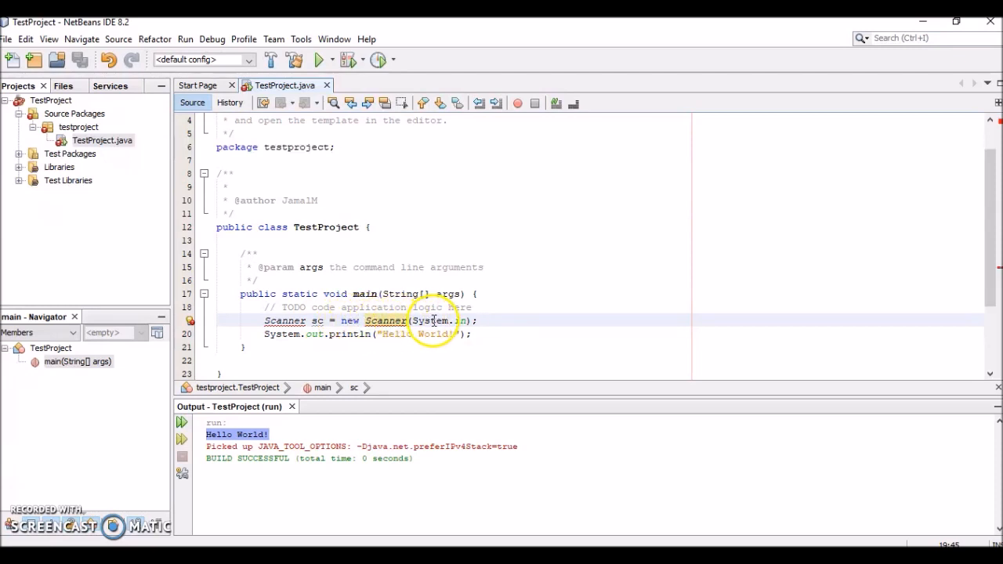
mouse_move(516, 426)
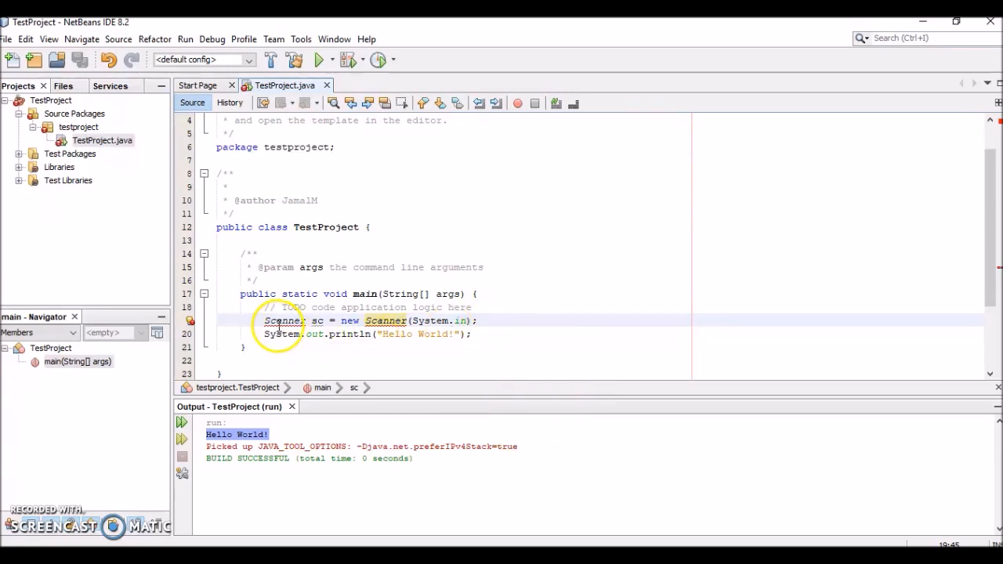
mouse_move(281, 320)
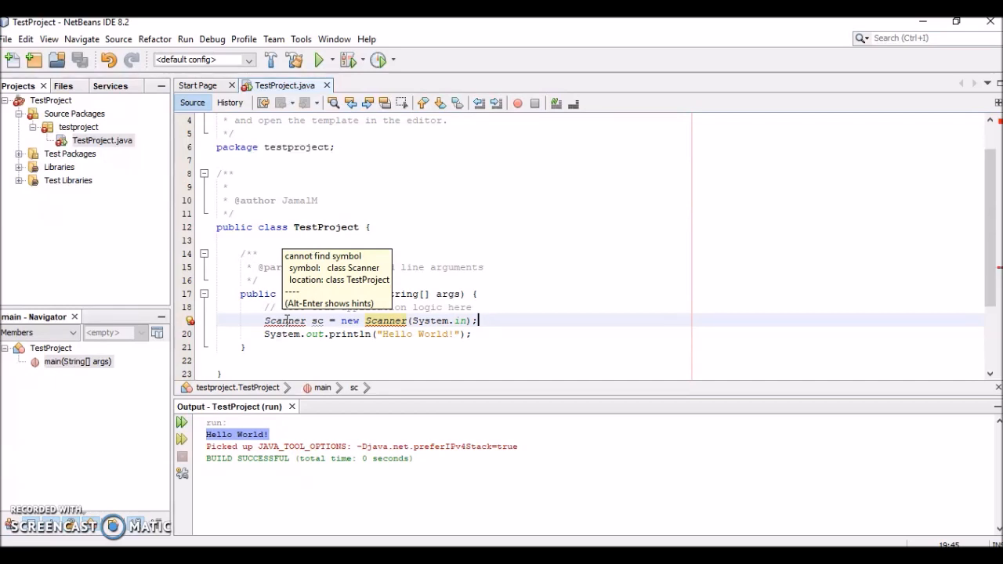
click(261, 213)
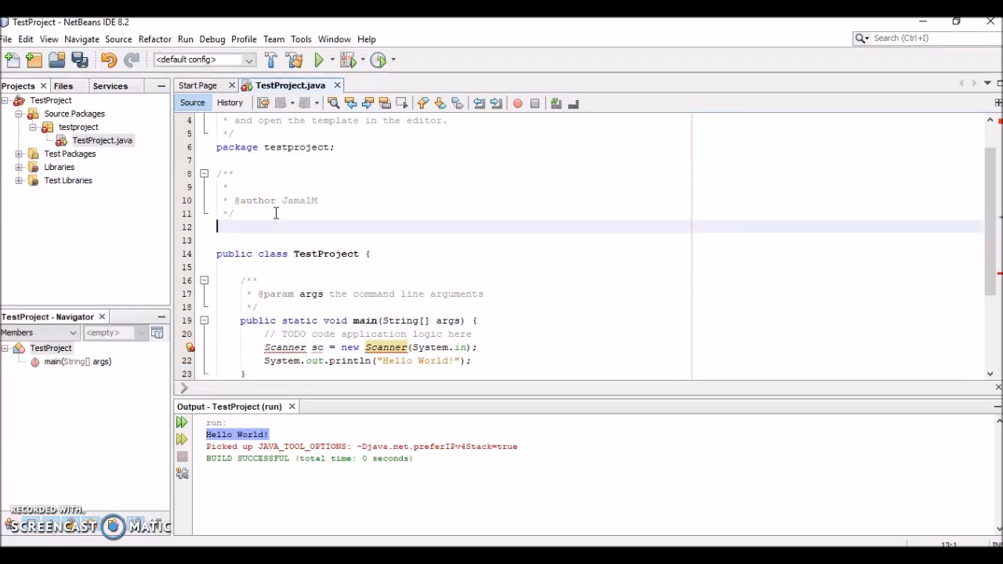
Type 'import java.util.Scanner' above the class and scroll the Scanner Javadoc popup.
text(import)
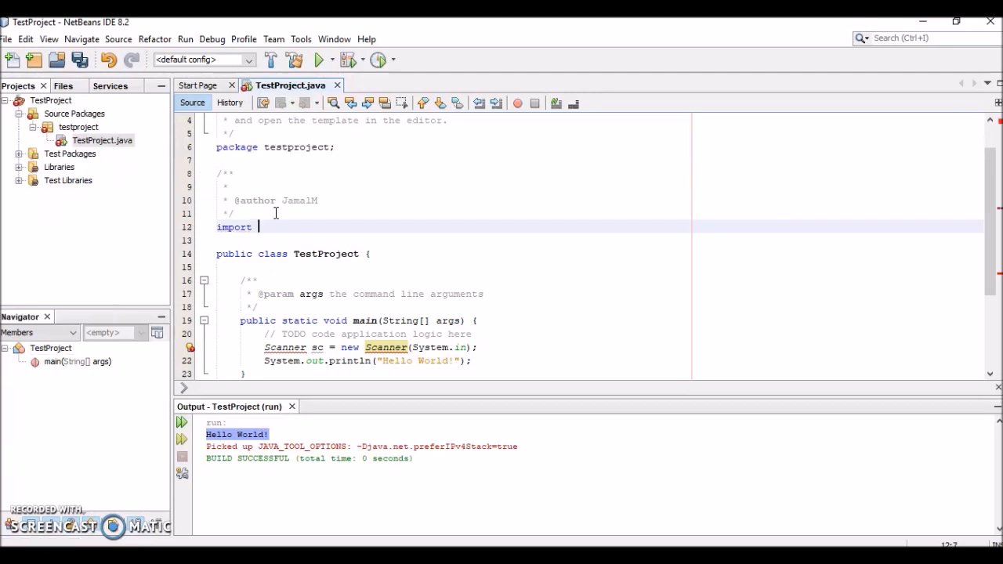
text(java.util)
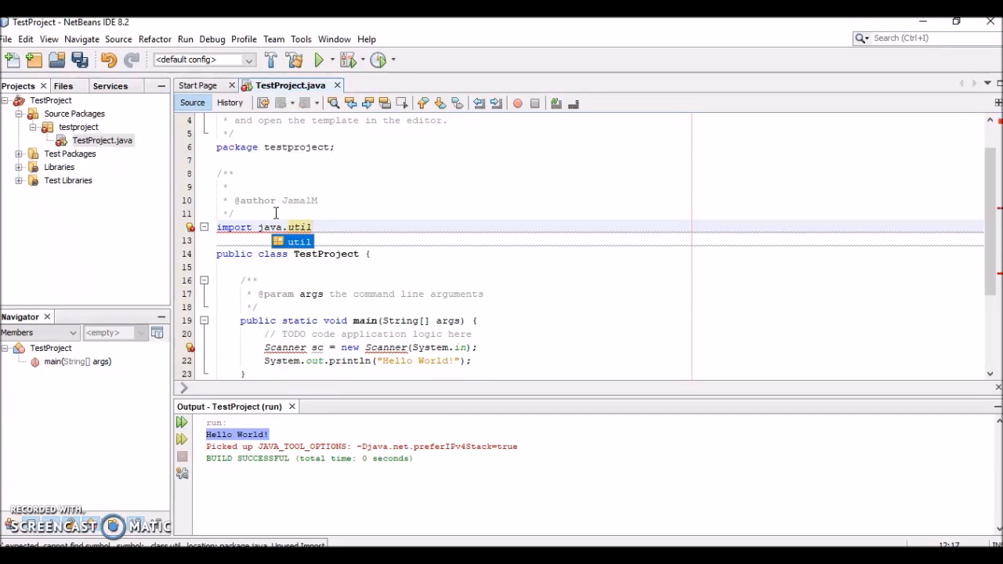
text(.Sca)
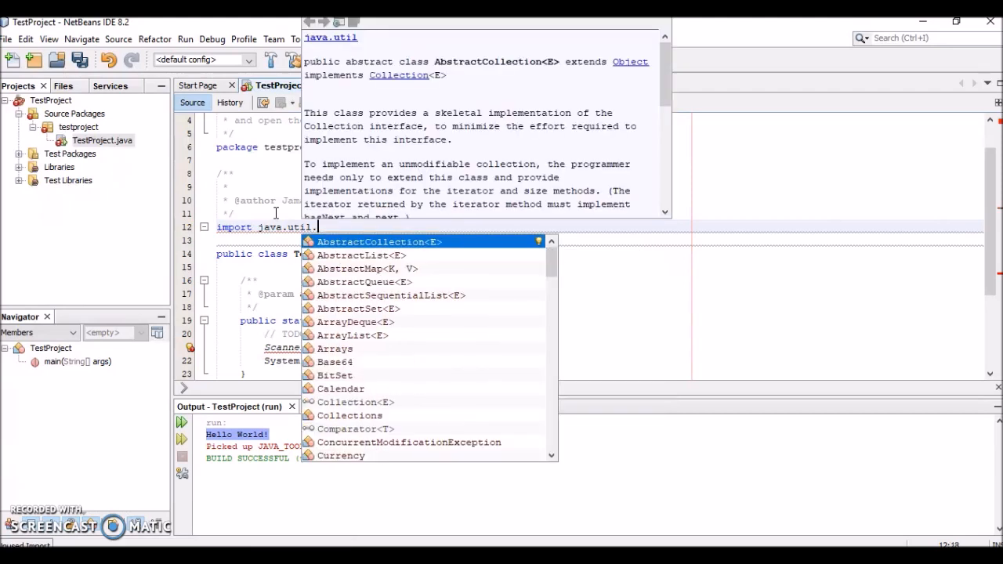
text(Sc)
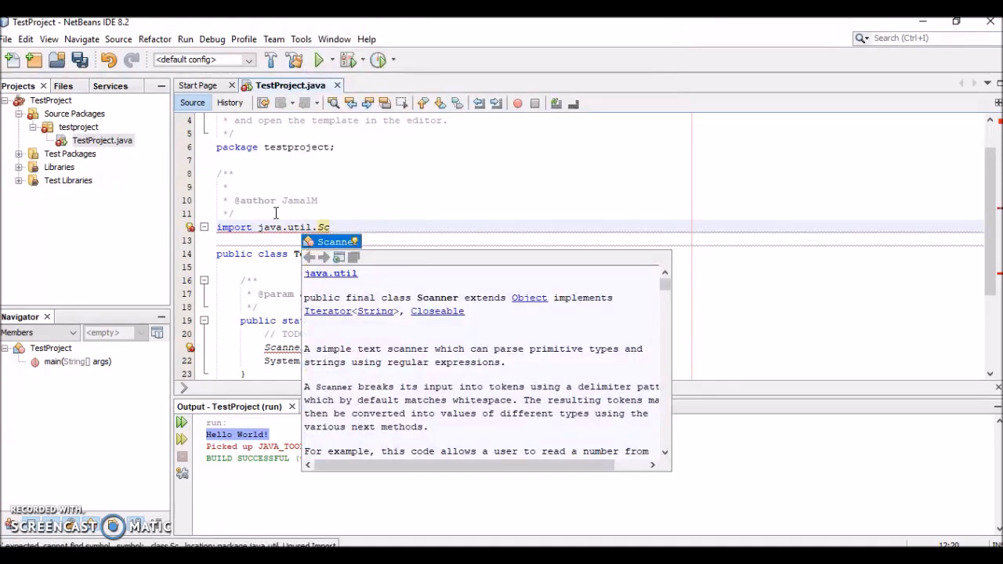
text(a)
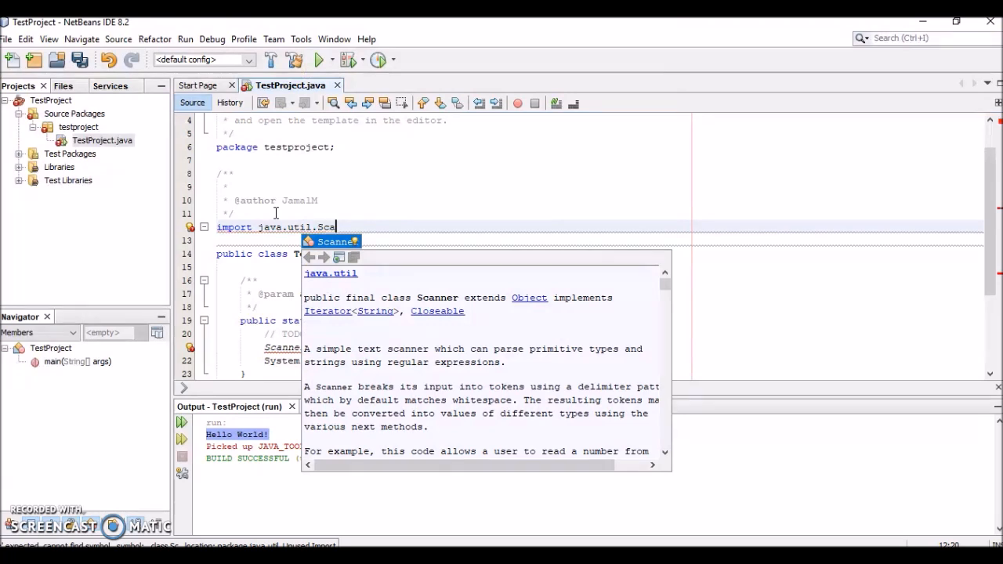
text(nn)
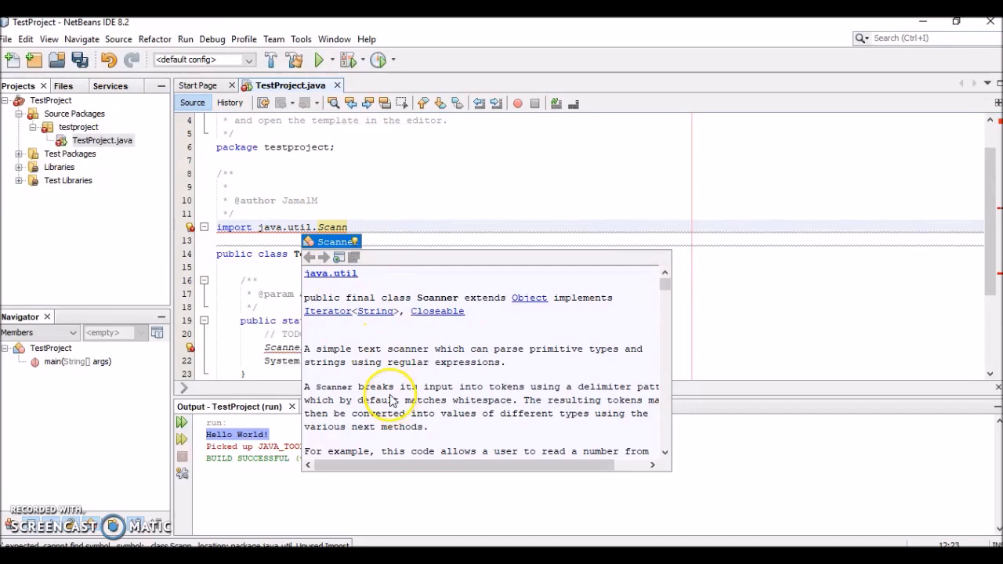
mouse_move(318, 282)
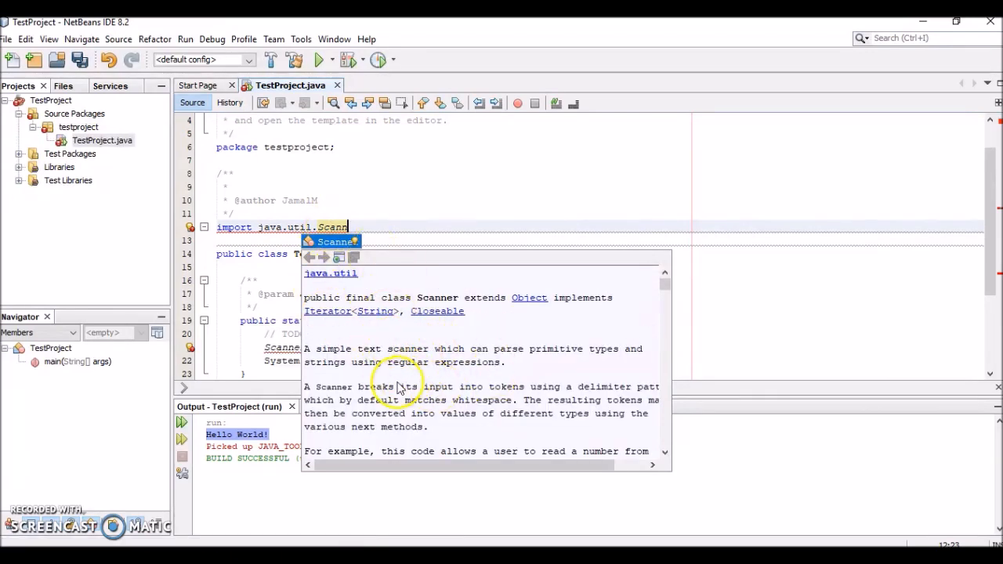
mouse_move(413, 338)
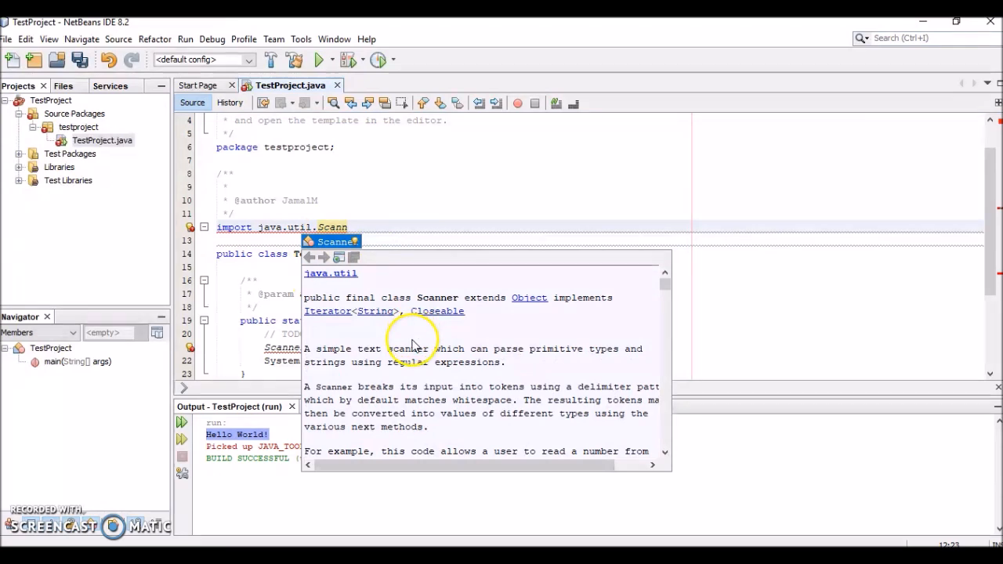
mouse_move(446, 353)
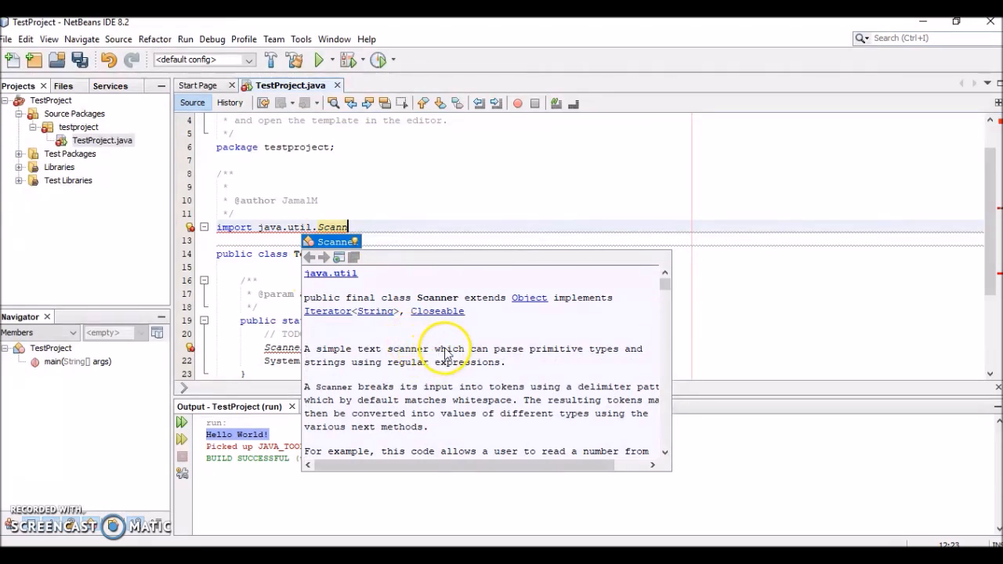
scroll(down, 3)
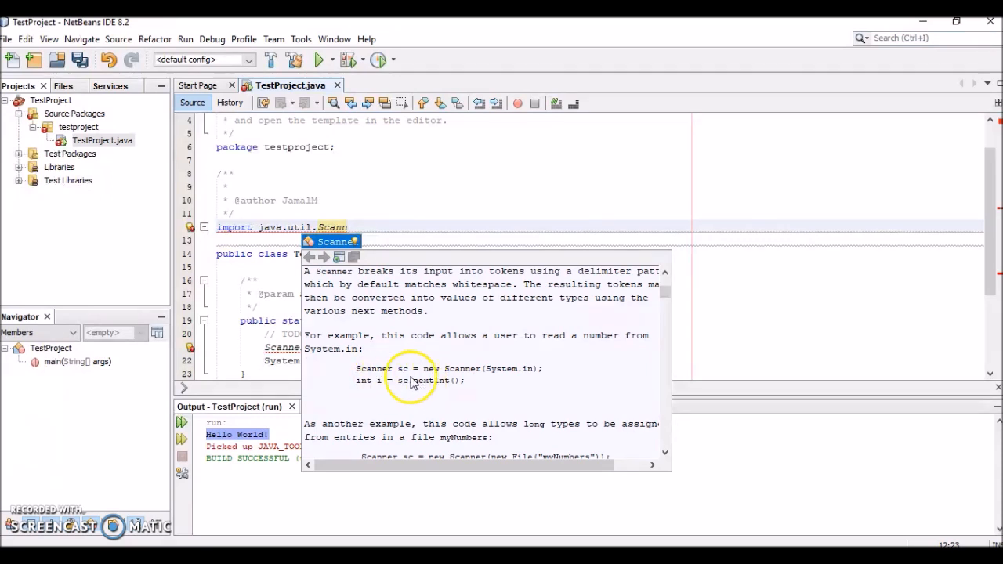
scroll(down, 3)
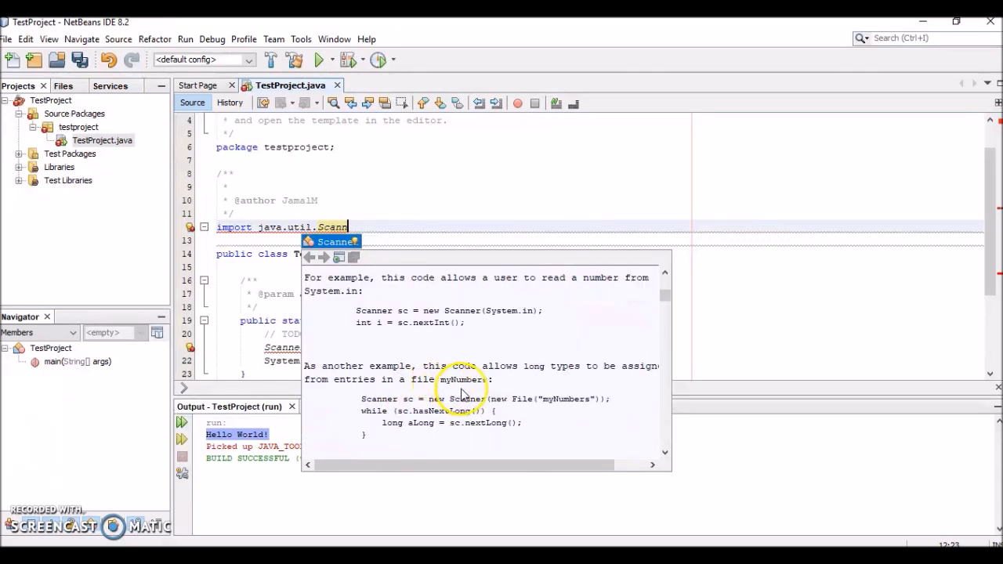
scroll(down, 3)
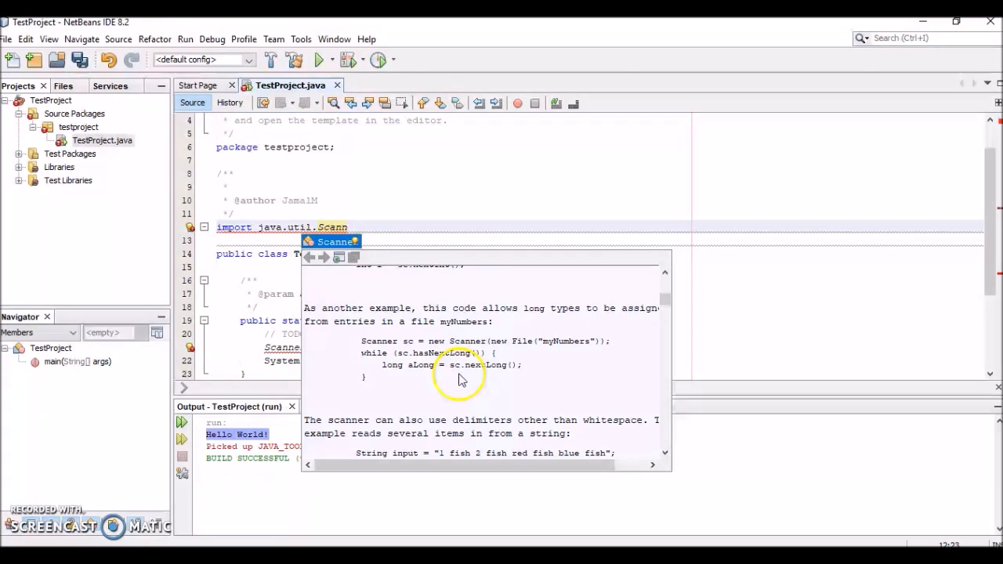
scroll(down, 3)
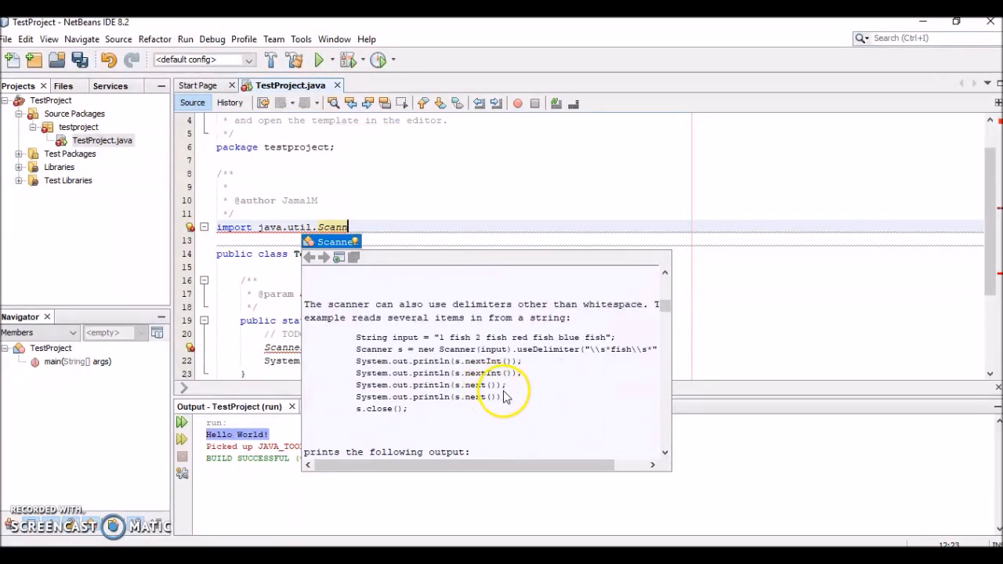
scroll(down, 3)
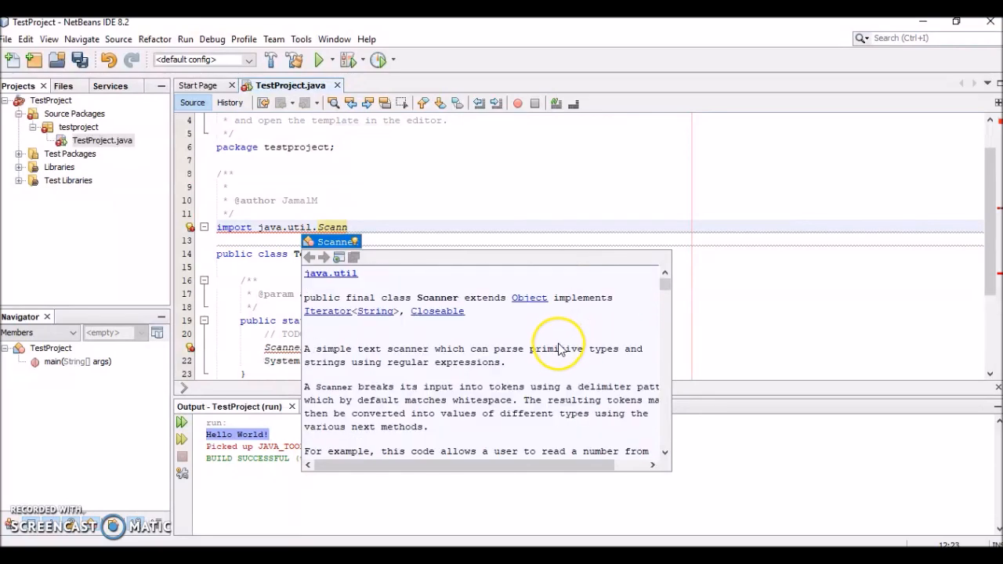
mouse_move(525, 373)
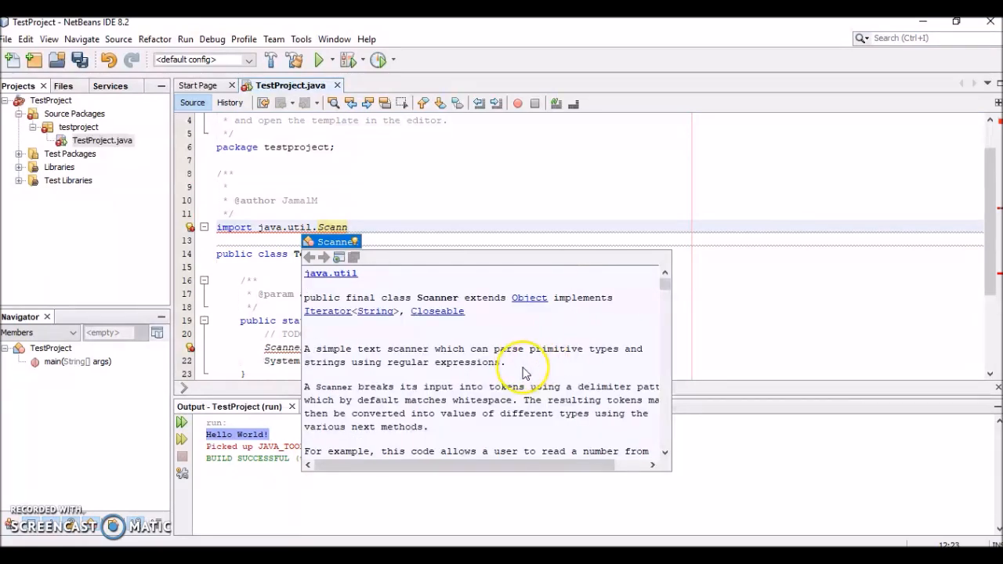
mouse_move(467, 366)
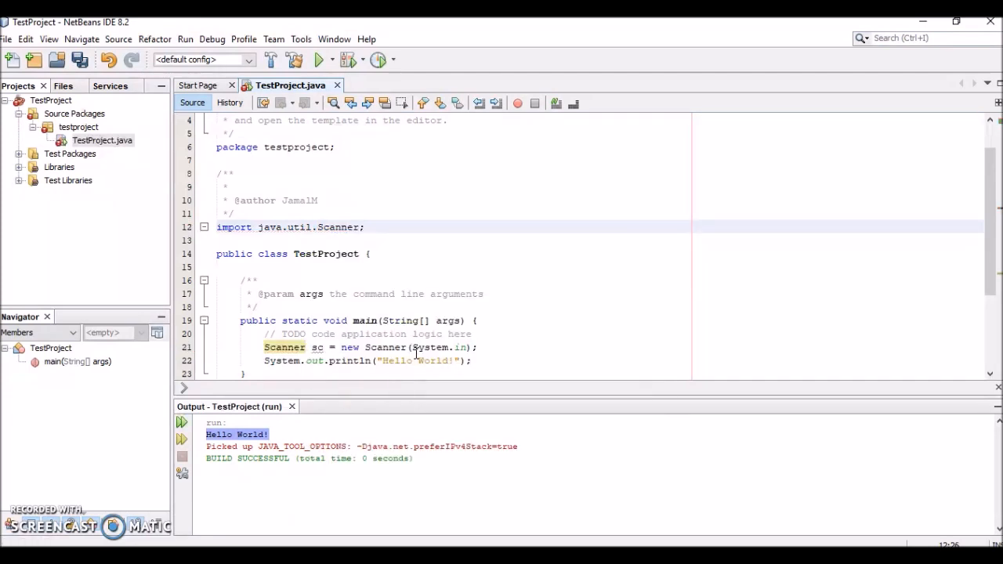
Click into the code near the import and select the word Scanner on line 21.
click(366, 228)
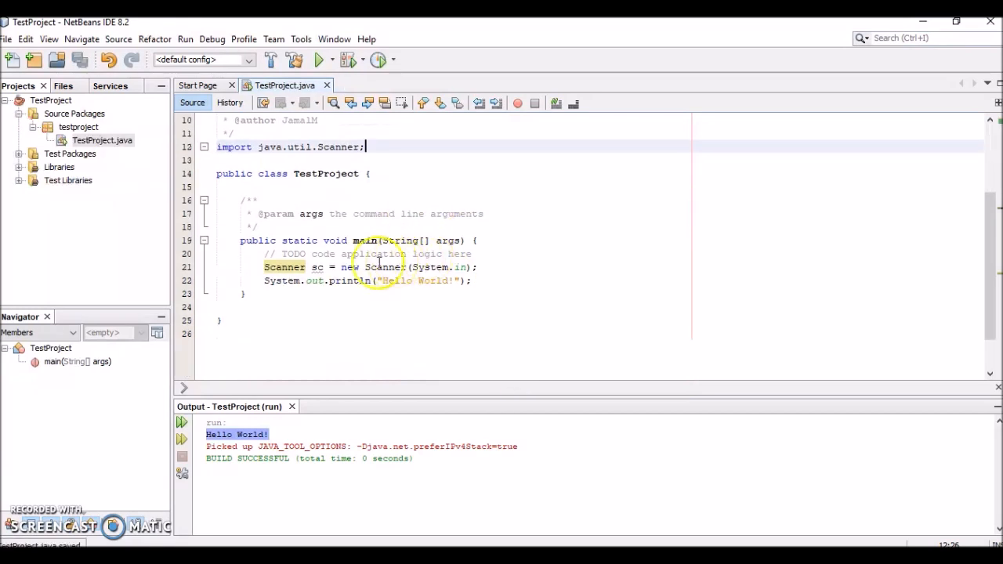
double_click(283, 266)
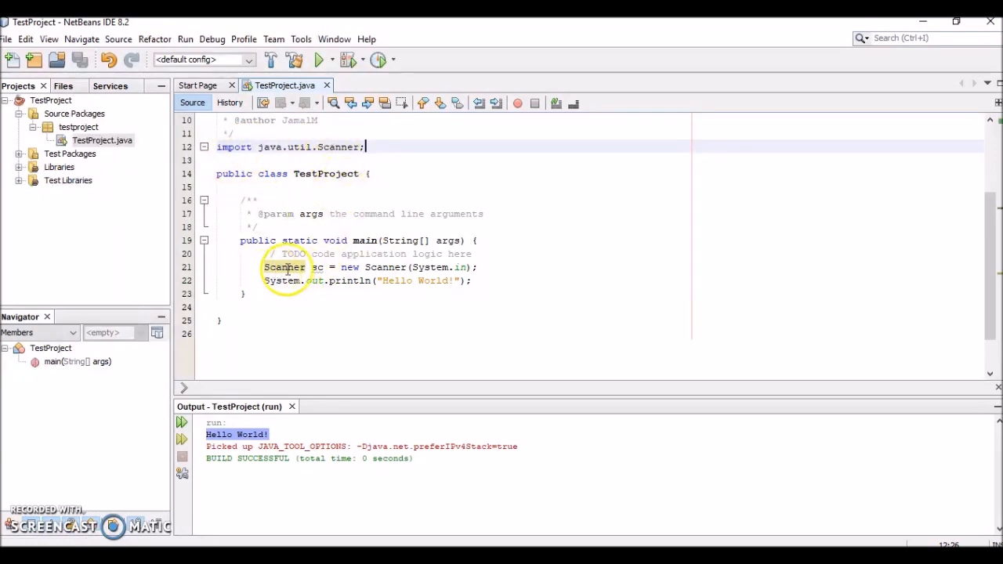
mouse_move(318, 268)
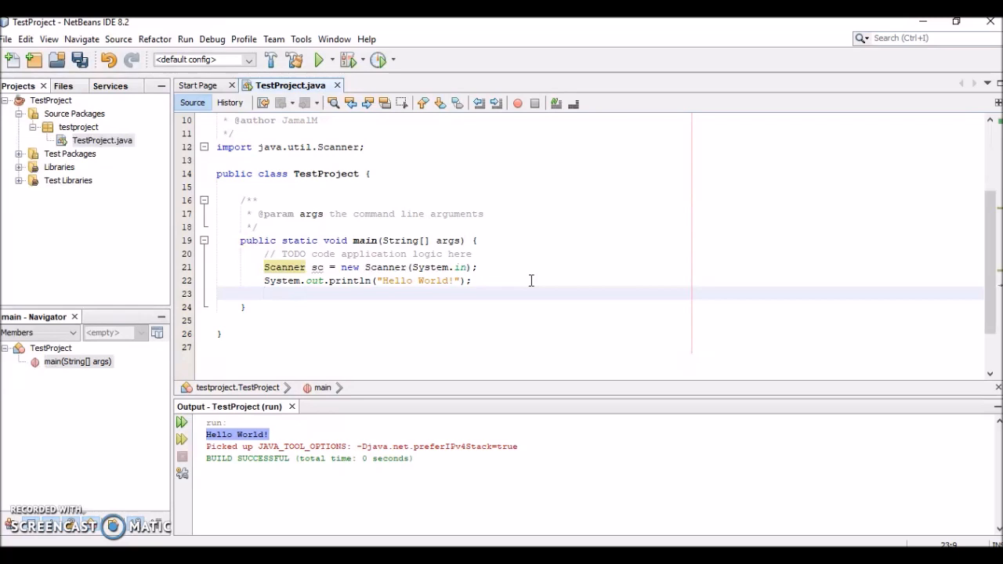
Add System.out.print("Please enter your favorite restaurant: "); and open blank lines above Hello World.
text(System.)
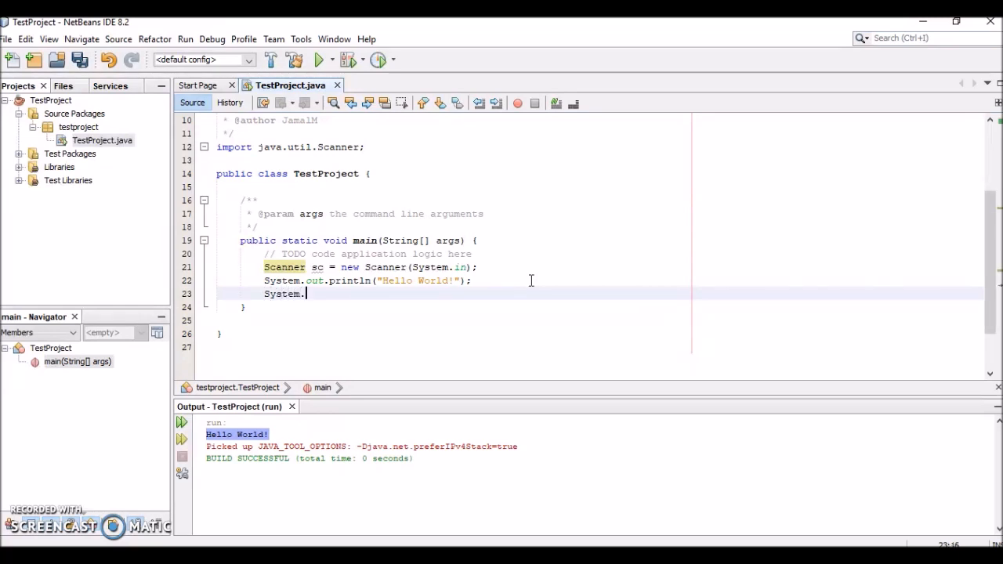
text(out.print("Please enter your favorite restaur");)
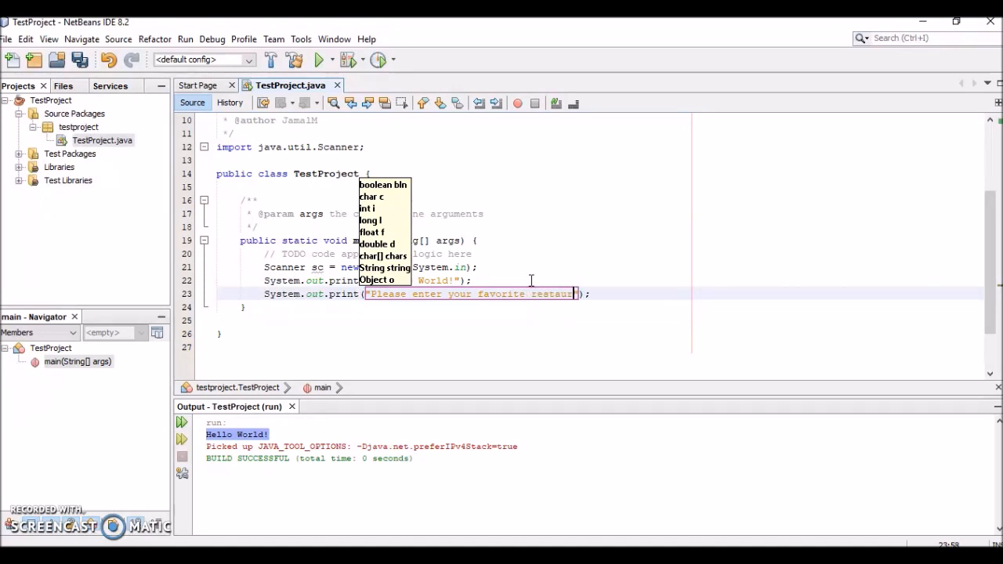
key(Escape)
text(ant: )
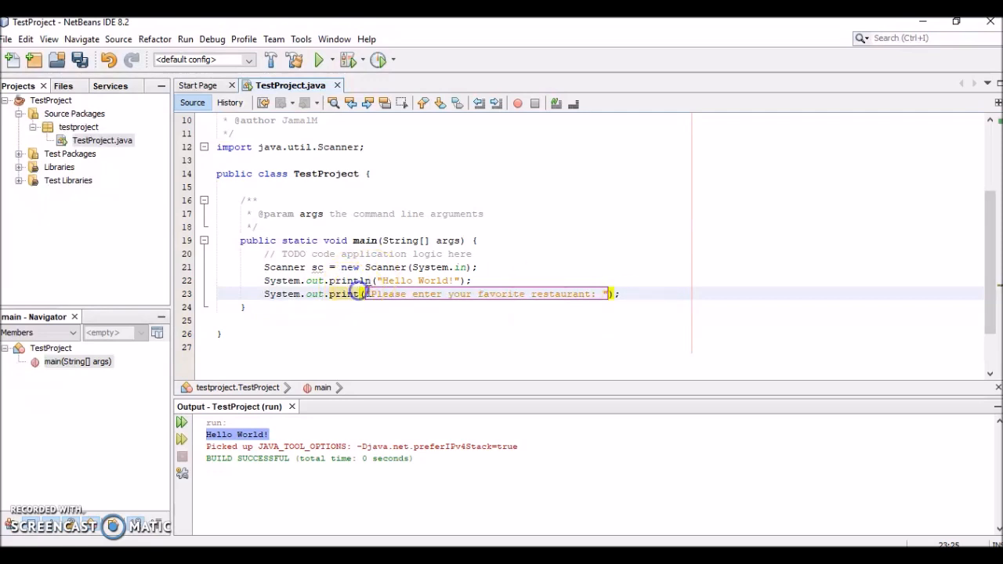
click(628, 294)
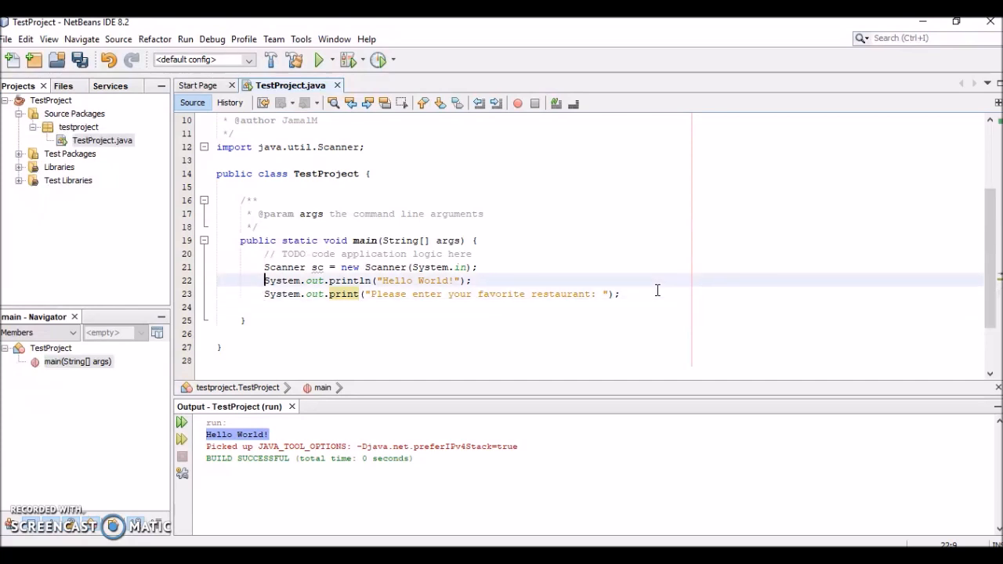
key(Enter)
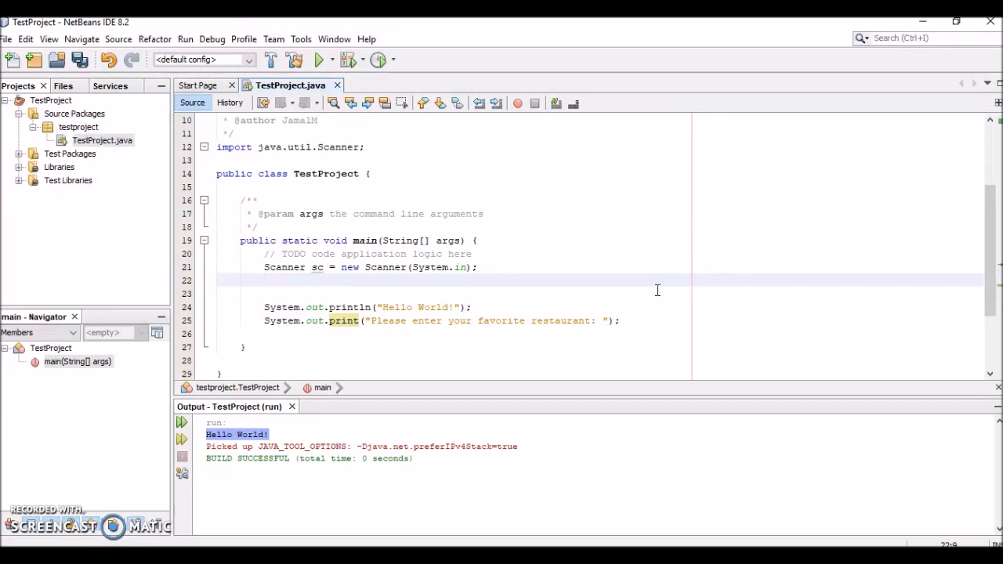
Type String restaurant = new String(); below the Scanner declaration.
text(String)
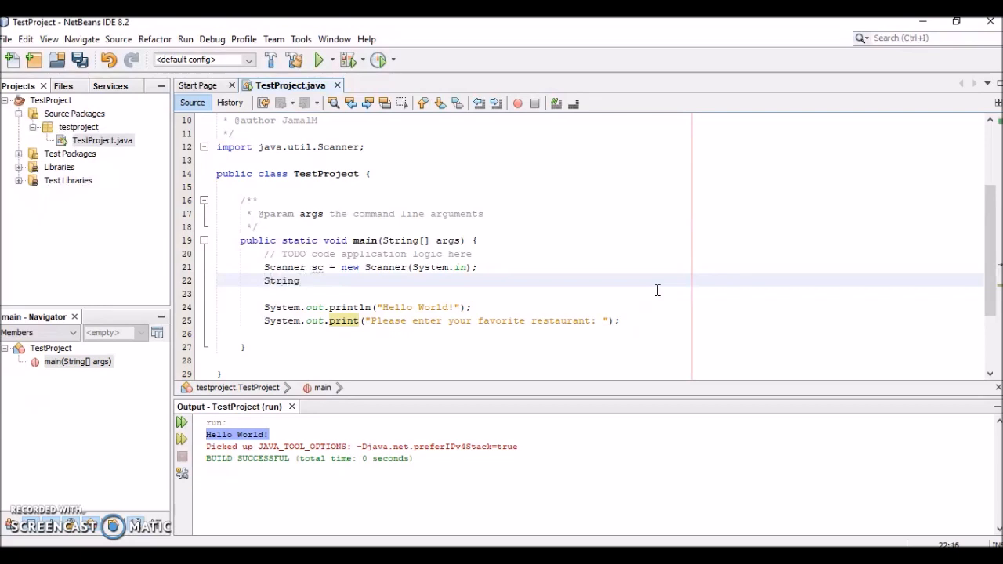
text(restaurant)
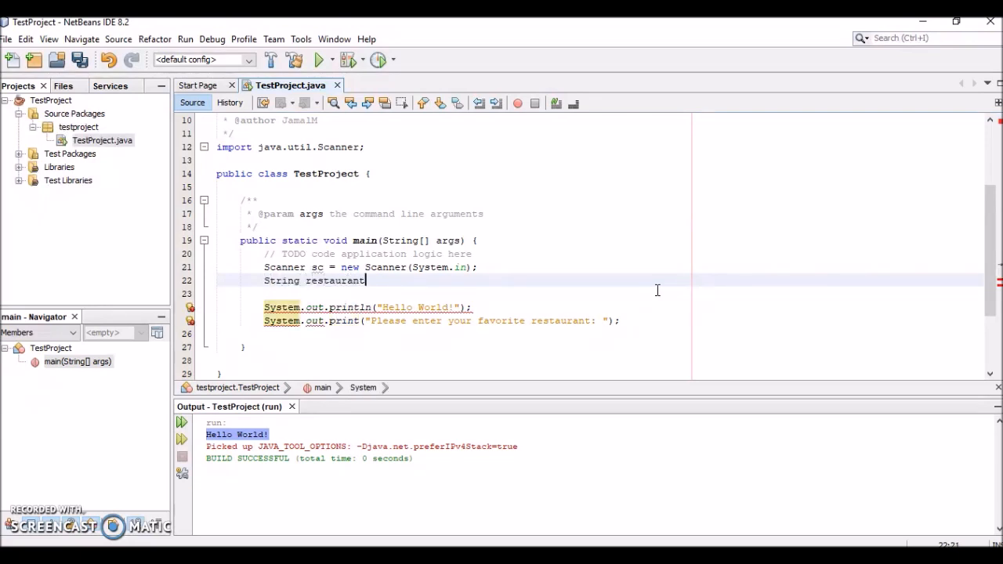
text(= new)
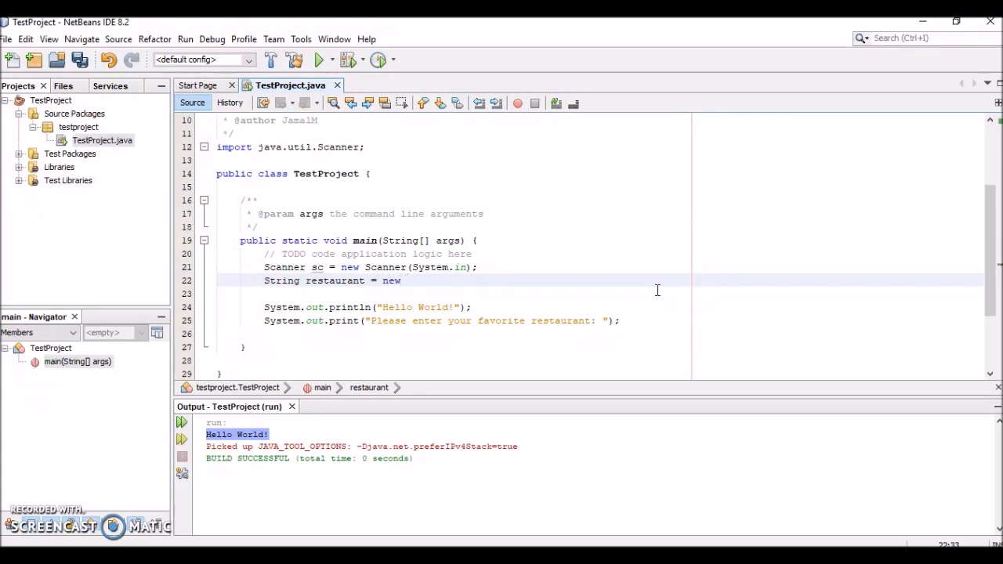
text(String();)
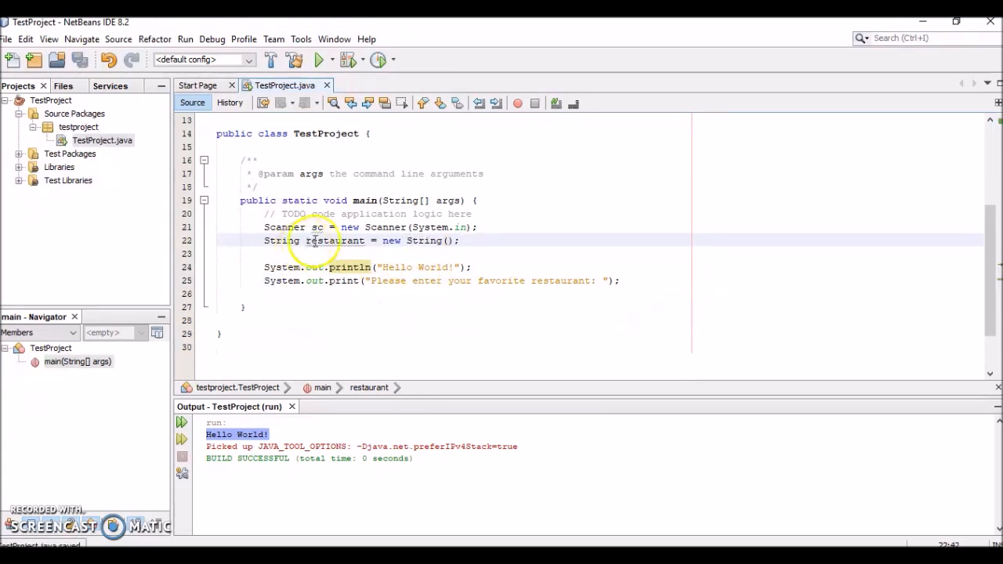
mouse_move(336, 241)
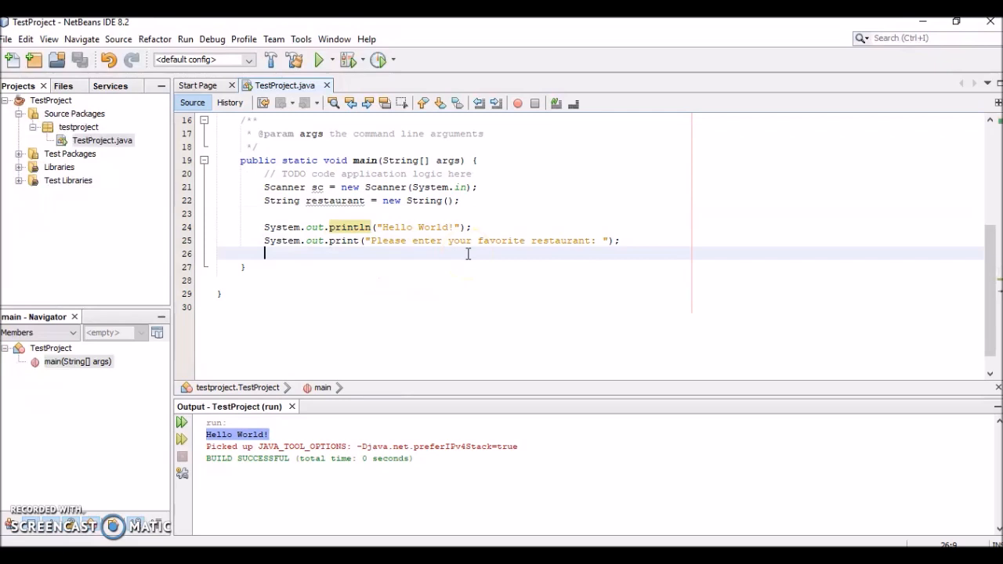
Write restaurant = sc.nextLine(); using code completion, then start a new line below.
text(restaurant =)
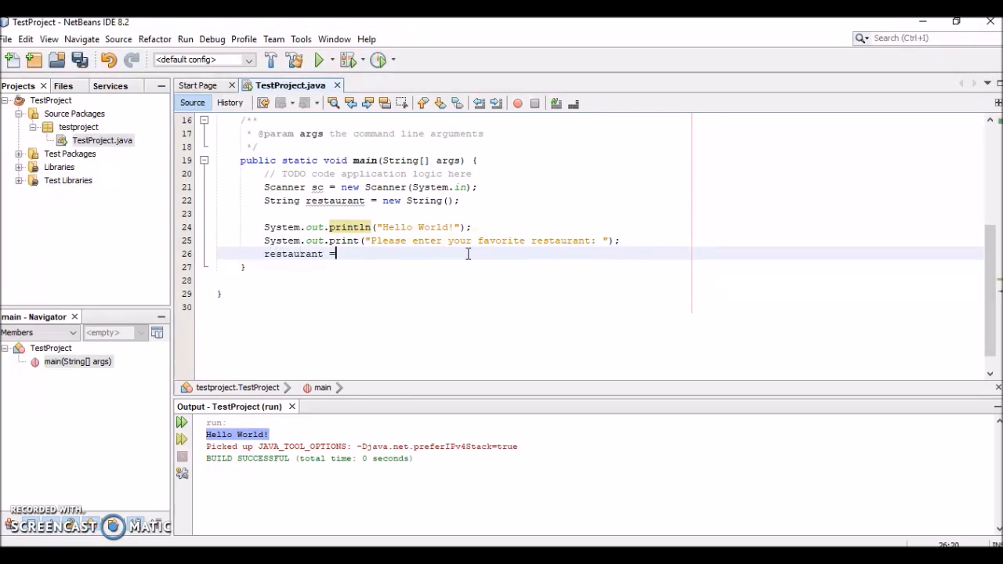
text(sc)
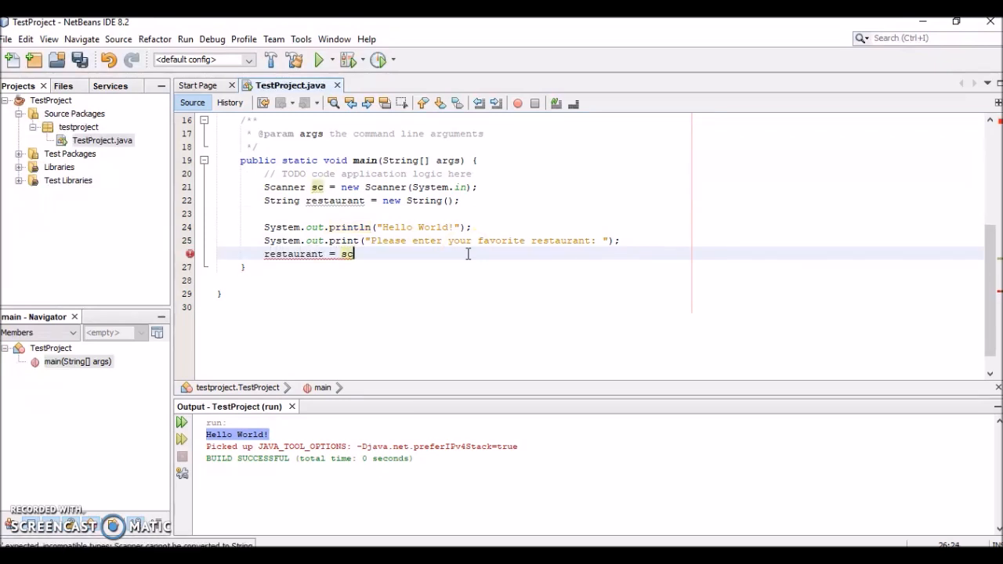
text(.)
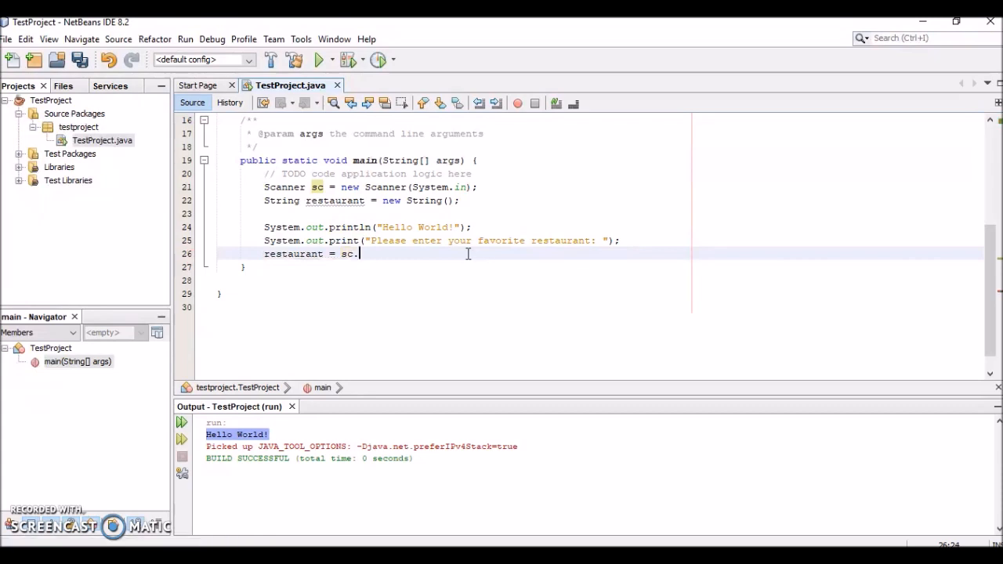
text(p)
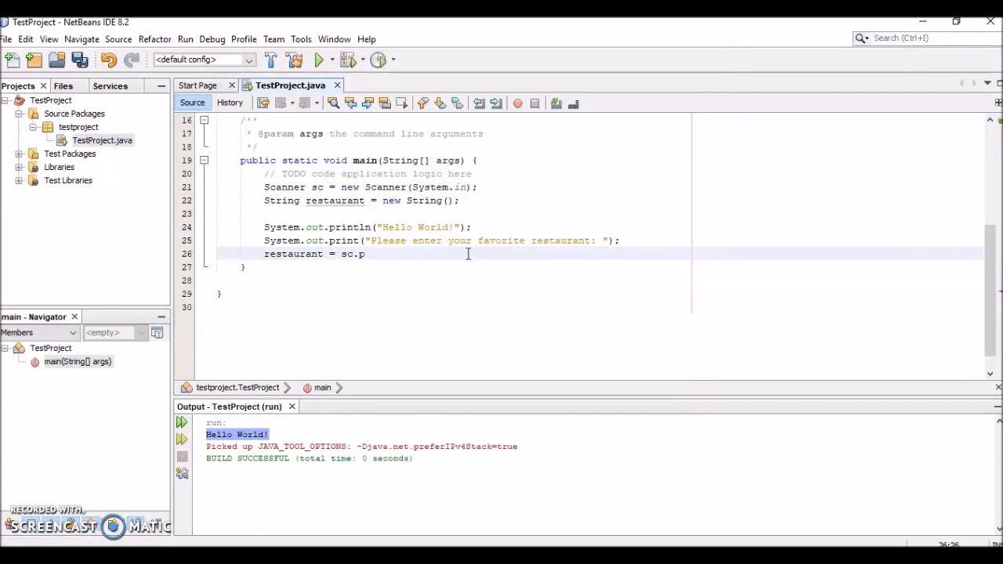
text(n)
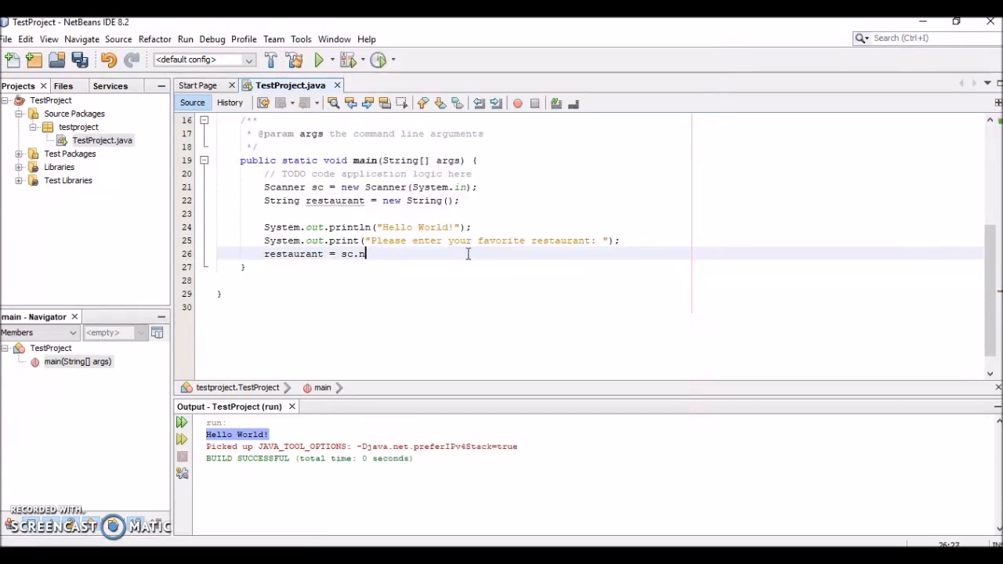
text(extI)
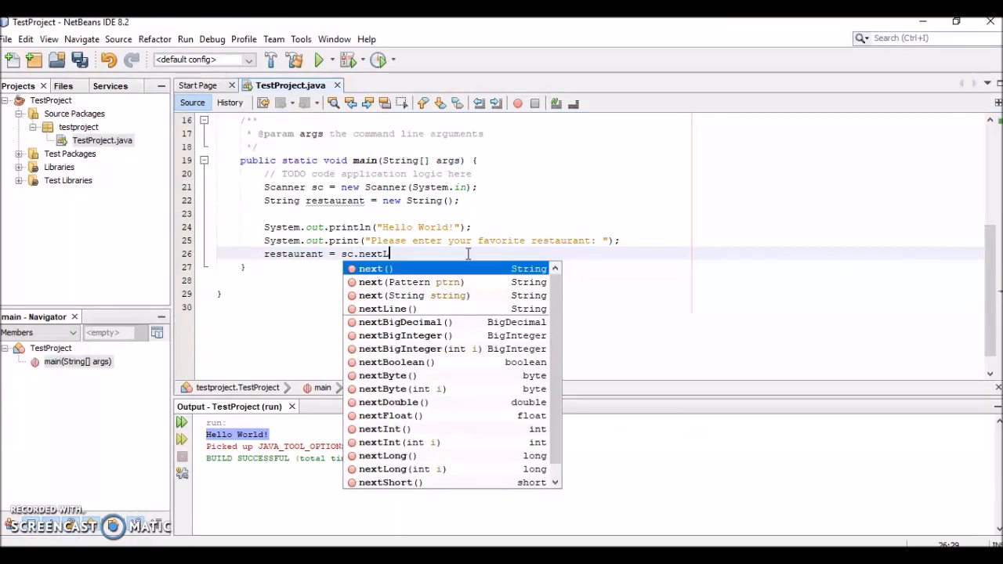
click(385, 308)
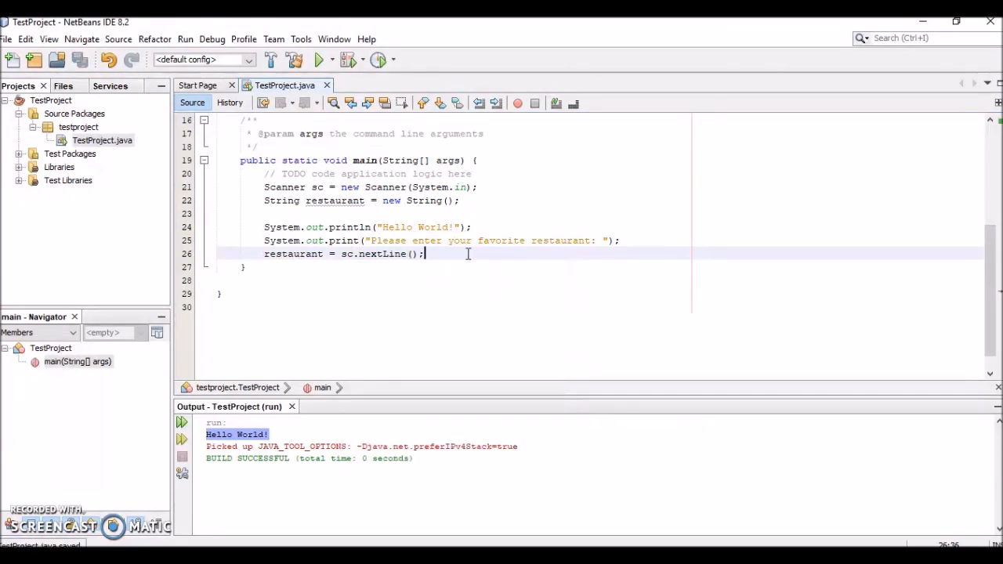
mouse_move(444, 249)
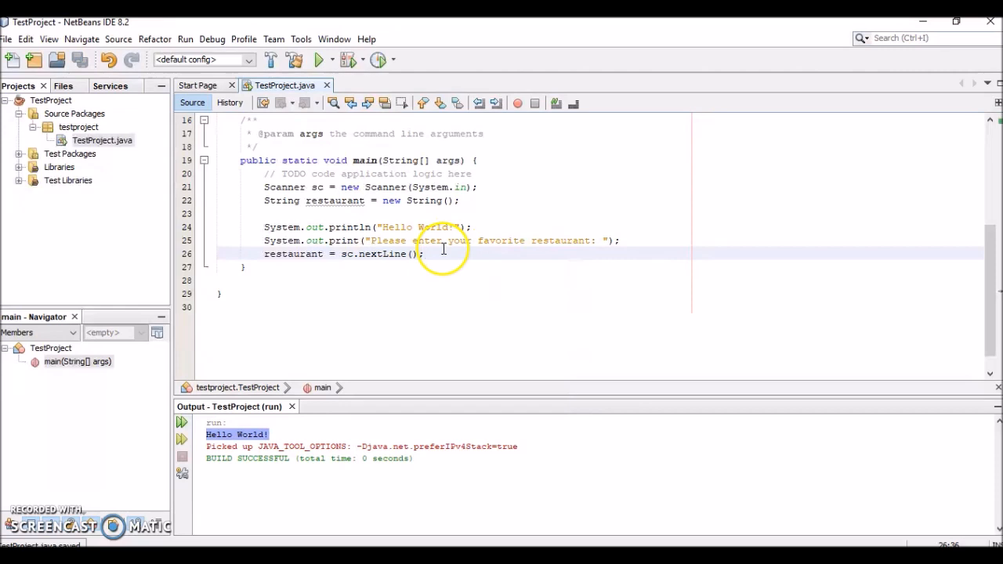
click(420, 254)
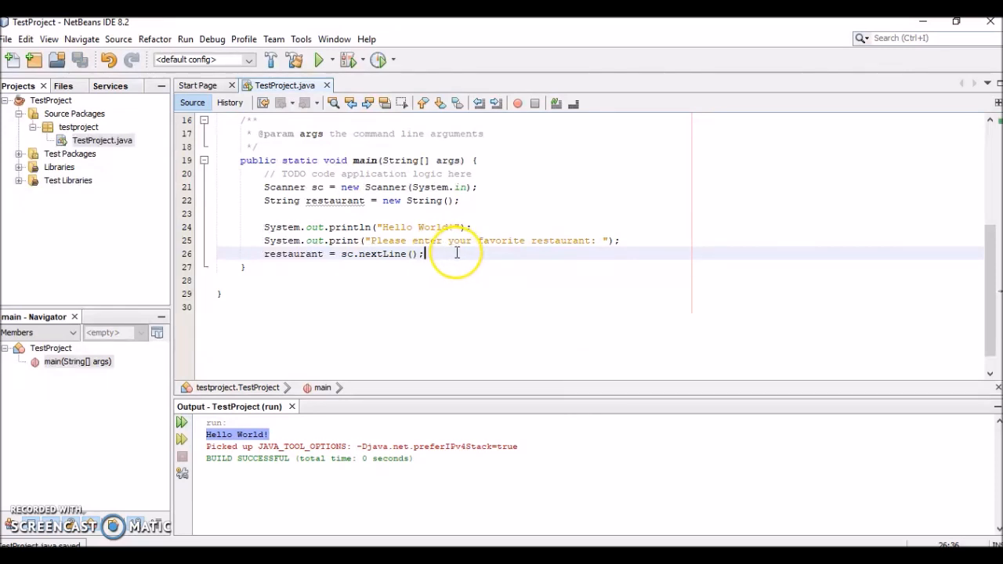
key(Enter)
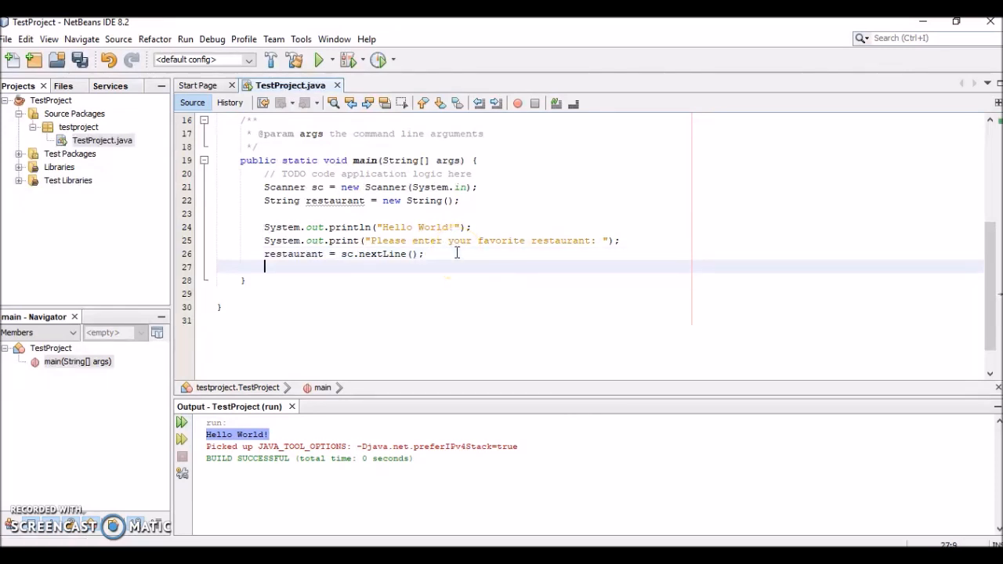
Type System.out.println("Tomorrow, you should go to " + restaurant + " for lunch!");.
text(Sy)
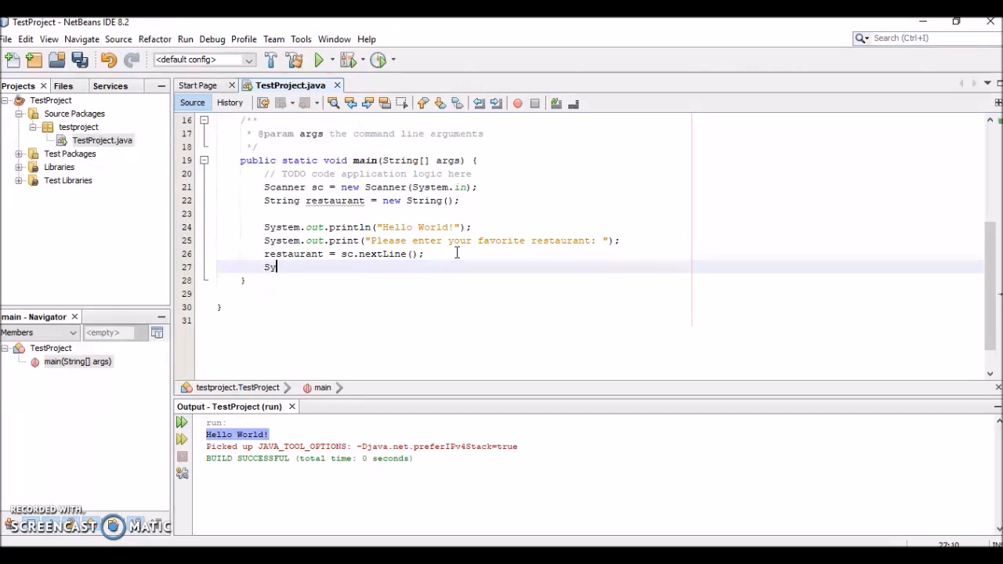
text(stem)
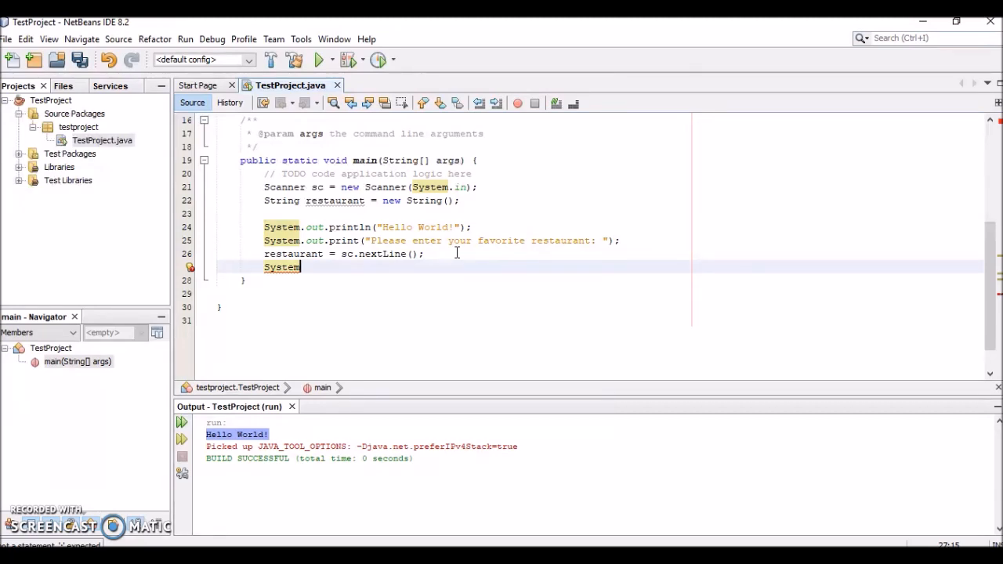
text(.out)
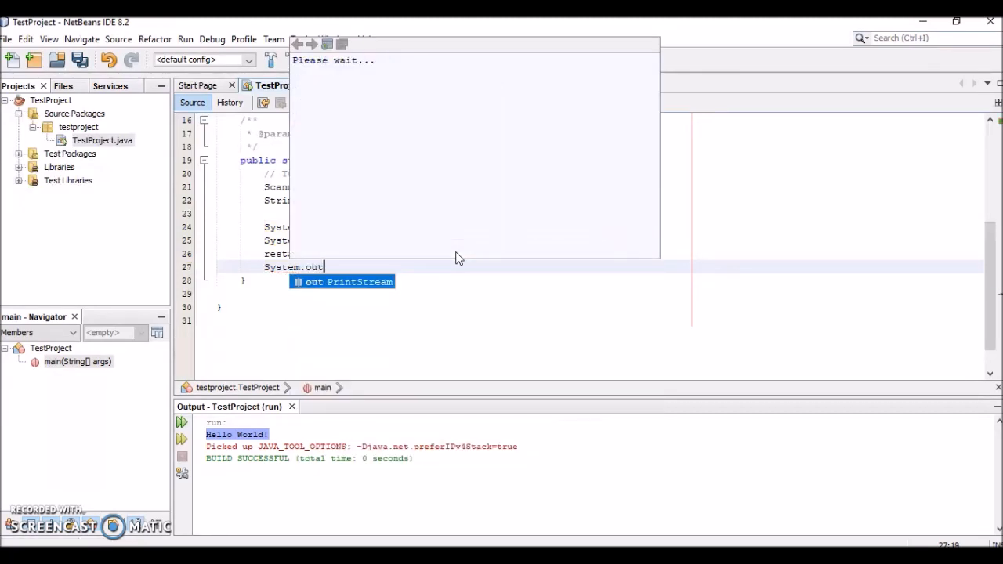
text(.println("");)
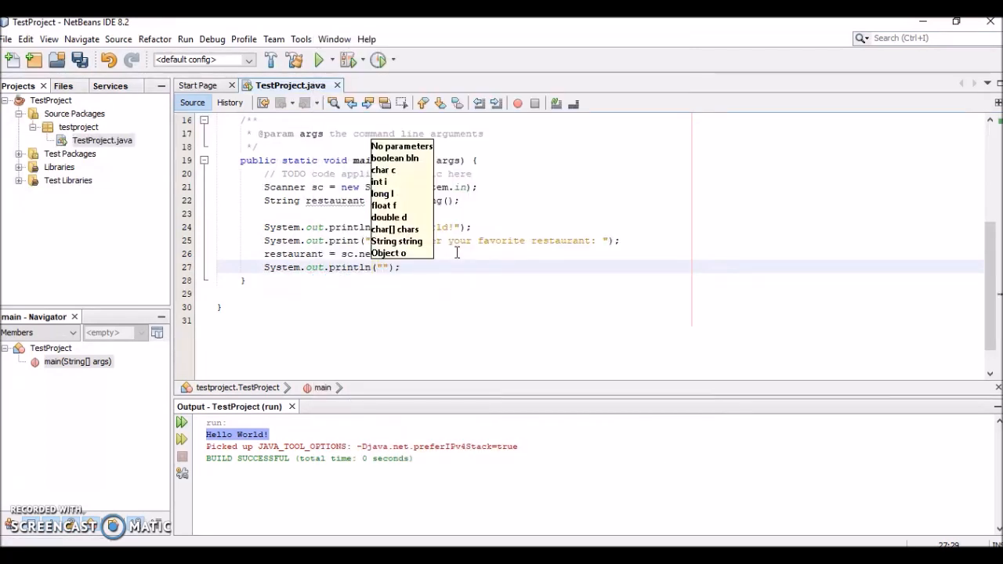
text(Tomorrow, you)
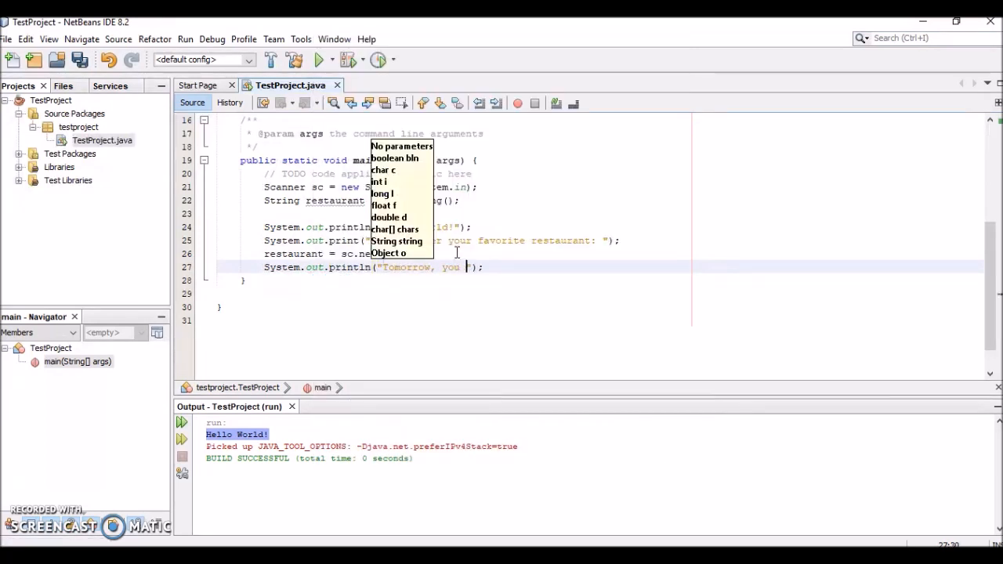
text(should go to)
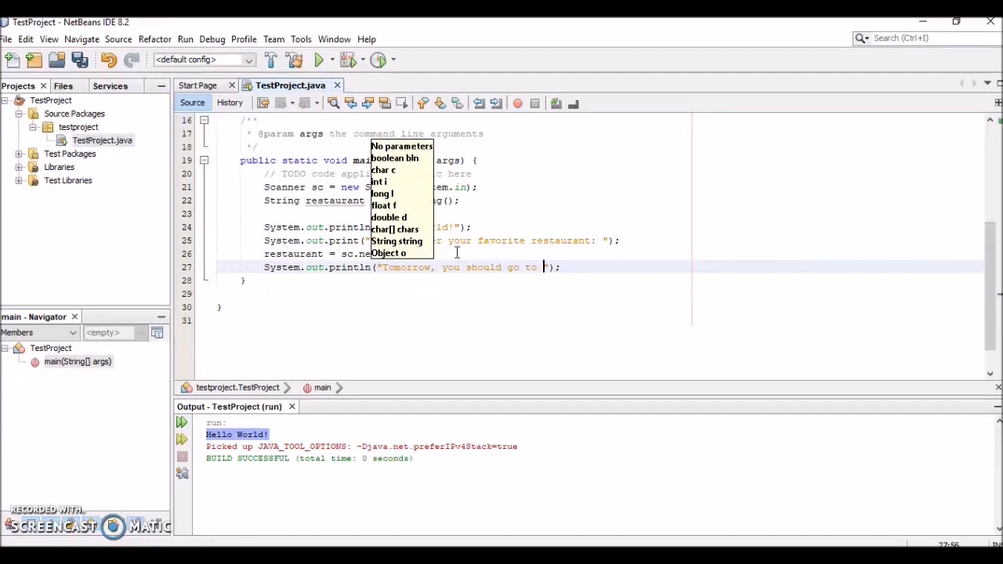
text(" +)
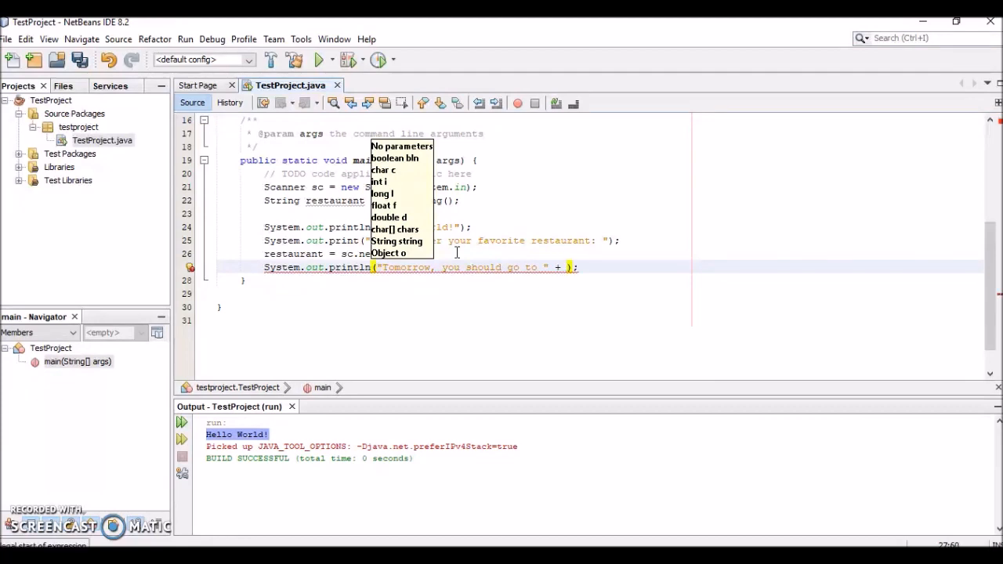
text(restaurant + " ")
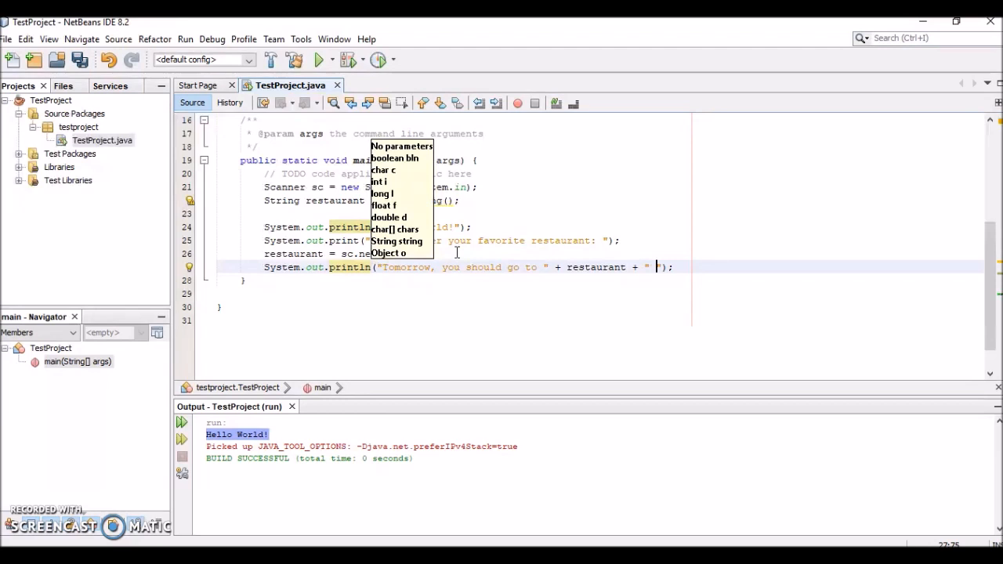
text(for lunch)
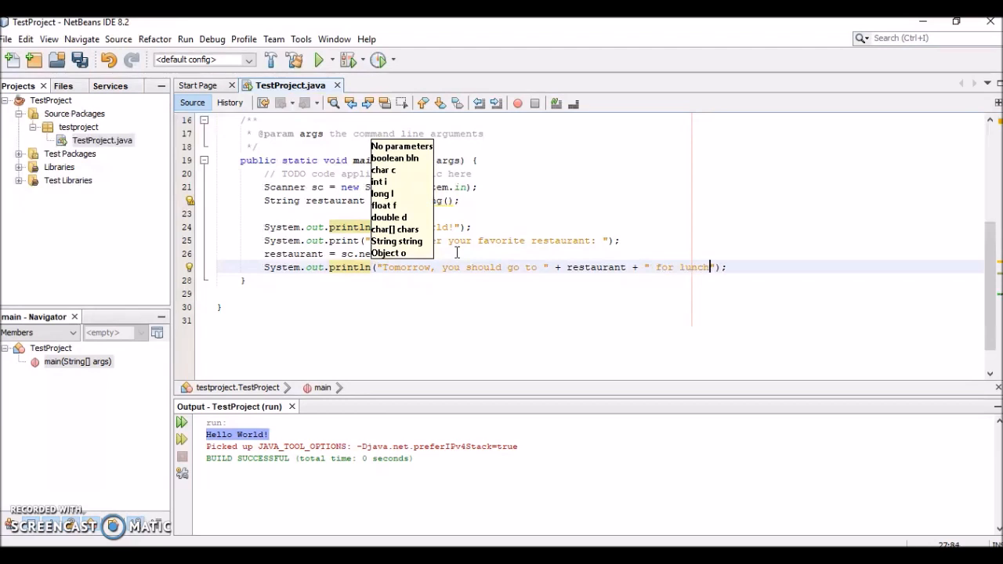
key(Escape)
text(!)
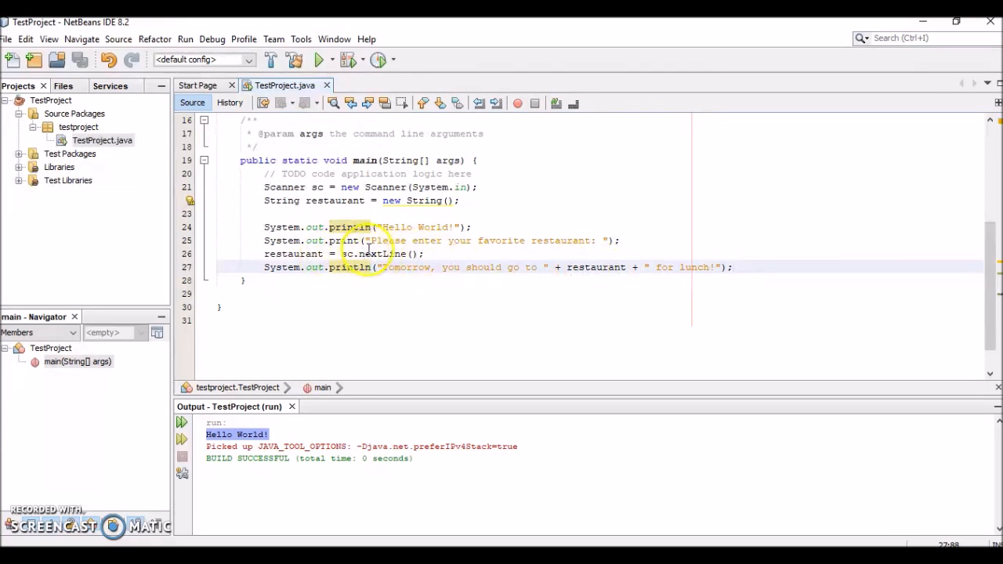
mouse_move(550, 241)
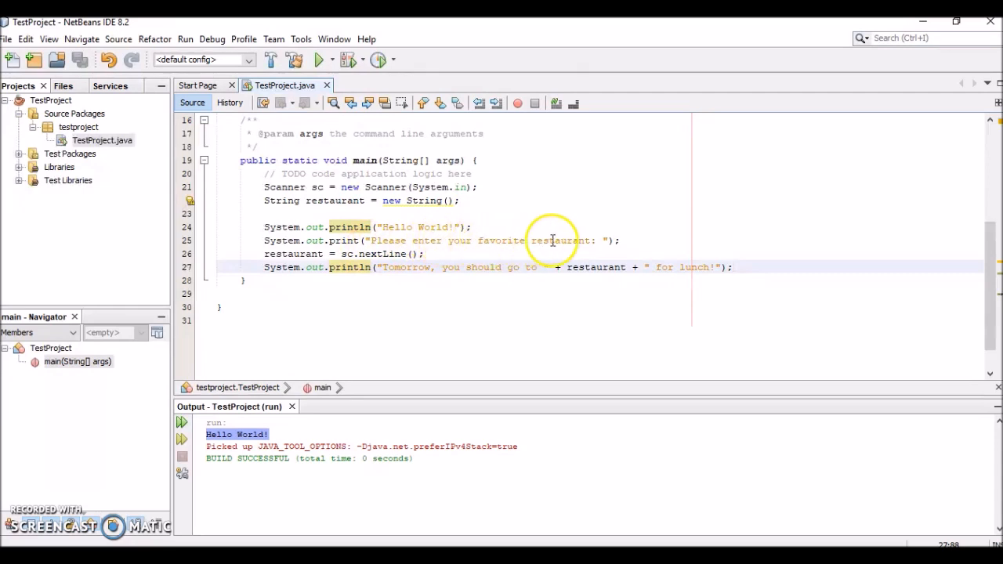
mouse_move(702, 267)
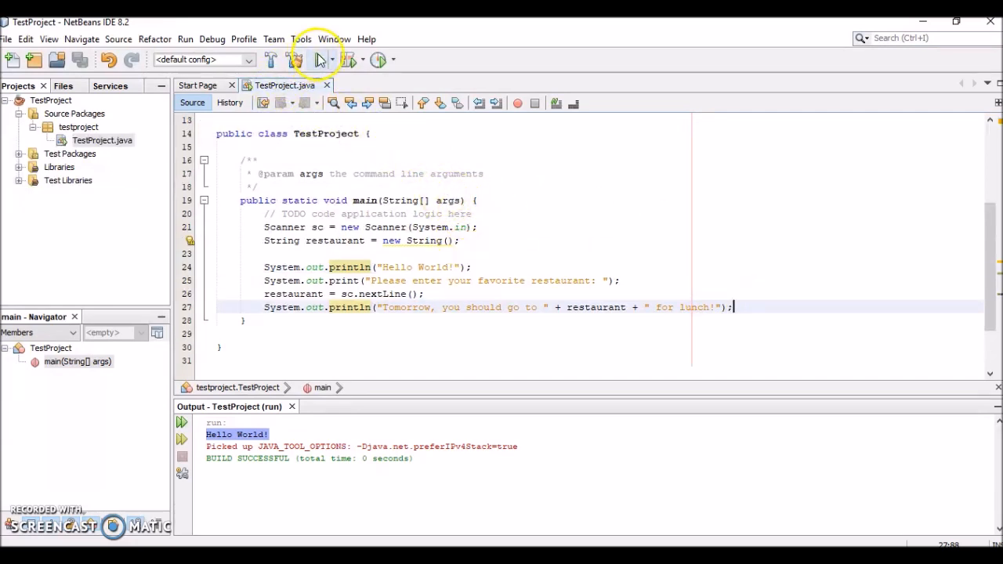
Run TestProject and enter Burger King at the restaurant prompt.
click(320, 59)
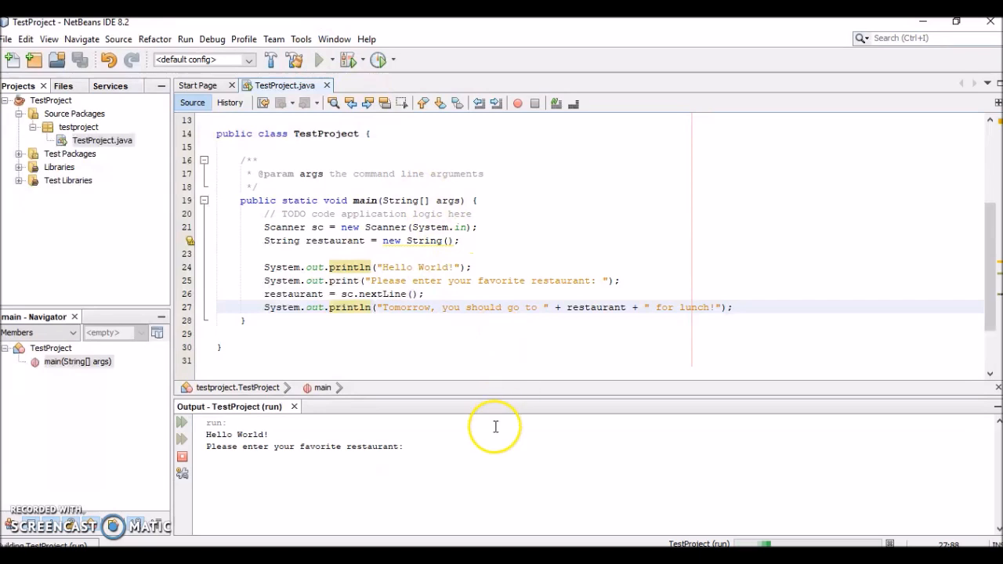
mouse_move(348, 98)
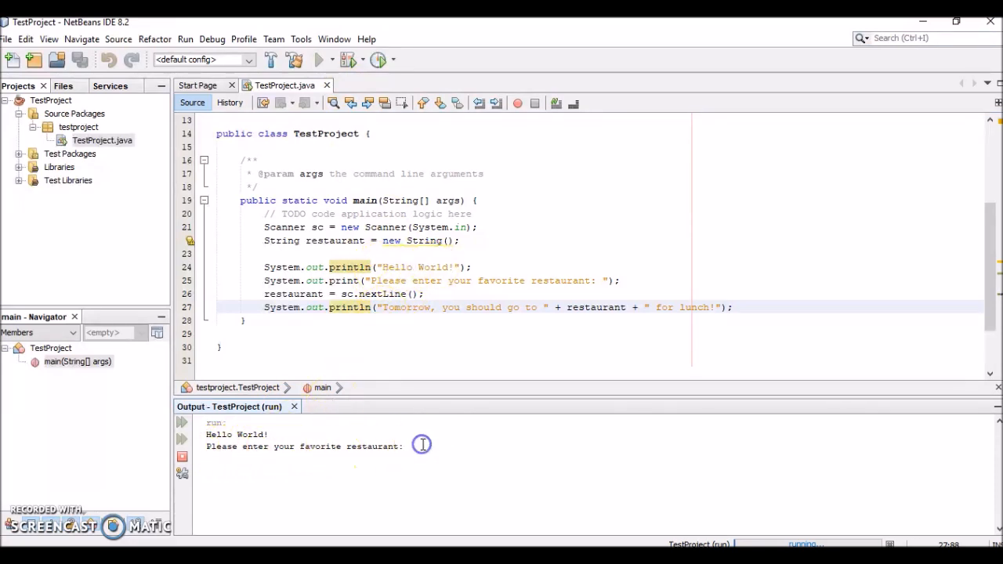
text(Burger King)
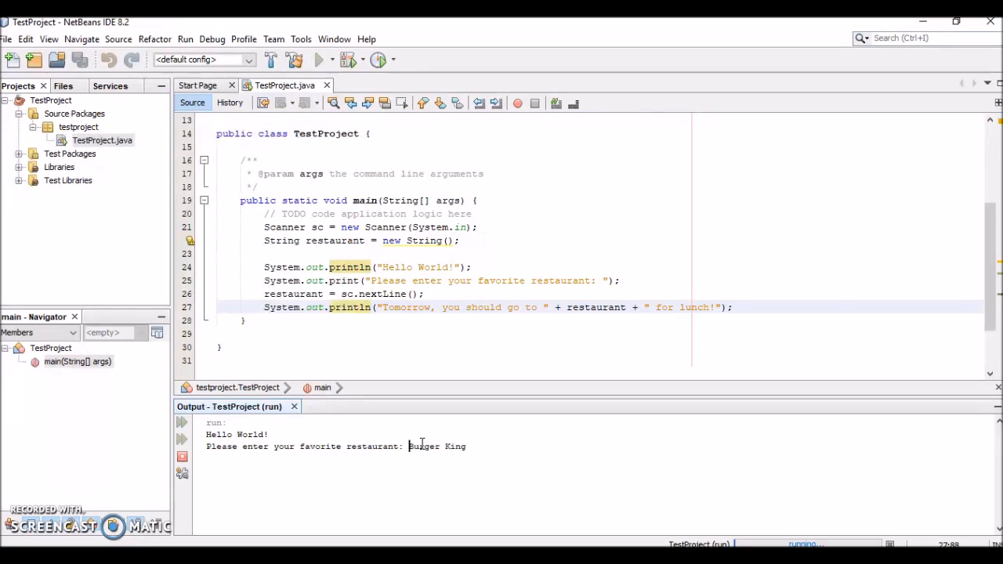
key(enter)
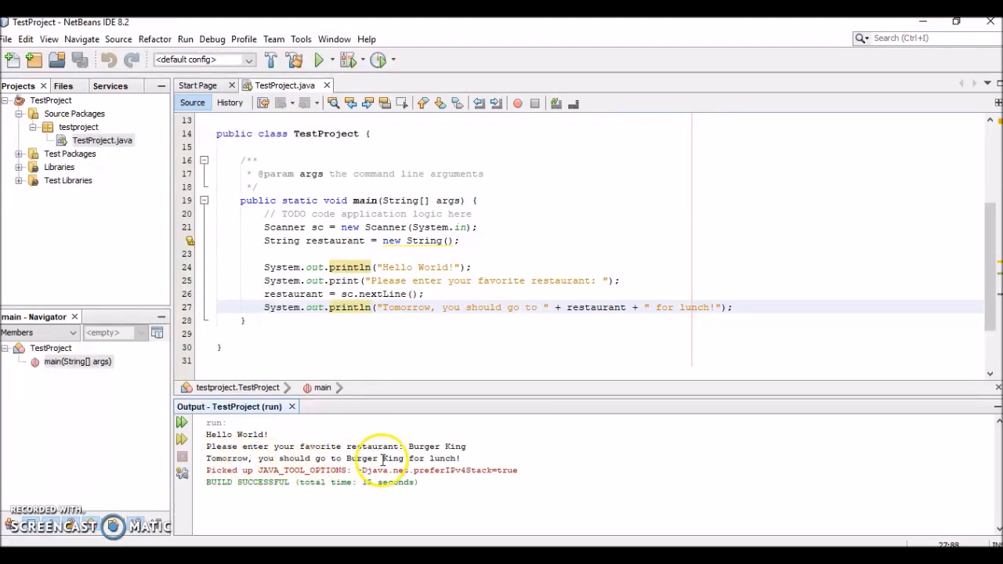
mouse_move(590, 420)
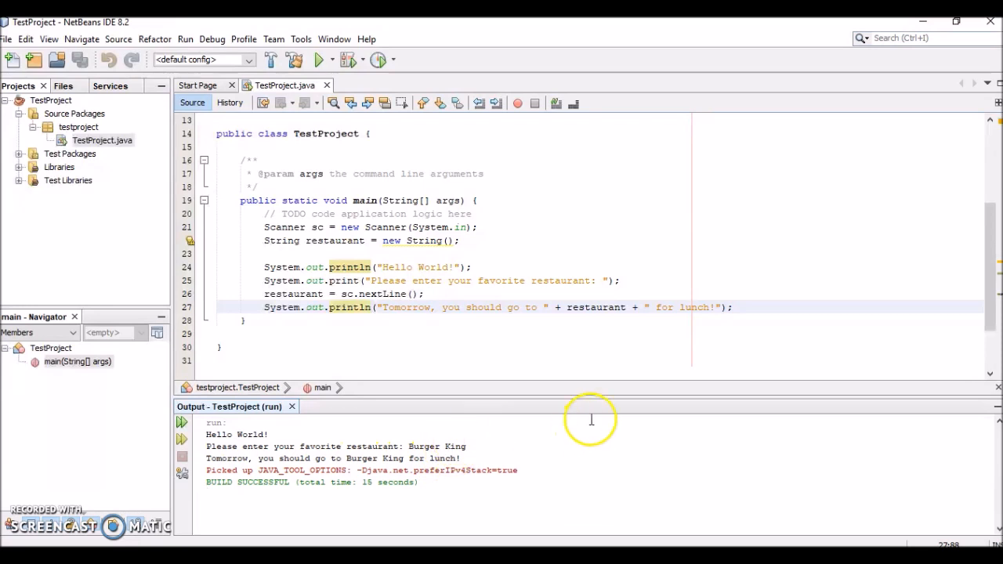
mouse_move(358, 450)
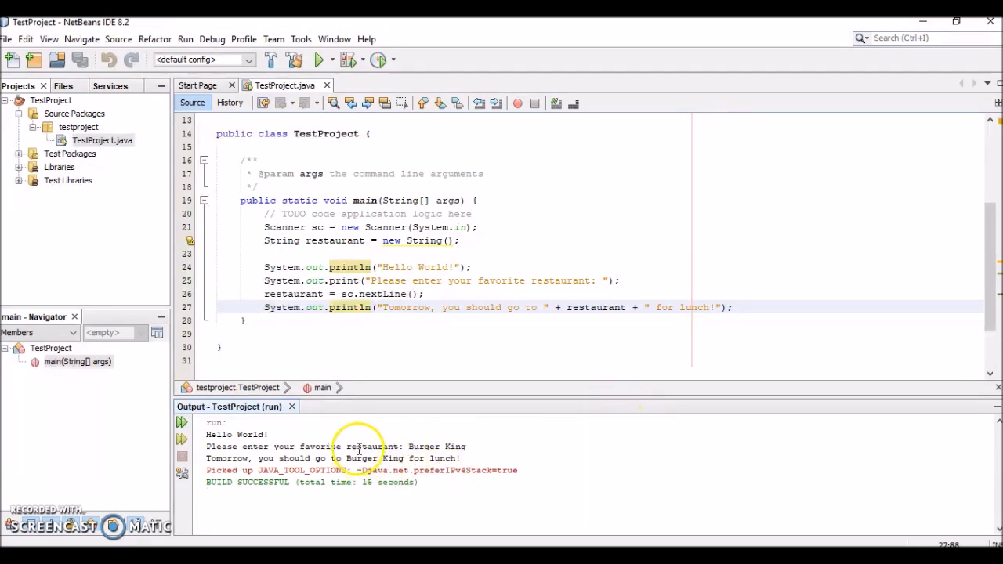
mouse_move(417, 447)
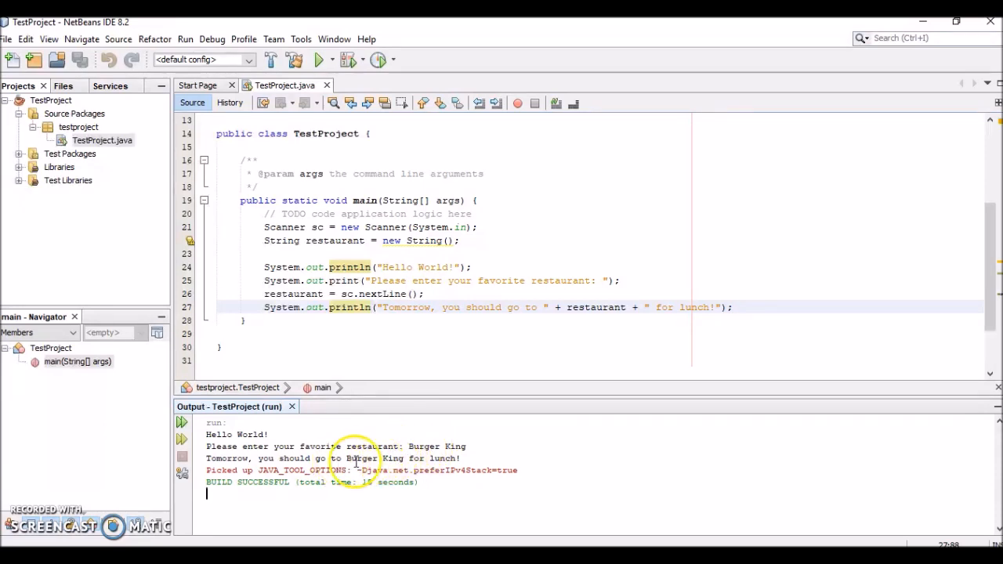
mouse_move(493, 342)
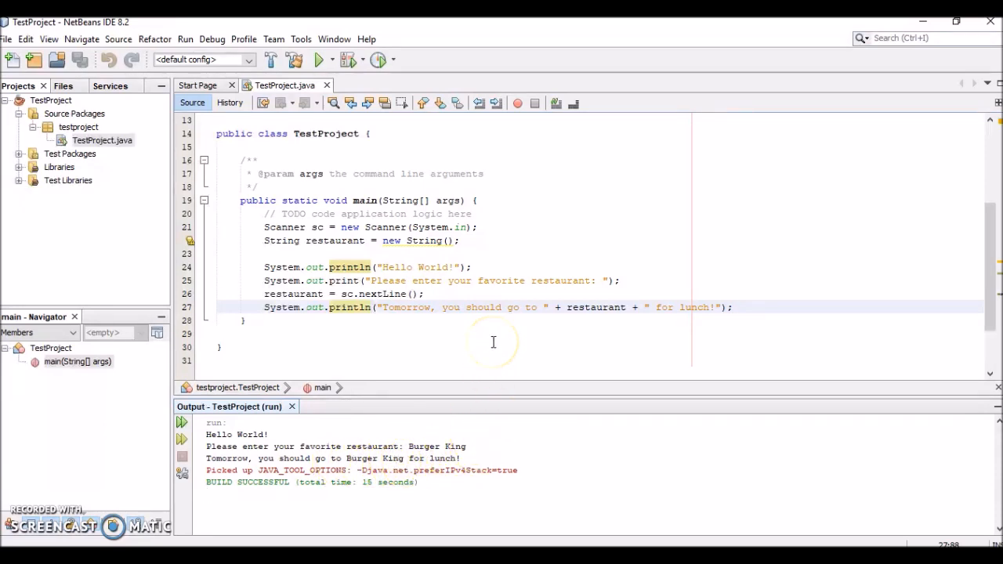
mouse_move(618, 352)
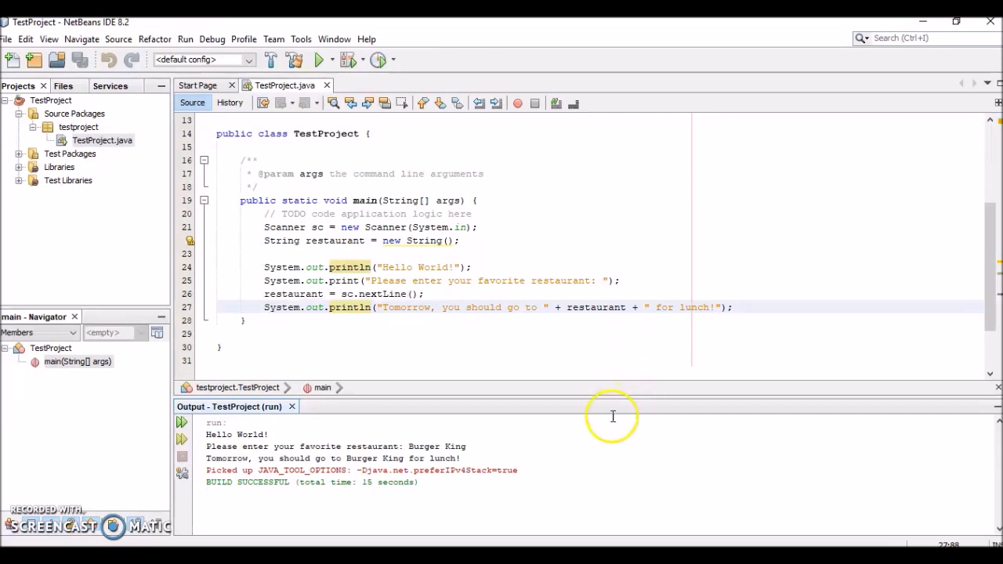
mouse_move(502, 527)
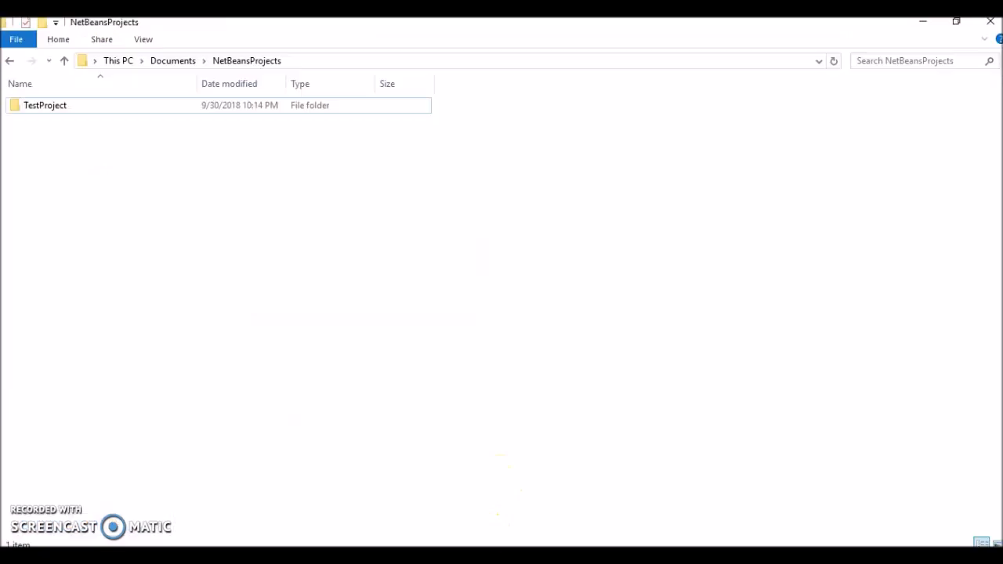
mouse_move(202, 75)
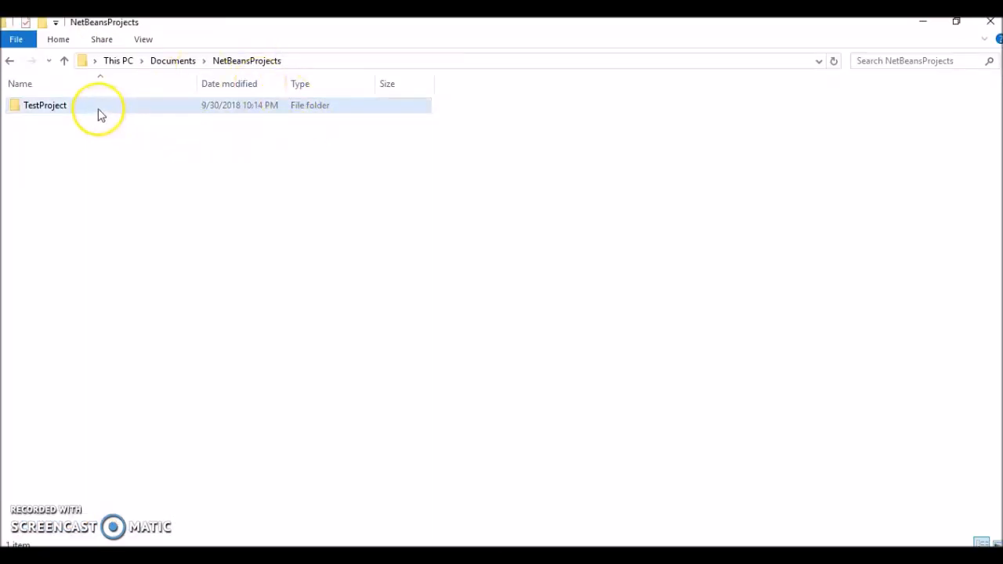
mouse_move(109, 117)
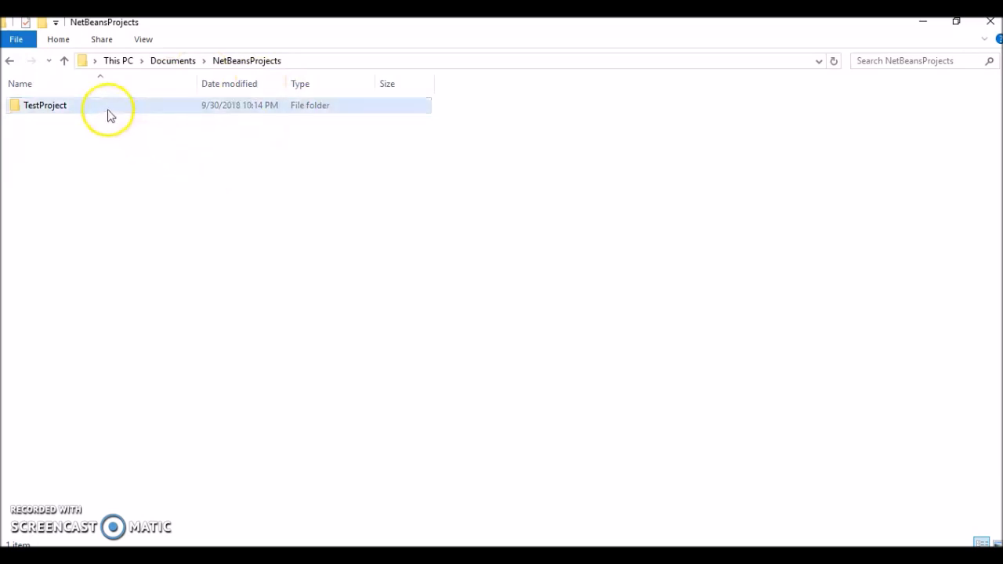
mouse_move(108, 108)
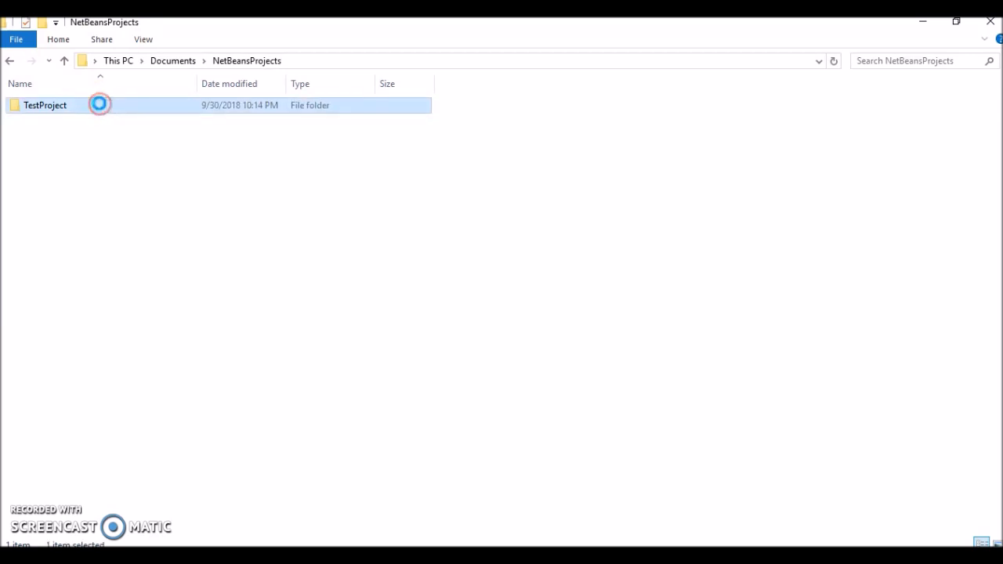
Send the TestProject folder to a compressed (zipped) folder.
right_click(44, 105)
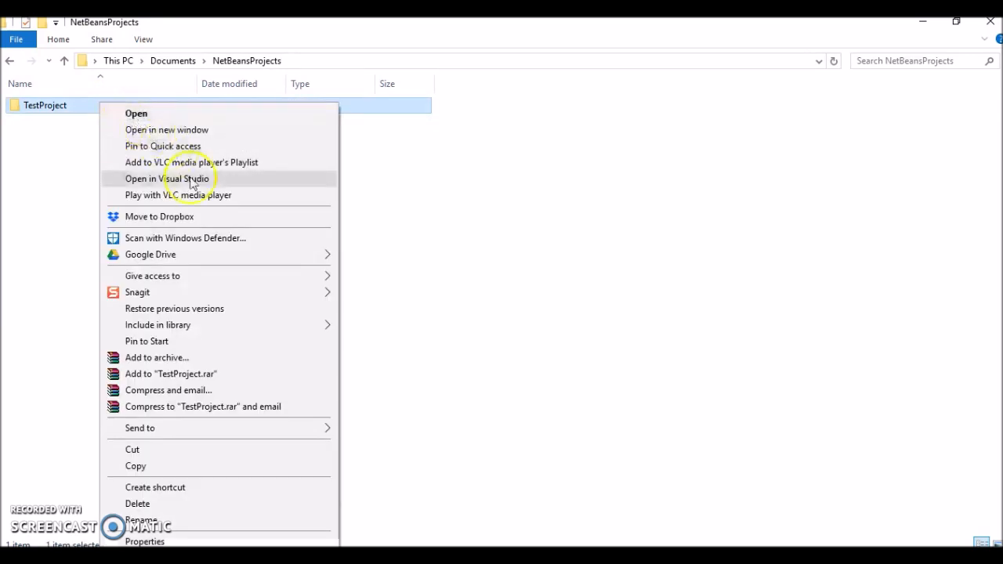
click(139, 427)
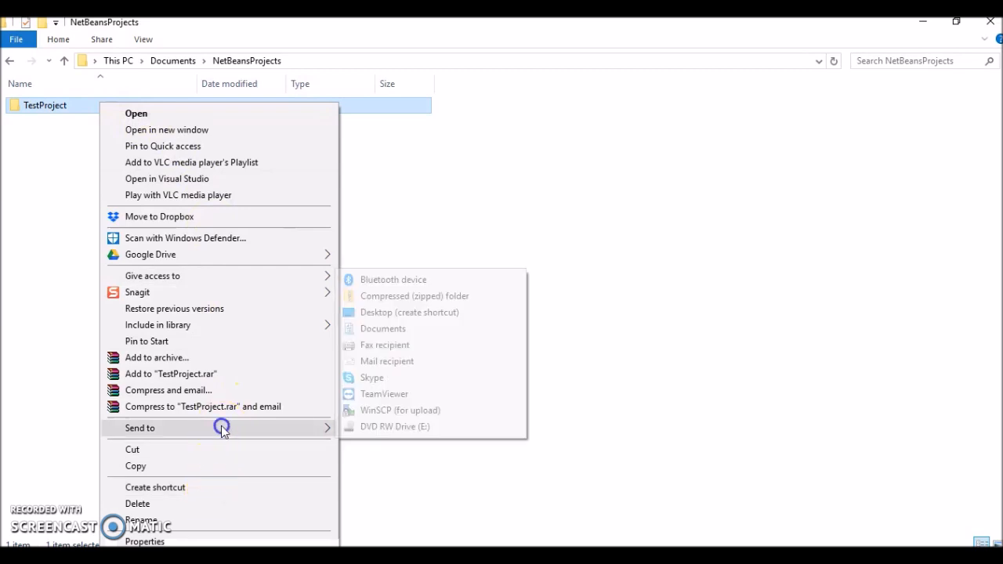
mouse_move(426, 299)
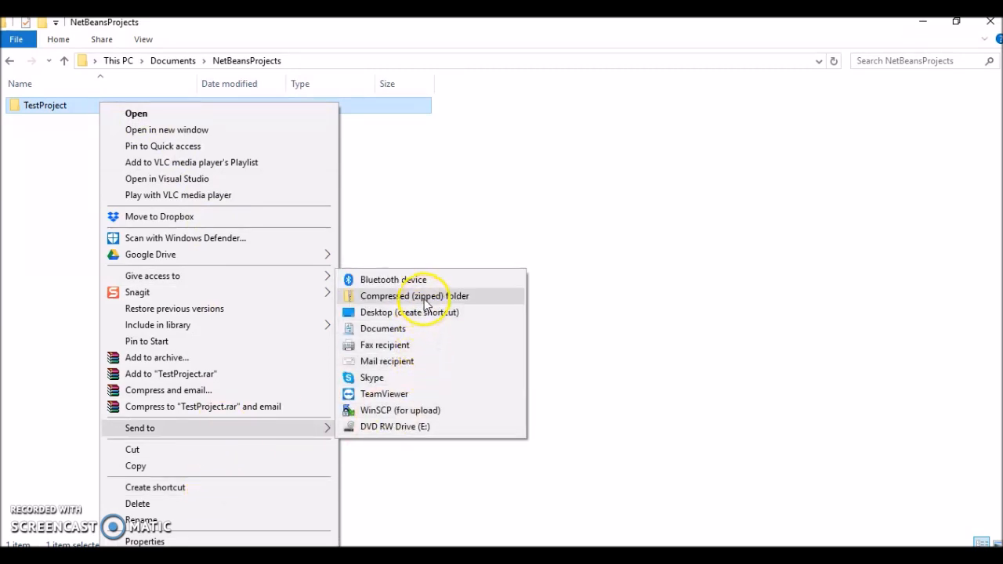
click(398, 295)
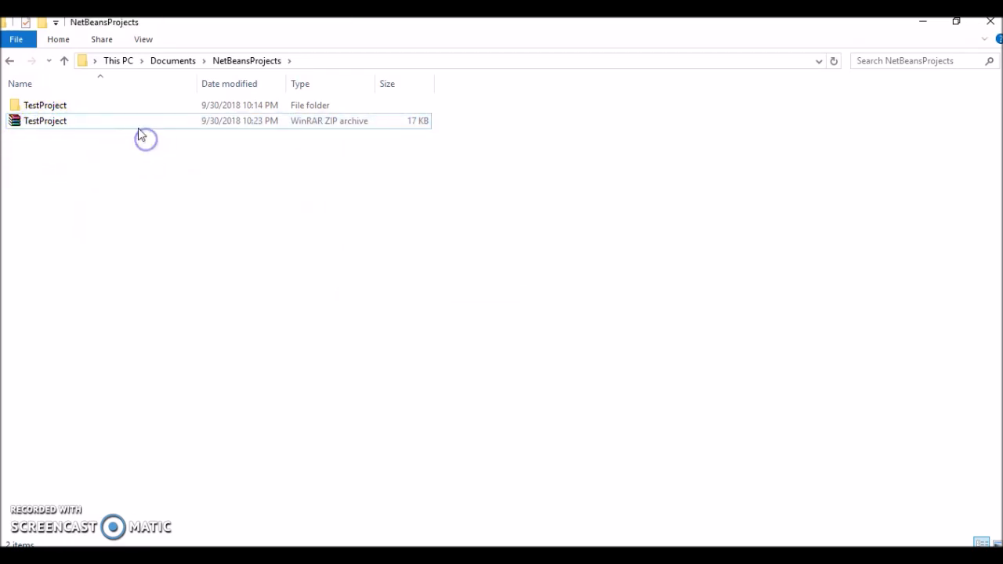
click(45, 119)
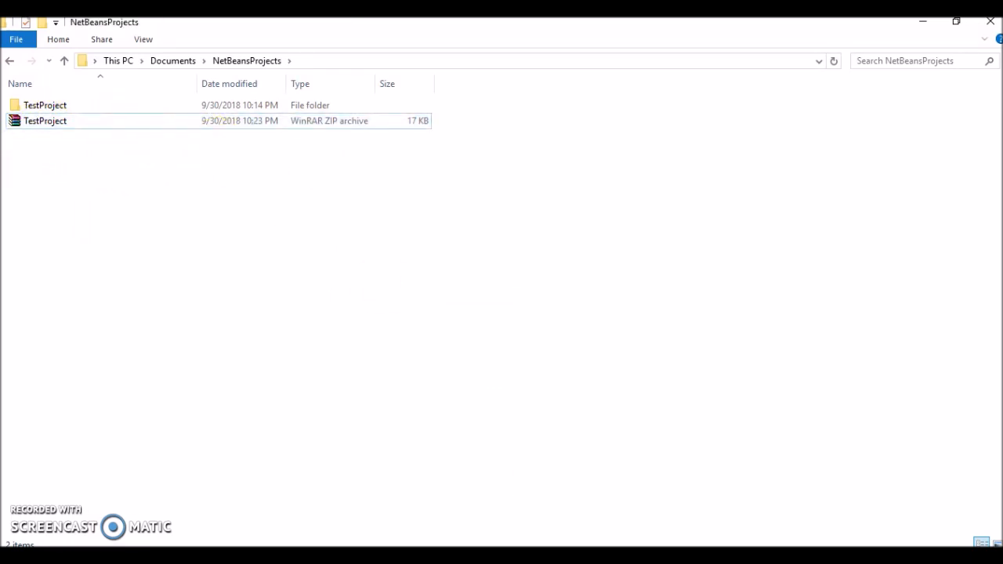